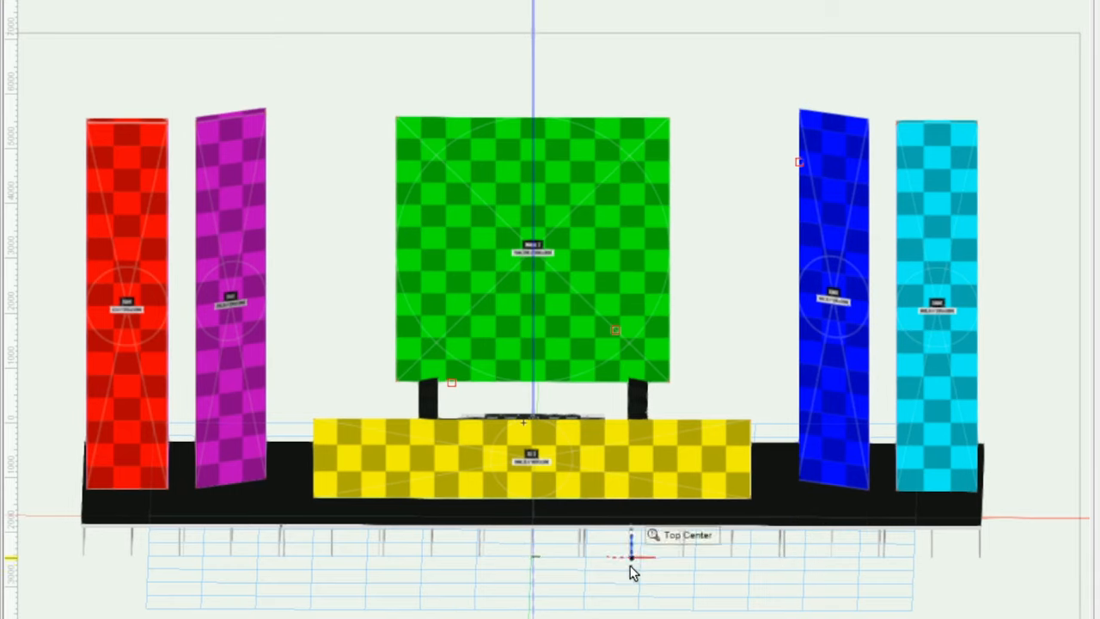
# Orbit the stage model to a tilted view and back toward the front.
pyautogui.moveTo(632, 559); pyautogui.dragTo(834, 580)
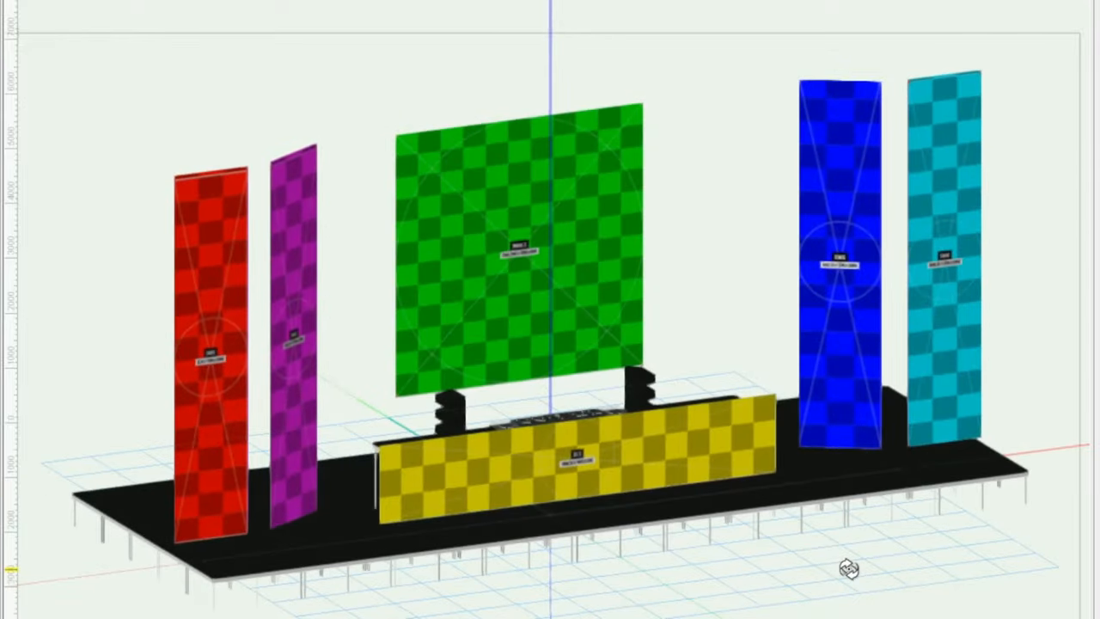
pyautogui.moveTo(847, 569); pyautogui.dragTo(447, 486)
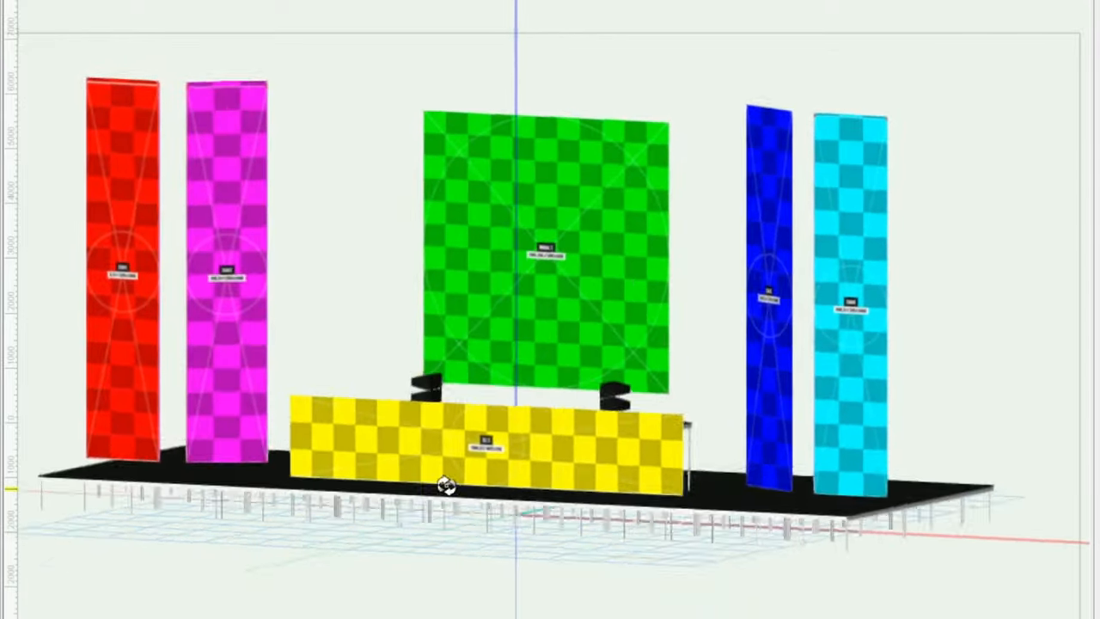
pyautogui.moveTo(447, 486); pyautogui.dragTo(673, 423)
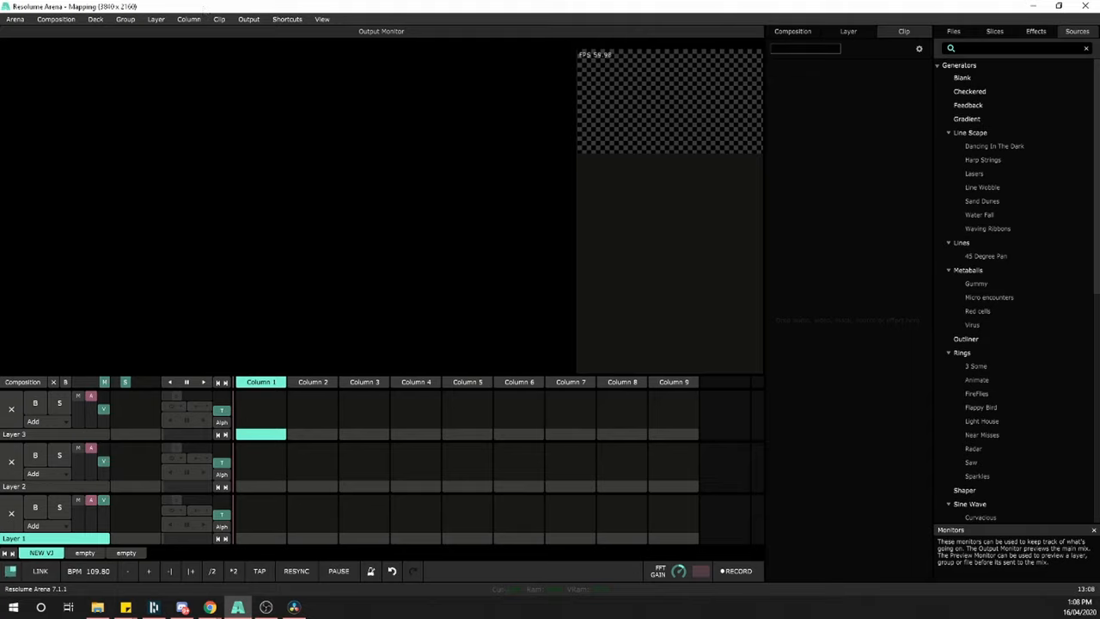
# Check the composition size in Composition Settings and close it.
pyautogui.click(55, 19)
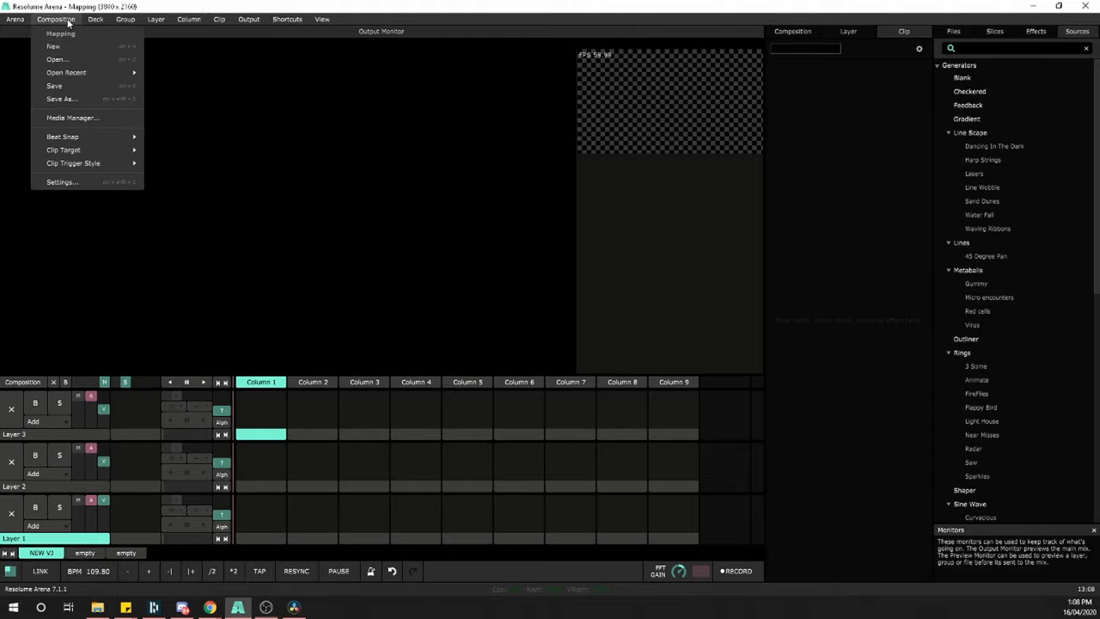
pyautogui.click(61, 182)
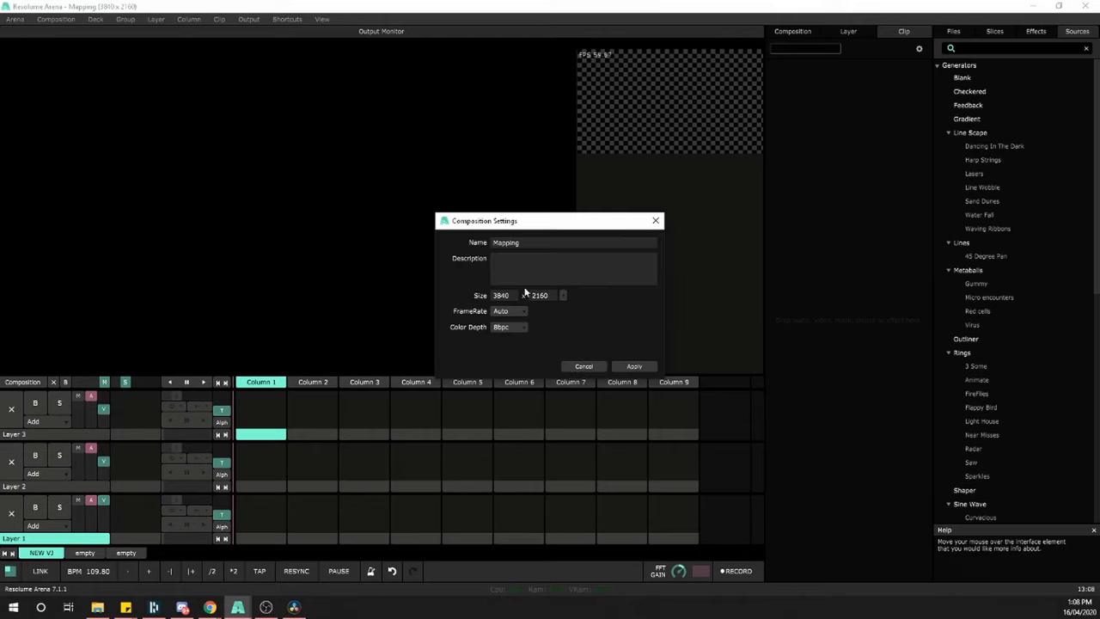
pyautogui.click(562, 295)
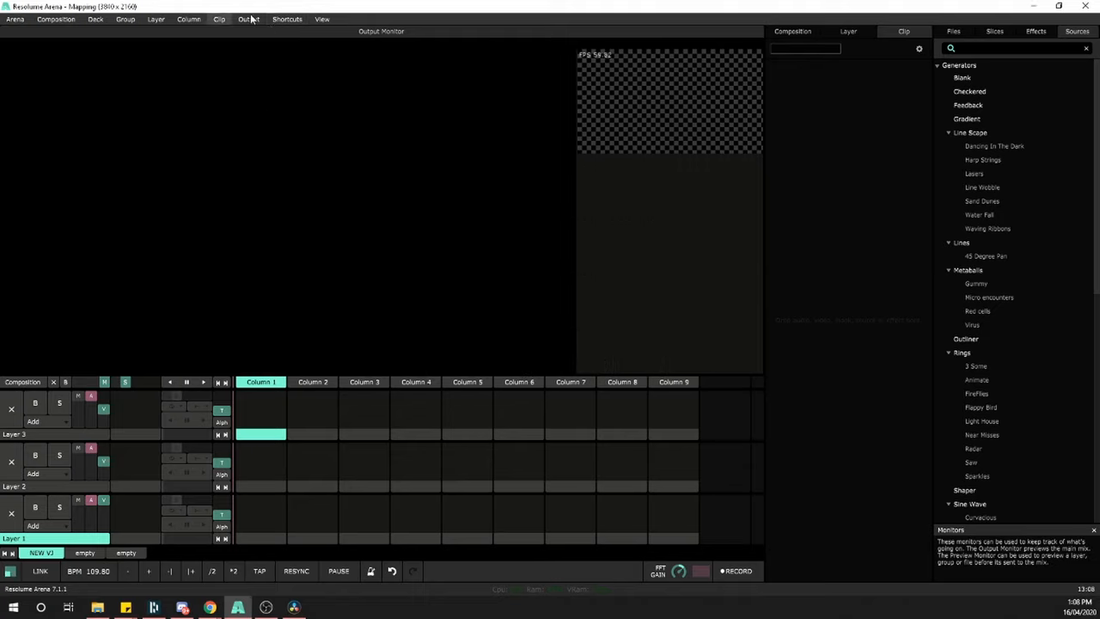
pyautogui.moveTo(268, 120)
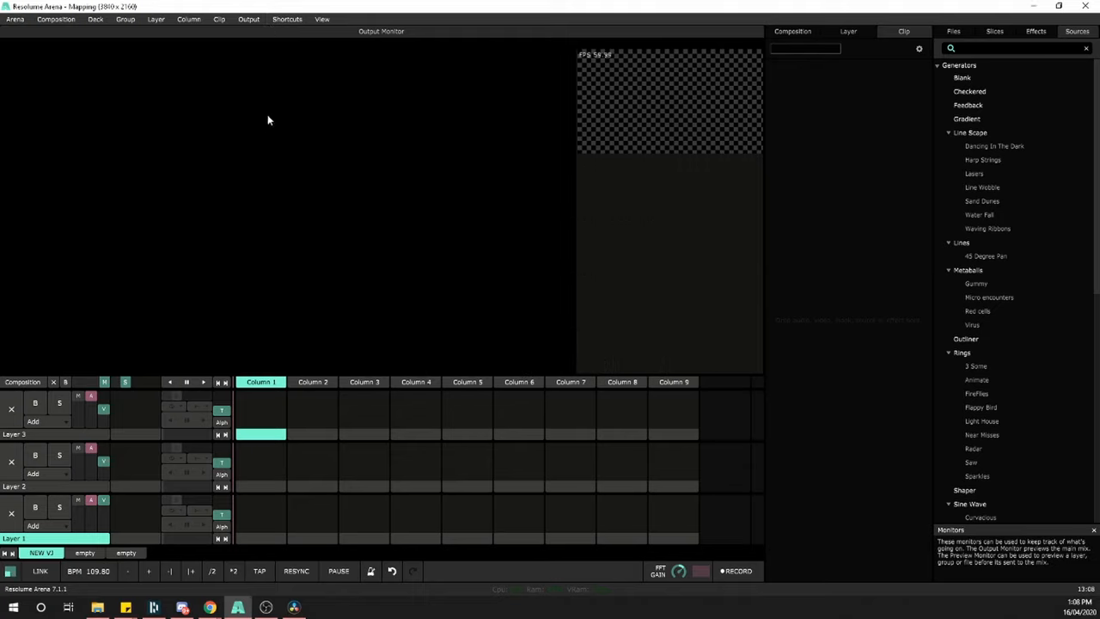
# Enable Show Test Card and go to the Advanced Output mapping.
pyautogui.click(249, 19)
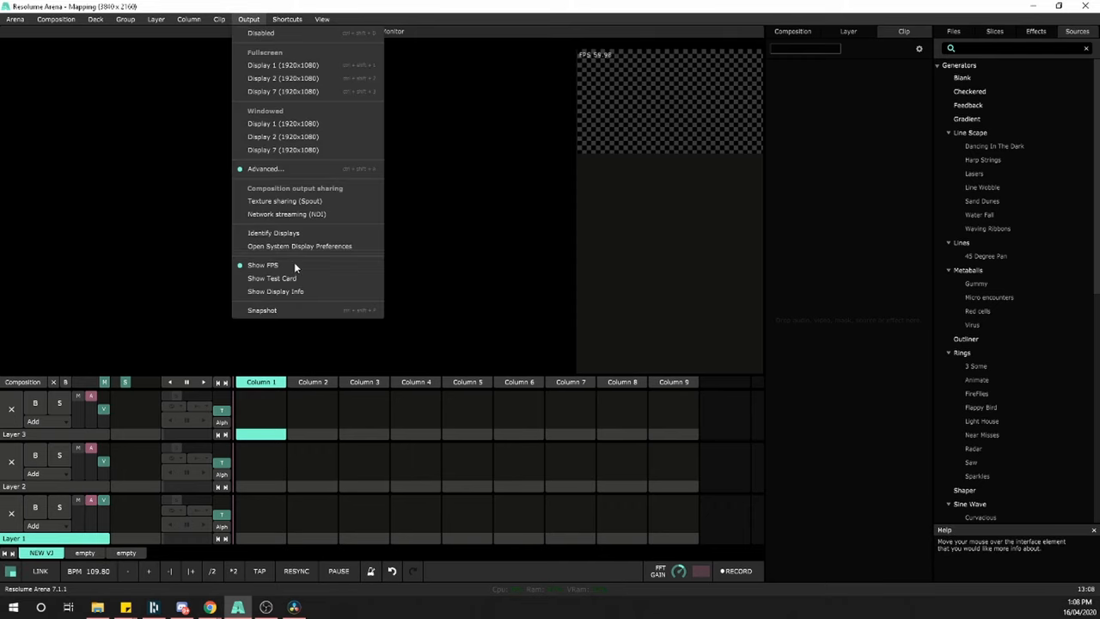
pyautogui.click(273, 278)
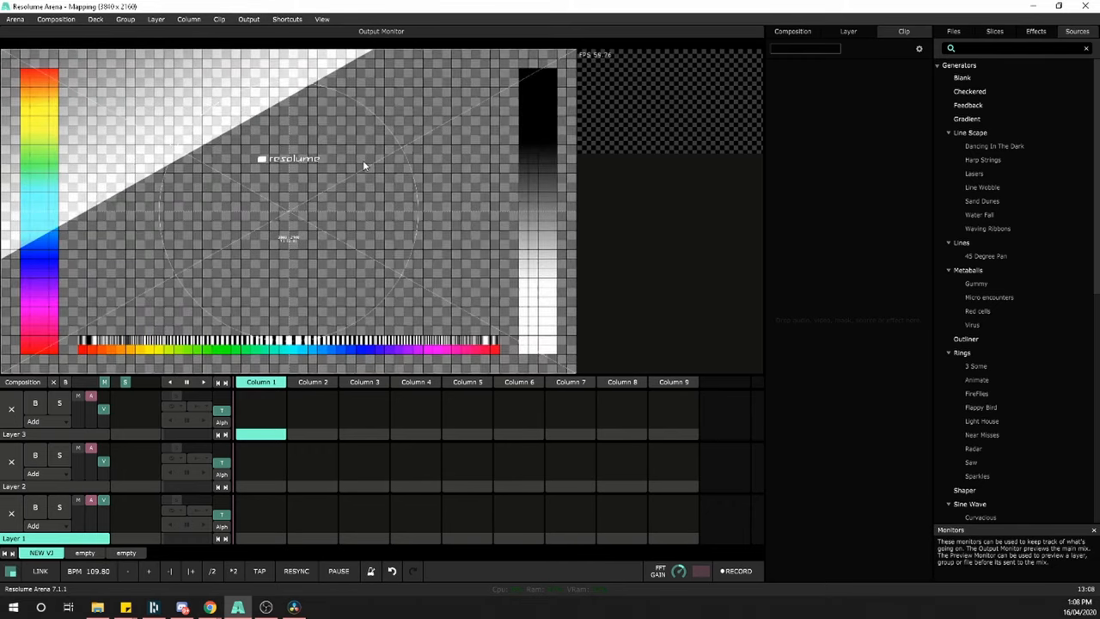
pyautogui.click(249, 19)
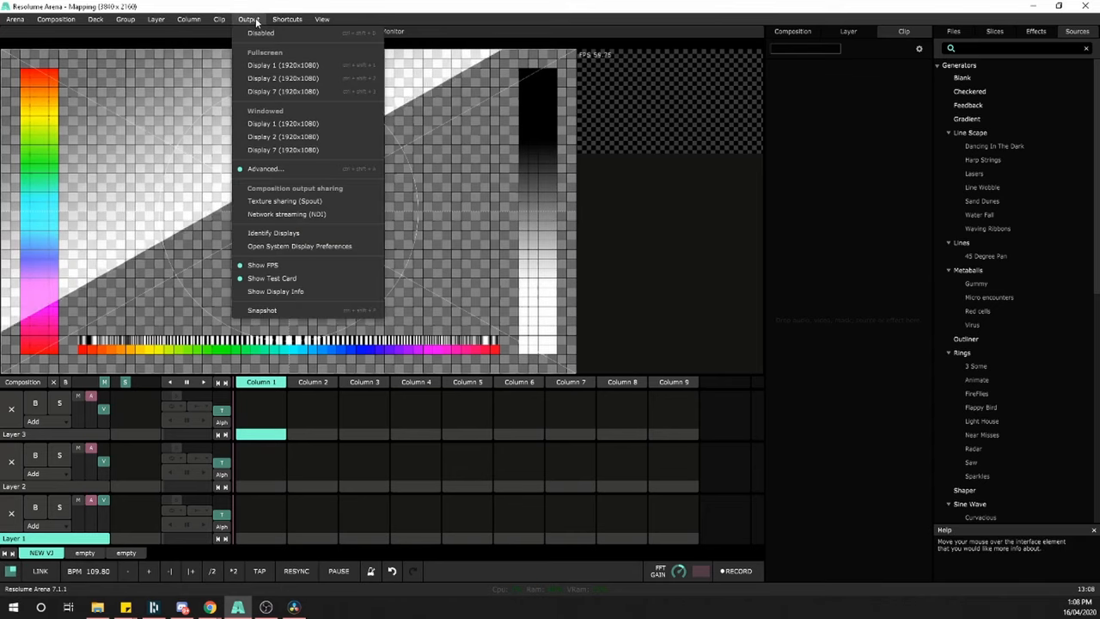
pyautogui.click(266, 167)
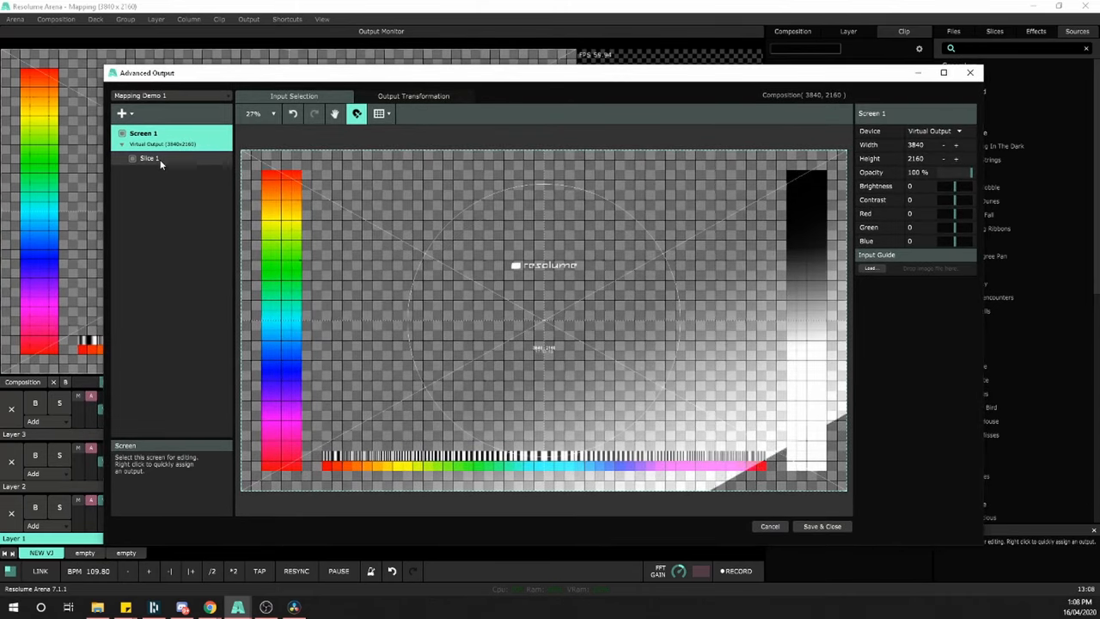
# Select Slice 1, then Screen 1 to reach its Output Guide settings.
pyautogui.click(150, 158)
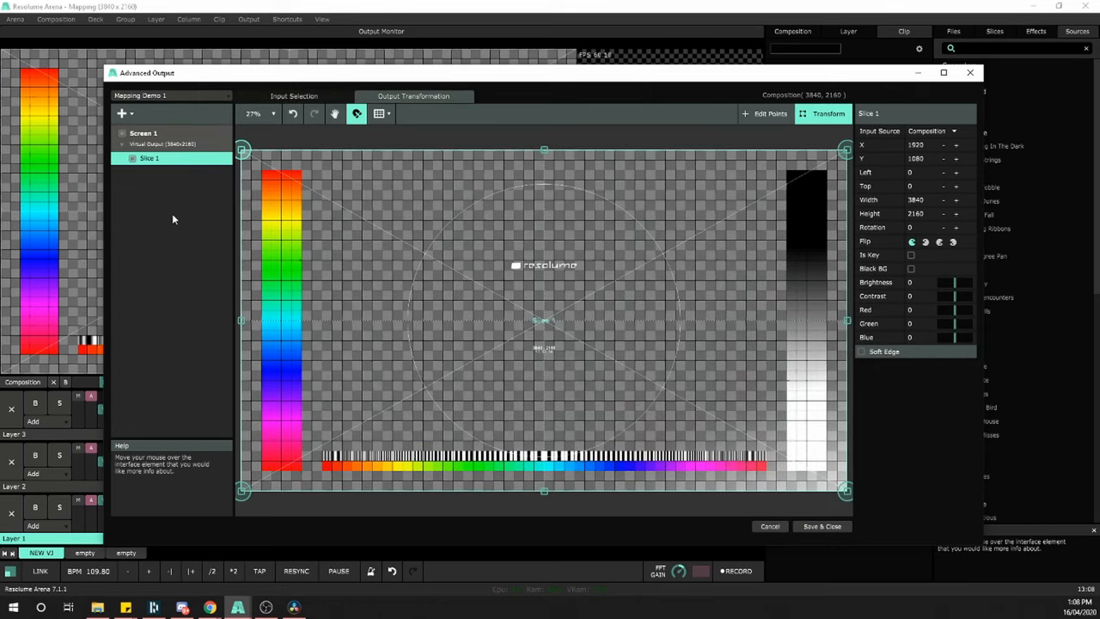
pyautogui.moveTo(207, 147)
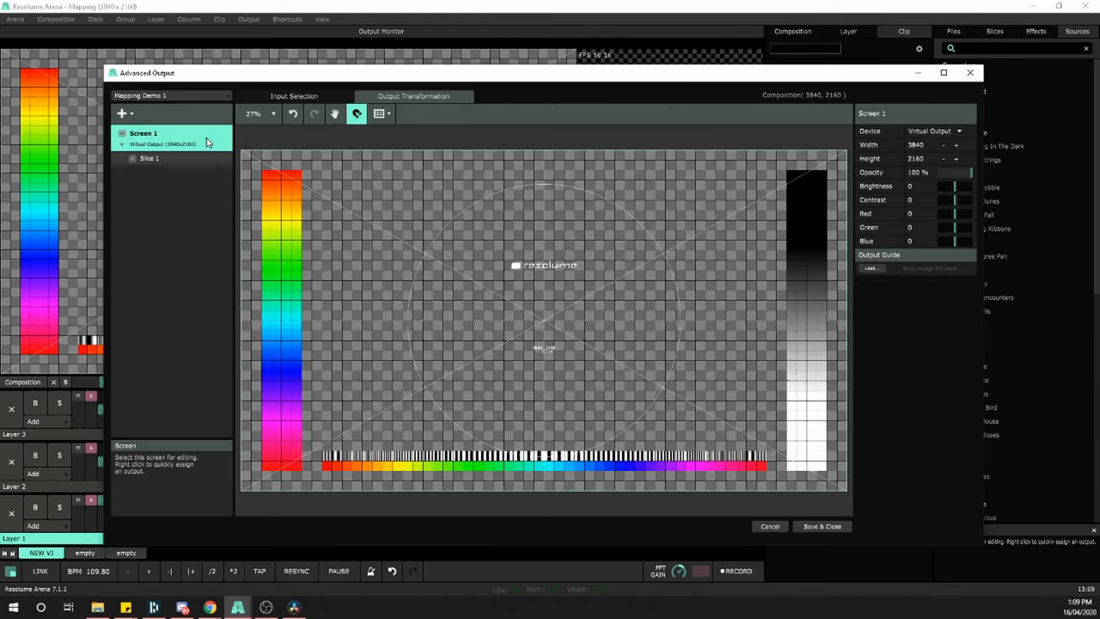
pyautogui.click(870, 267)
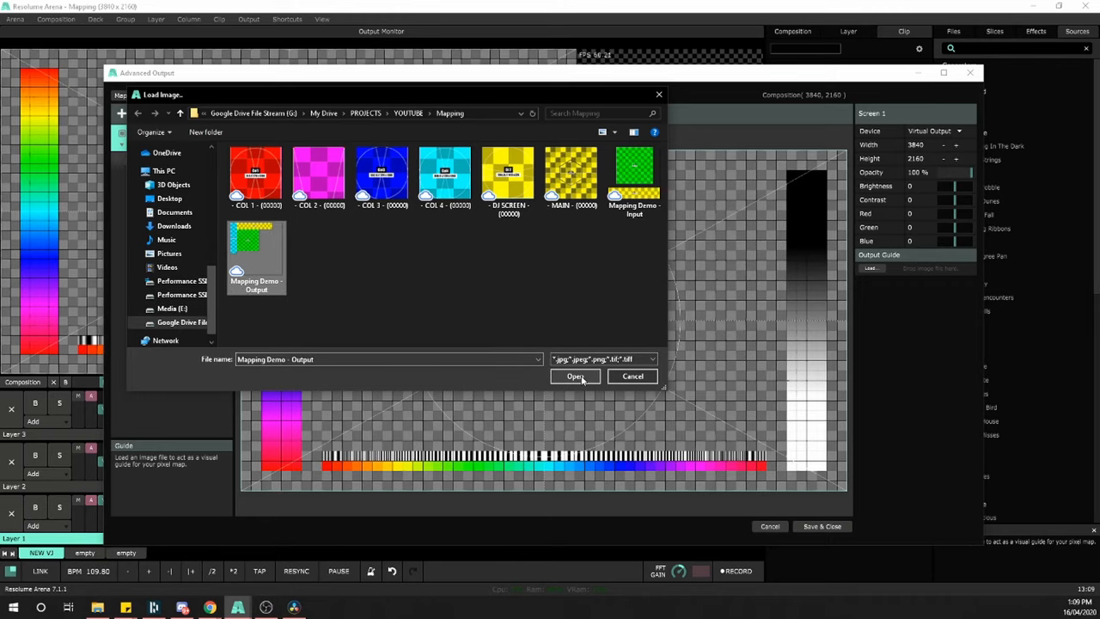
# Load 'Mapping Demo - Output' as the guide at about 57% opacity and turn off the test card.
pyautogui.click(575, 376)
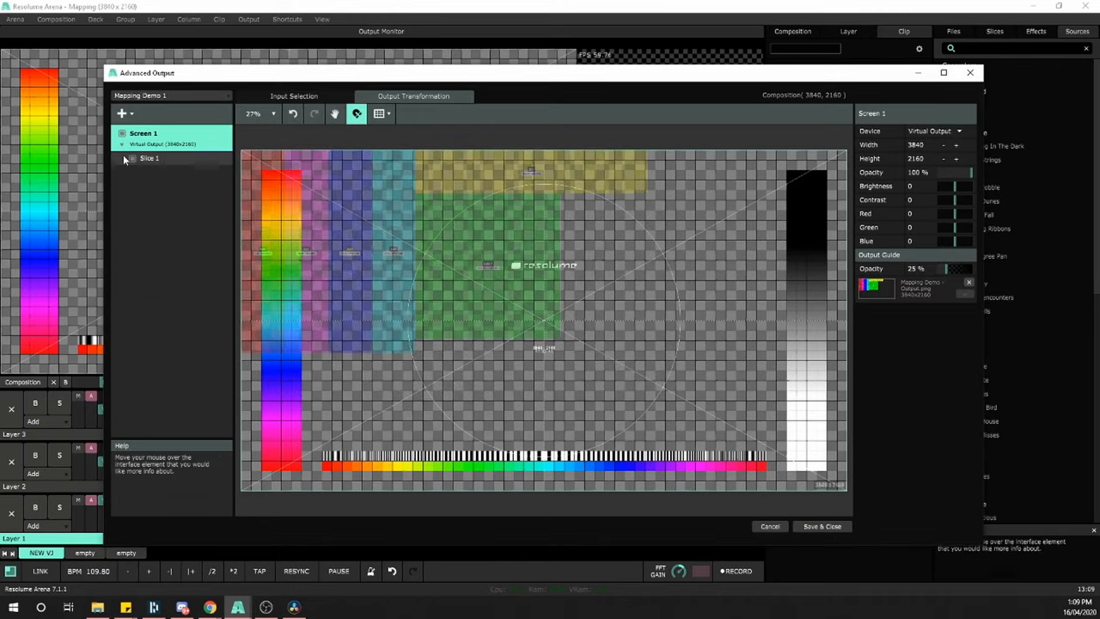
pyautogui.click(248, 19)
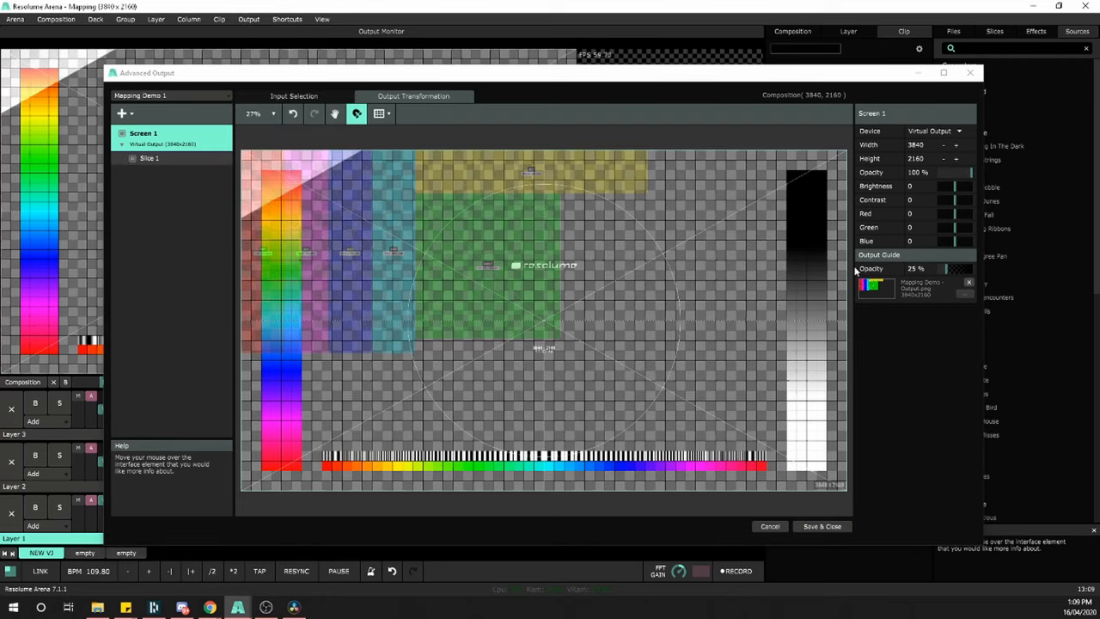
pyautogui.moveTo(945, 269); pyautogui.dragTo(964, 268)
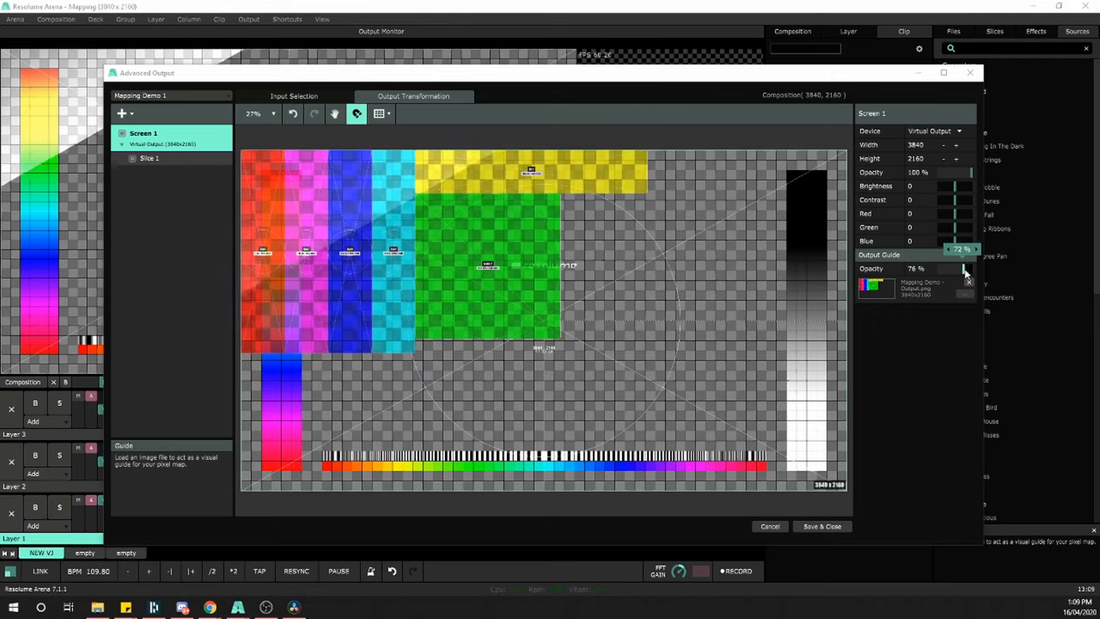
pyautogui.click(967, 268)
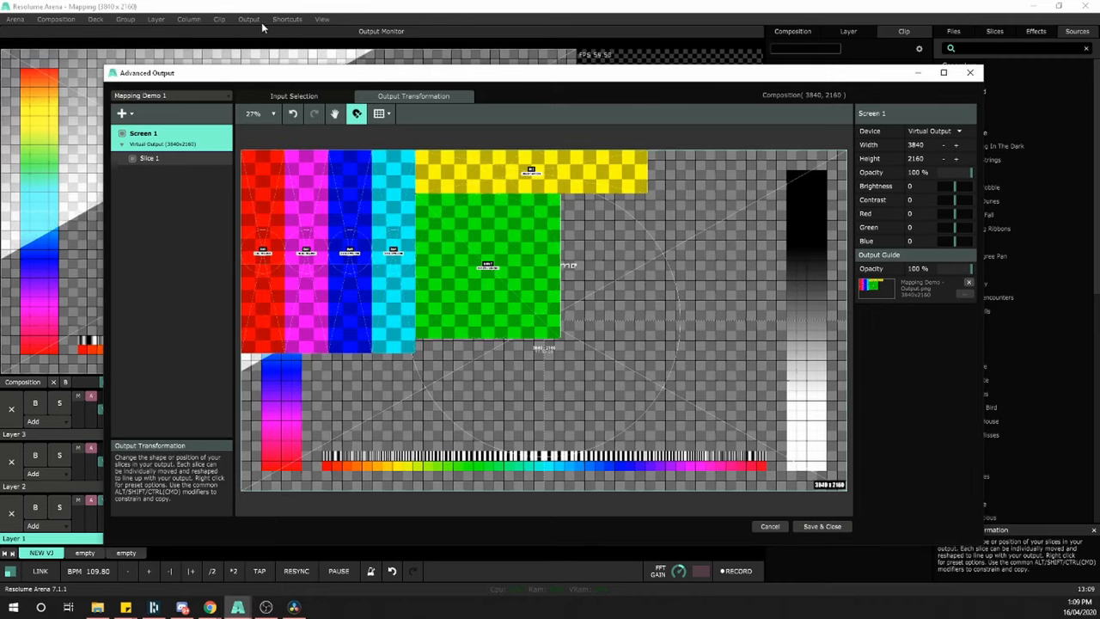
pyautogui.click(248, 19)
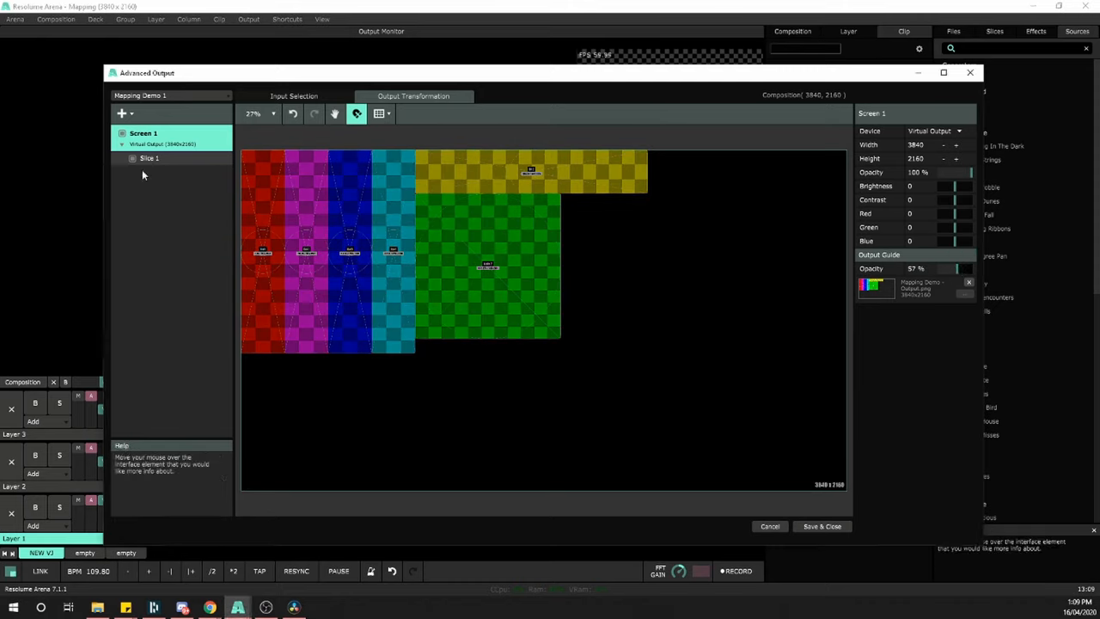
pyautogui.moveTo(485, 215)
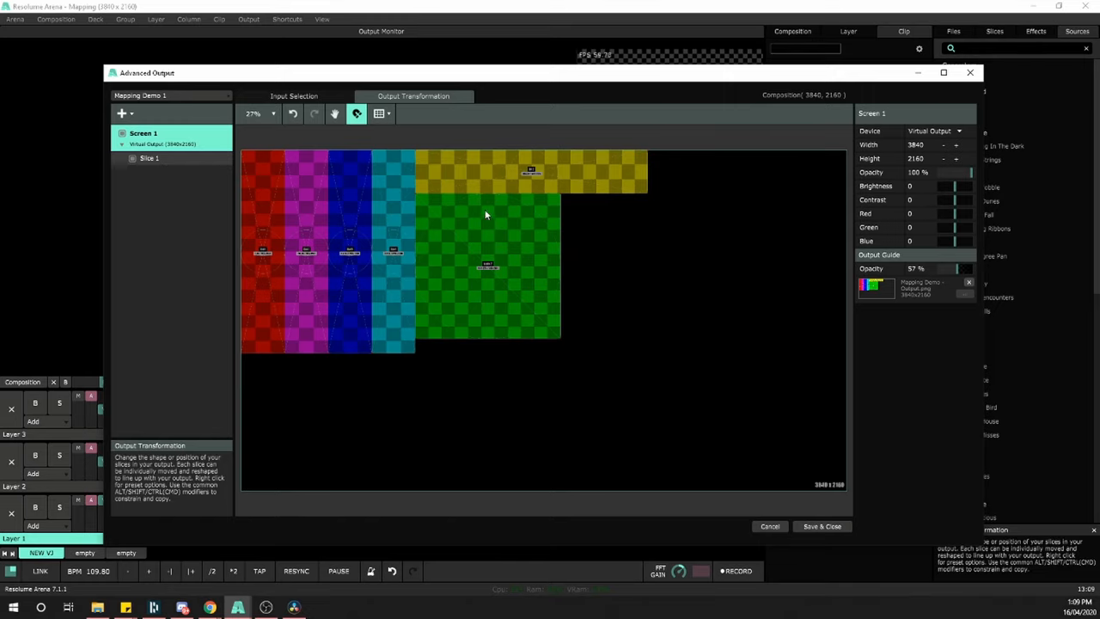
pyautogui.moveTo(300, 241)
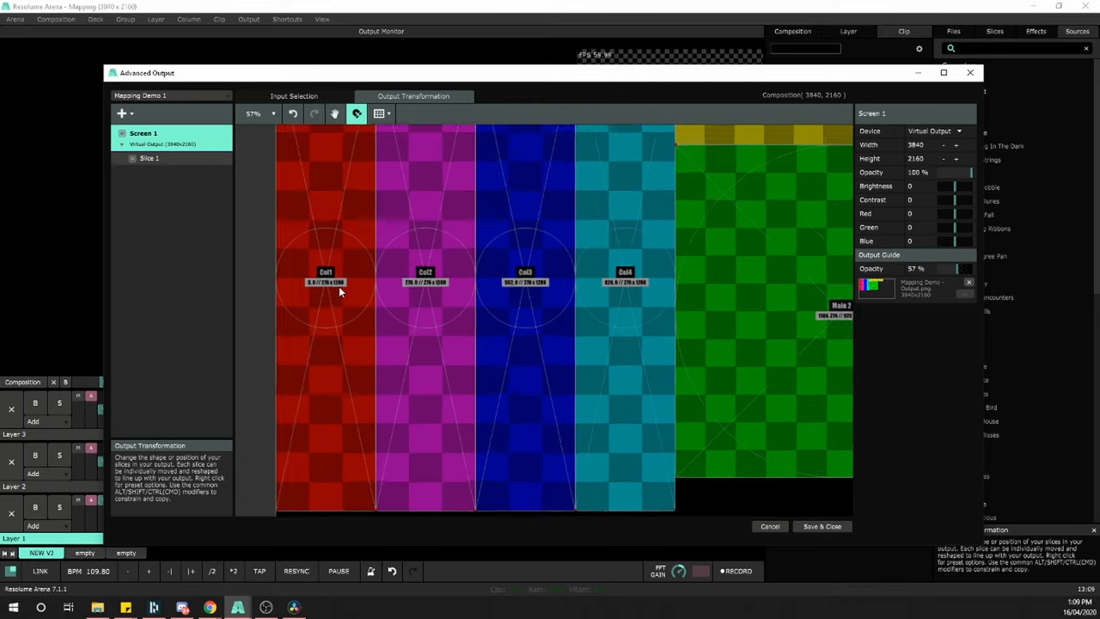
# Rename the slice to Col 1 and set its size to 276×1288.
pyautogui.click(149, 158)
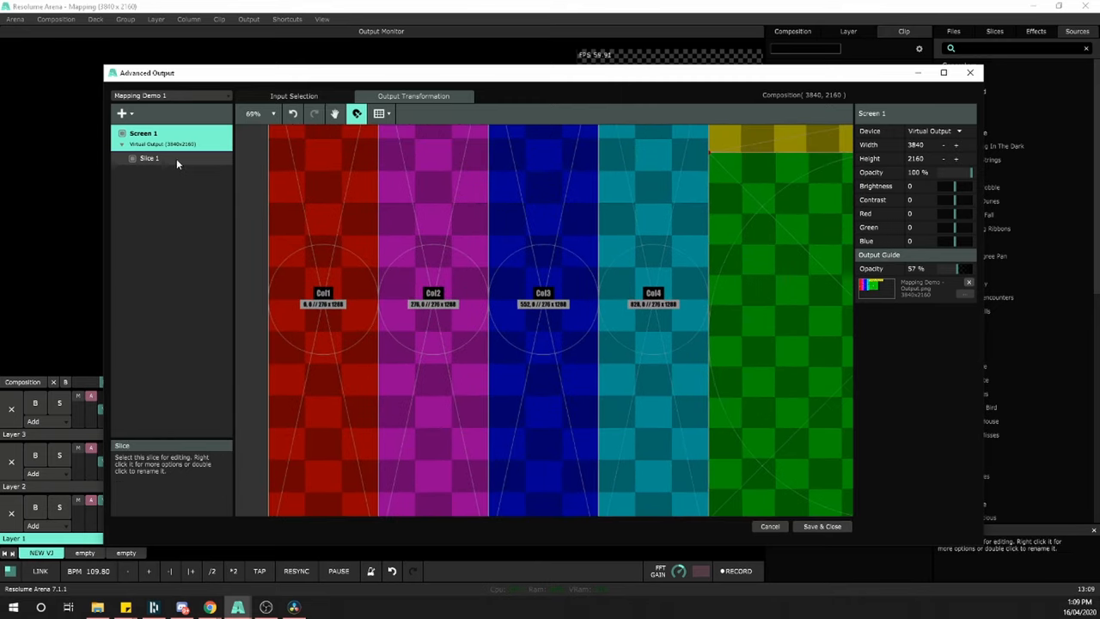
pyautogui.click(149, 158)
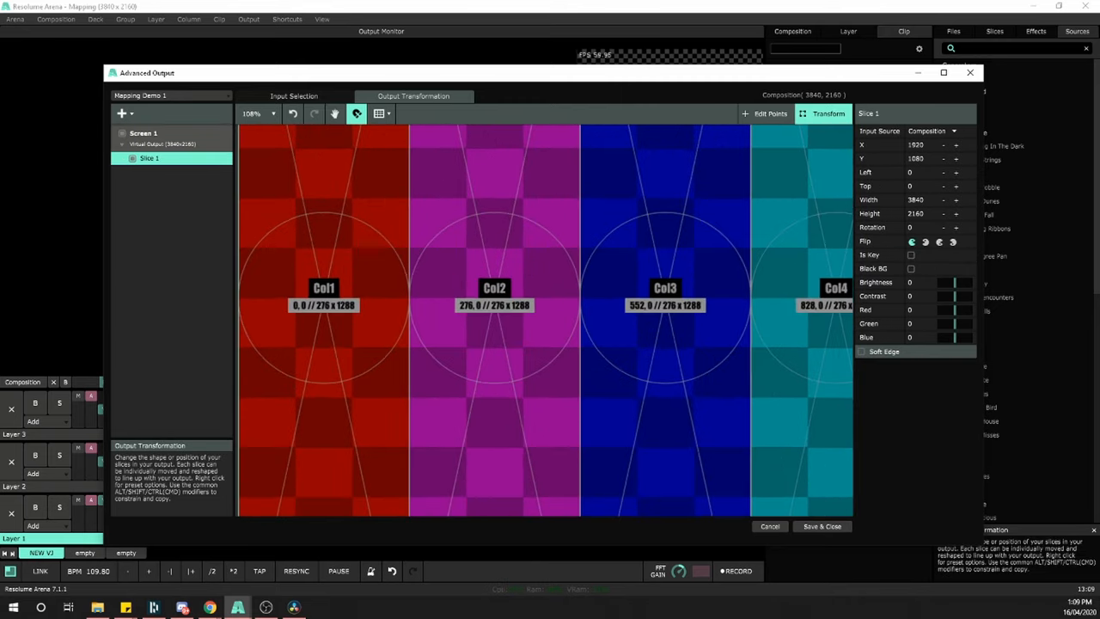
pyautogui.doubleClick(149, 158)
pyautogui.write('Col')
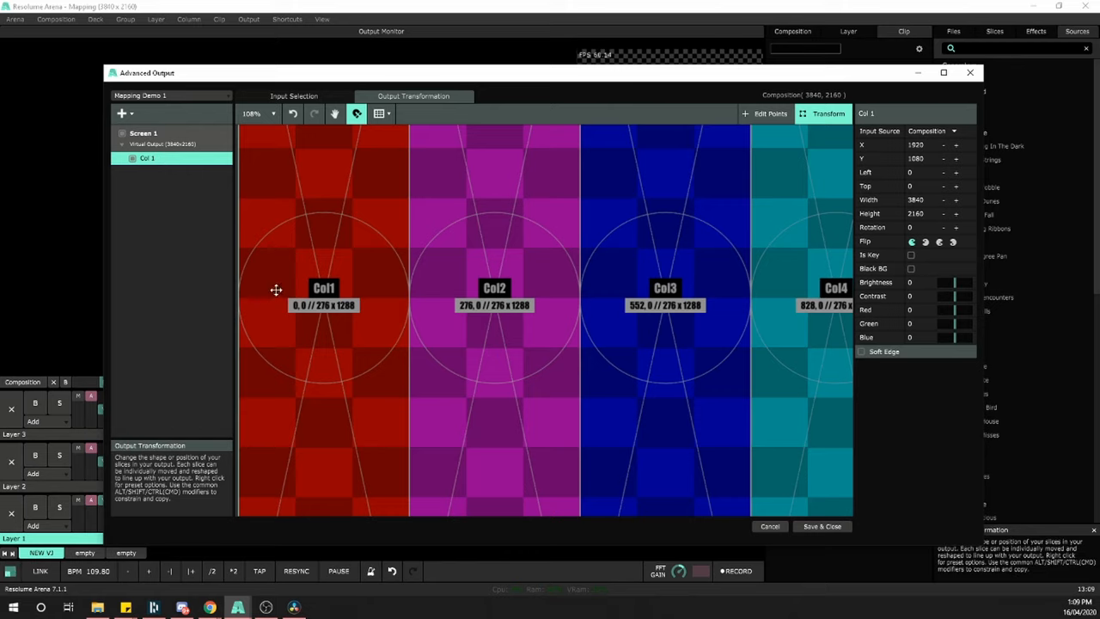
pyautogui.moveTo(926, 207)
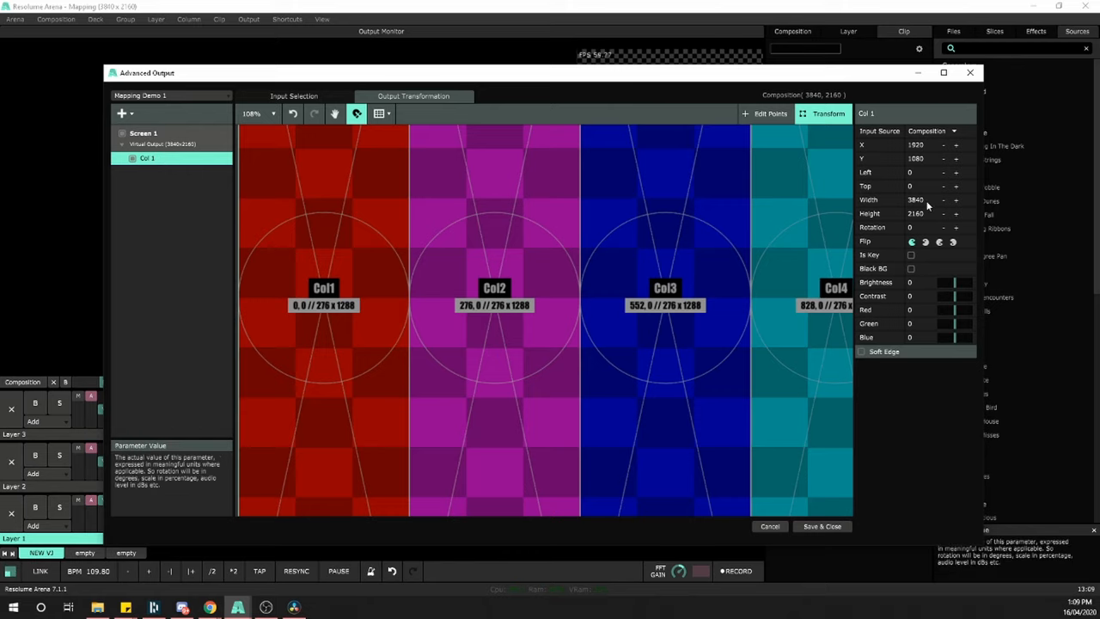
pyautogui.tripleClick(915, 200)
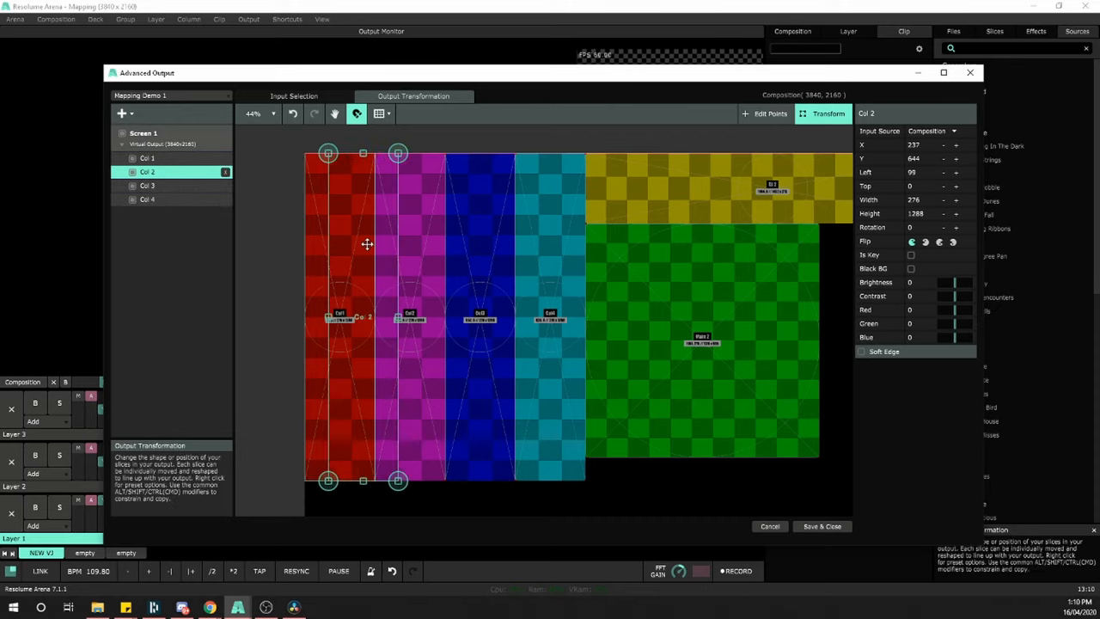
# Position the remaining column slices, Col 4 at left 828, top 0.
pyautogui.click(147, 185)
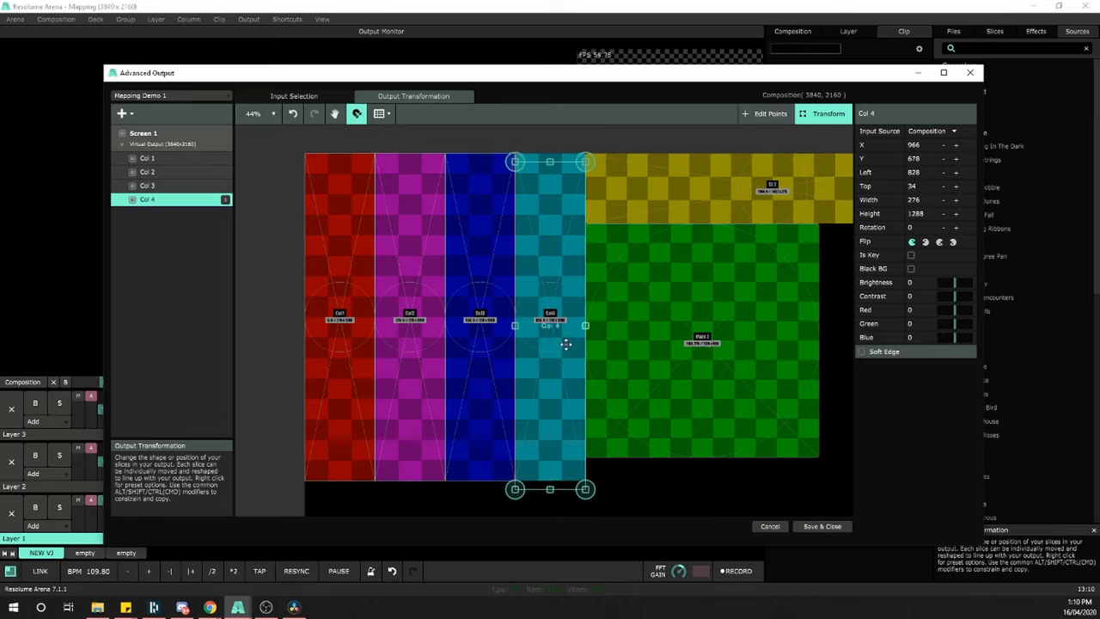
pyautogui.click(144, 133)
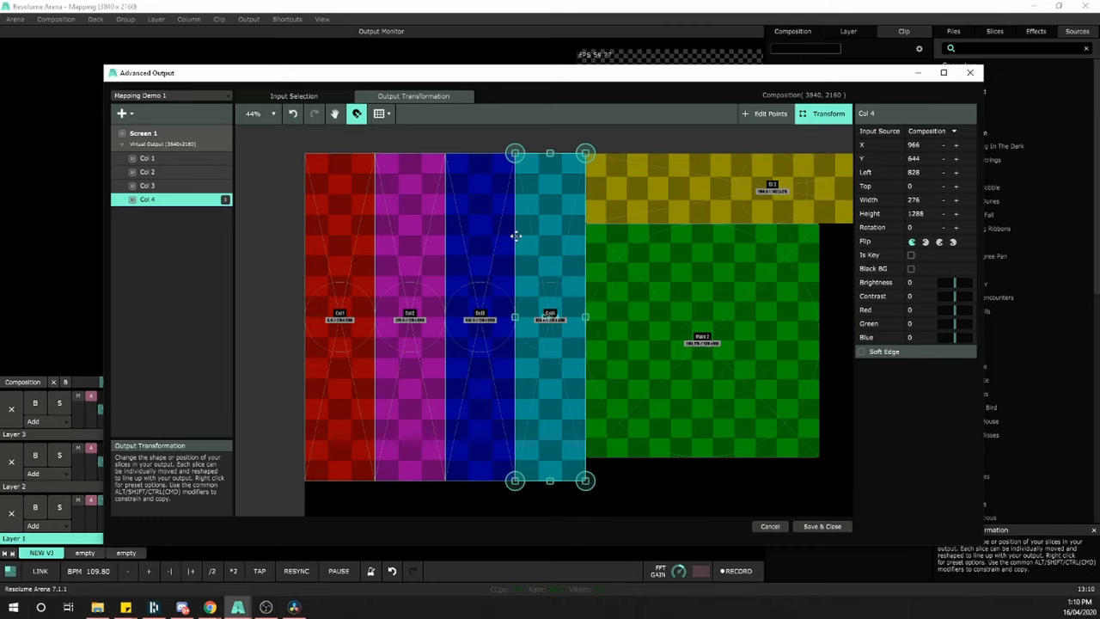
pyautogui.moveTo(217, 224)
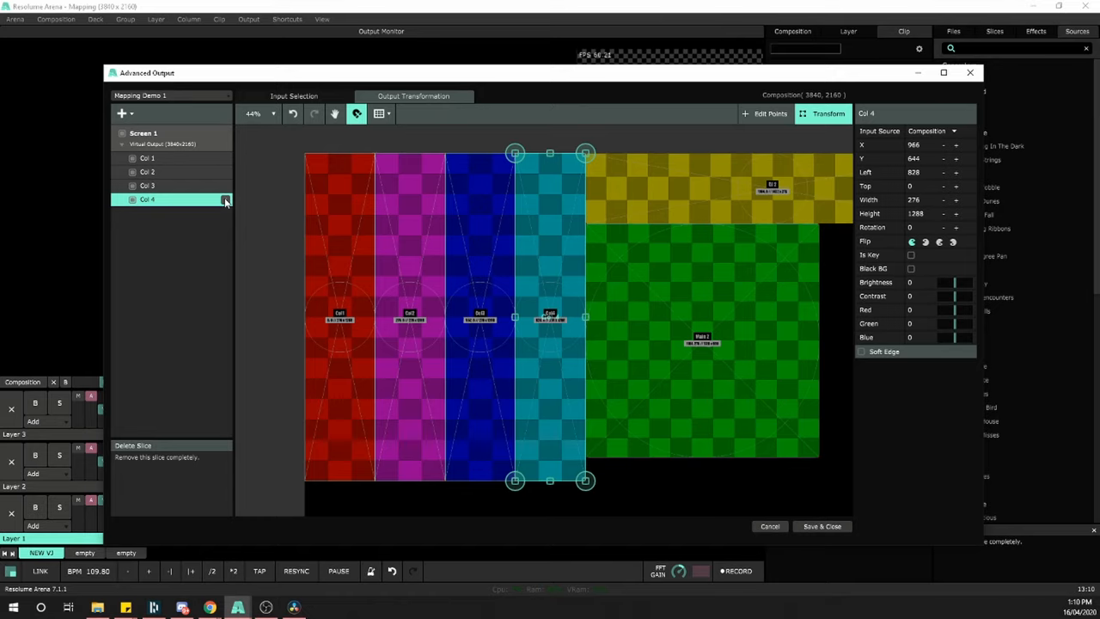
# Delete Col 4, add a fresh slice and hide the other column slices.
pyautogui.click(122, 112)
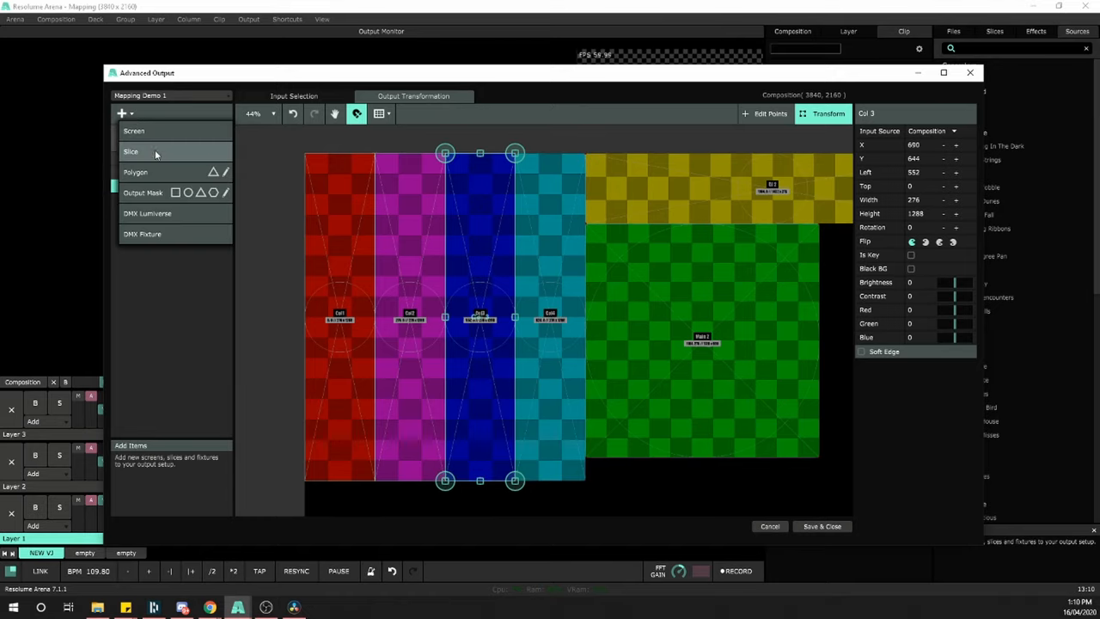
pyautogui.click(131, 151)
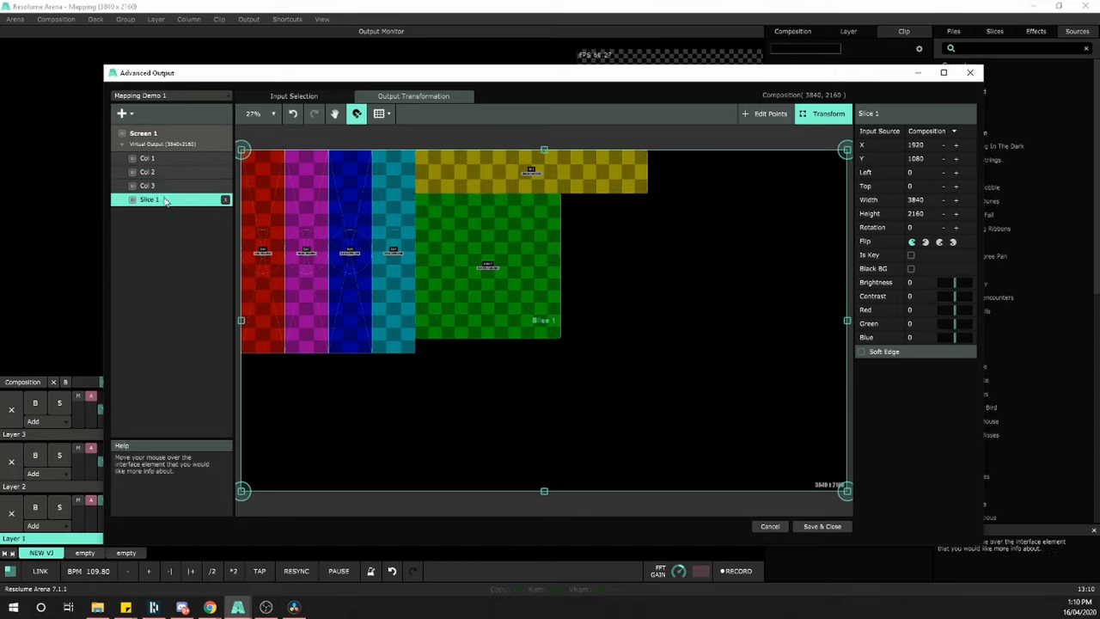
pyautogui.click(147, 185)
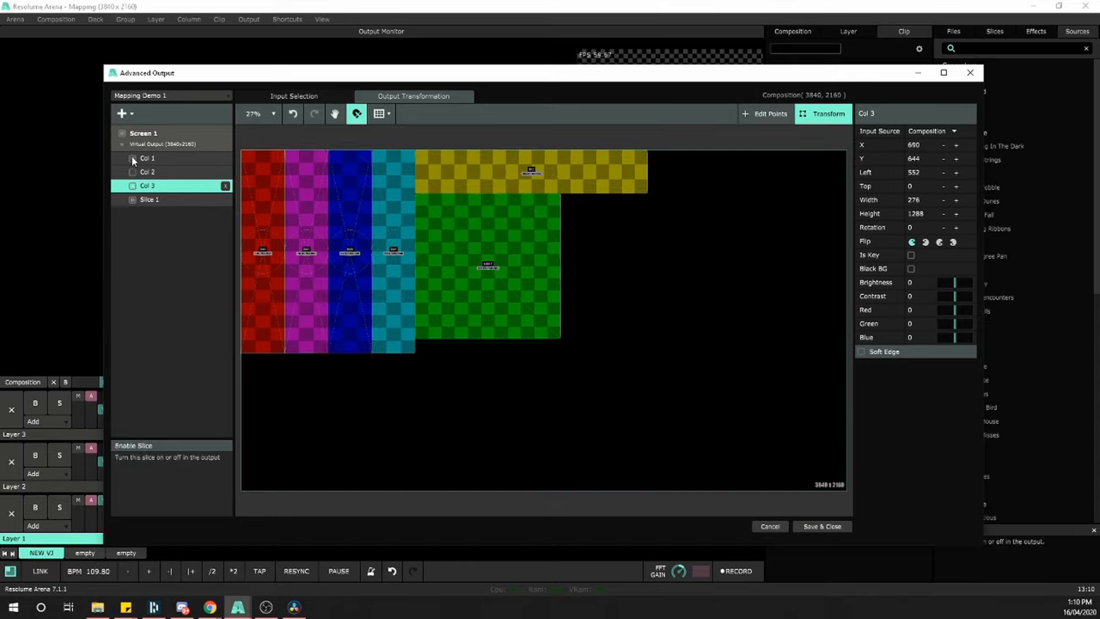
pyautogui.click(149, 198)
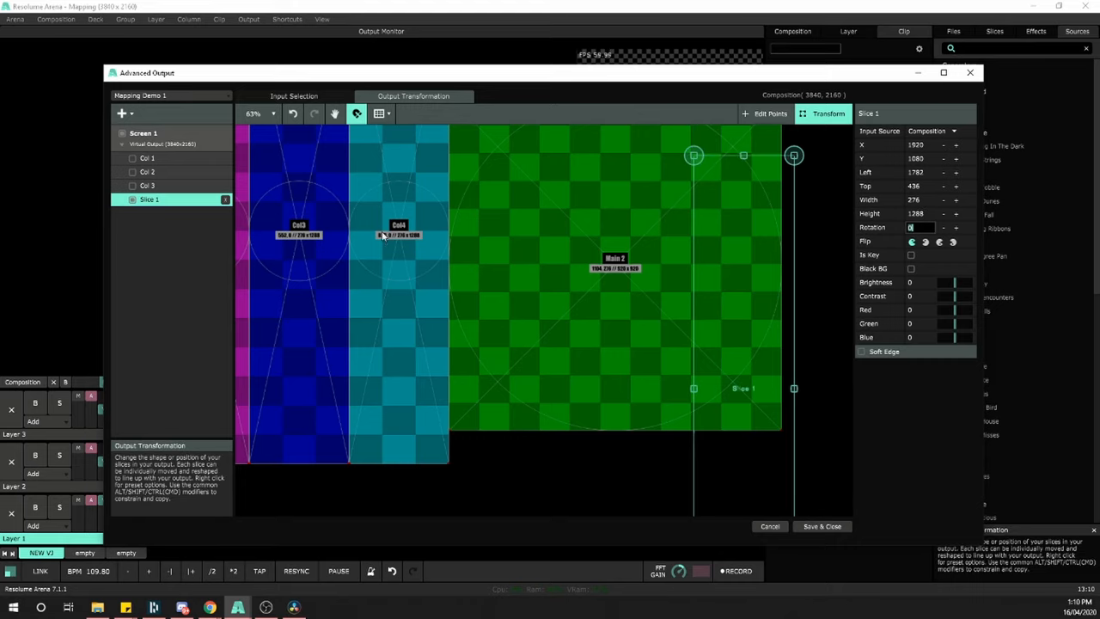
pyautogui.click(143, 132)
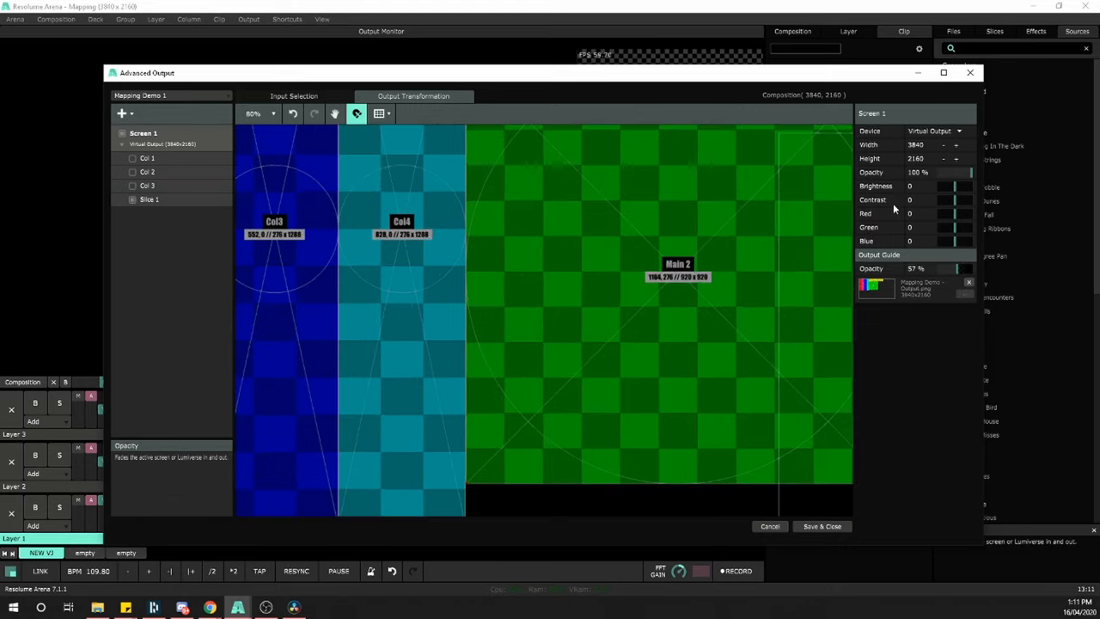
# Set the new slice to top 0, rename it Col 4 and show the columns again.
pyautogui.click(150, 199)
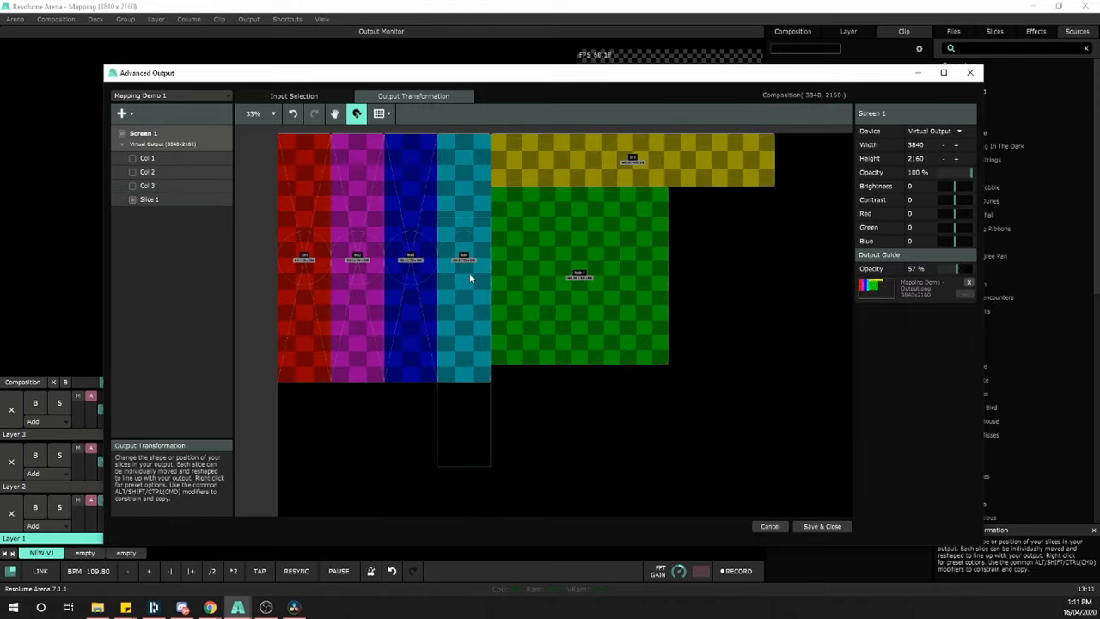
pyautogui.click(150, 199)
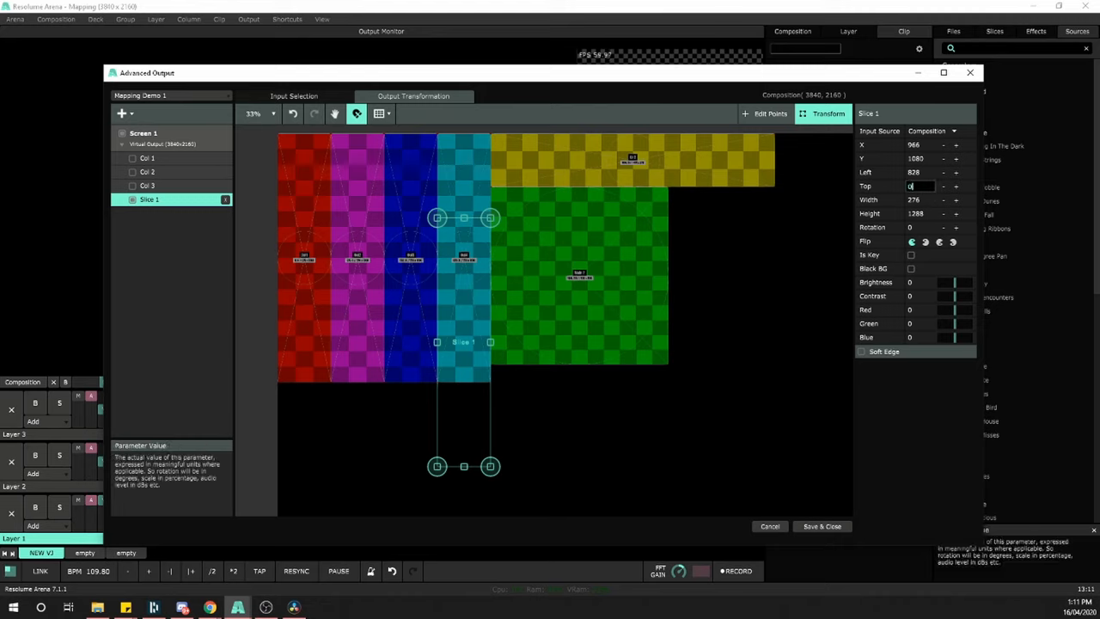
pyautogui.click(162, 143)
pyautogui.write('V')
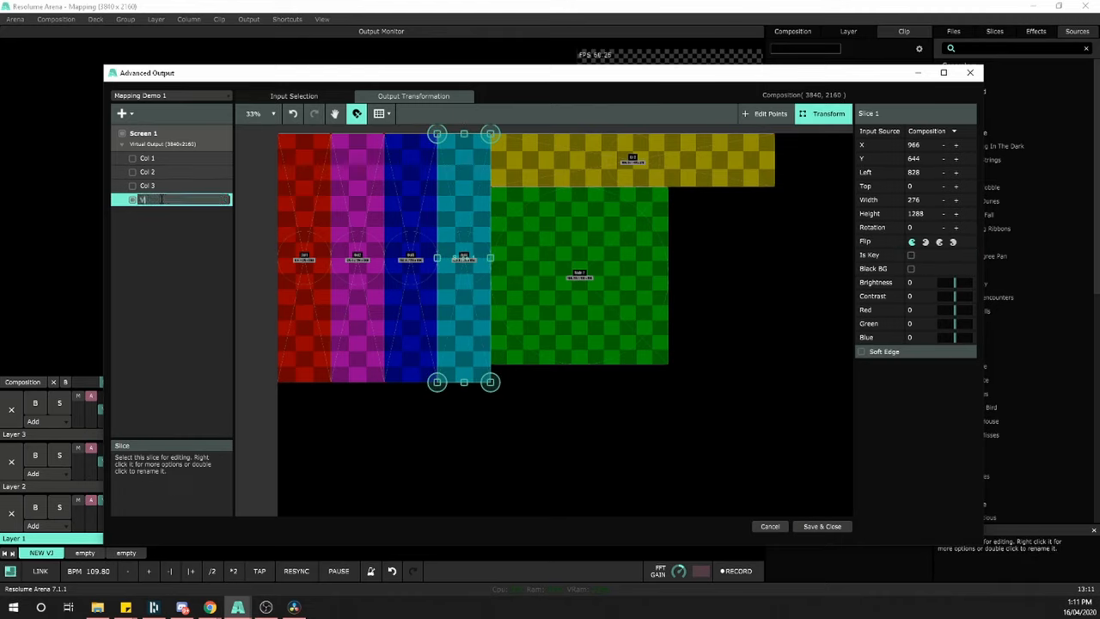
pyautogui.write('Col 4')
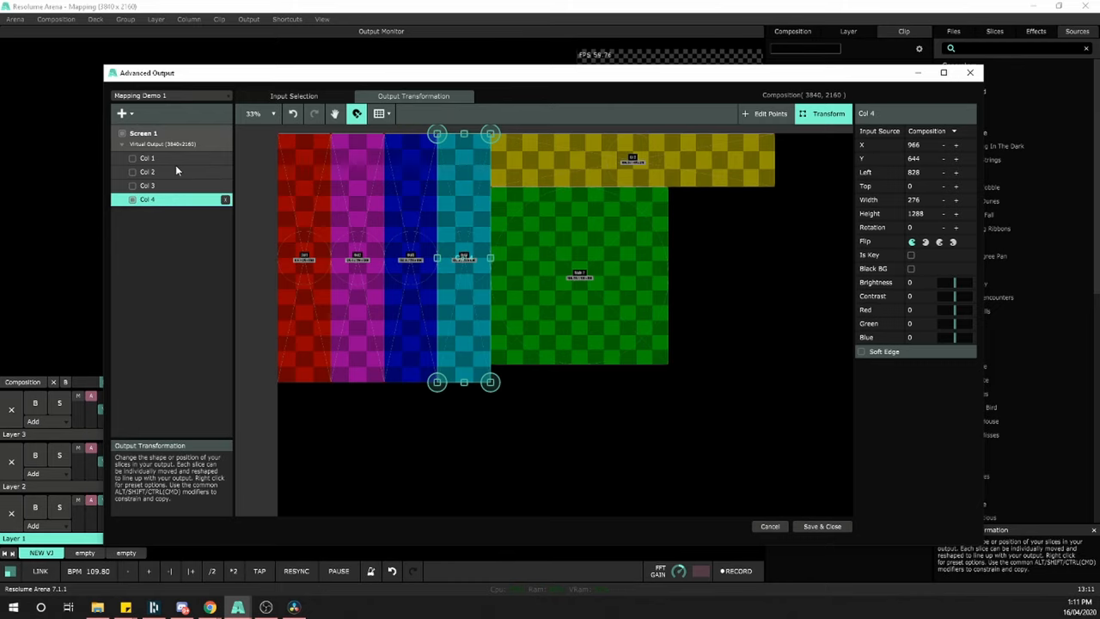
pyautogui.moveTo(522, 261)
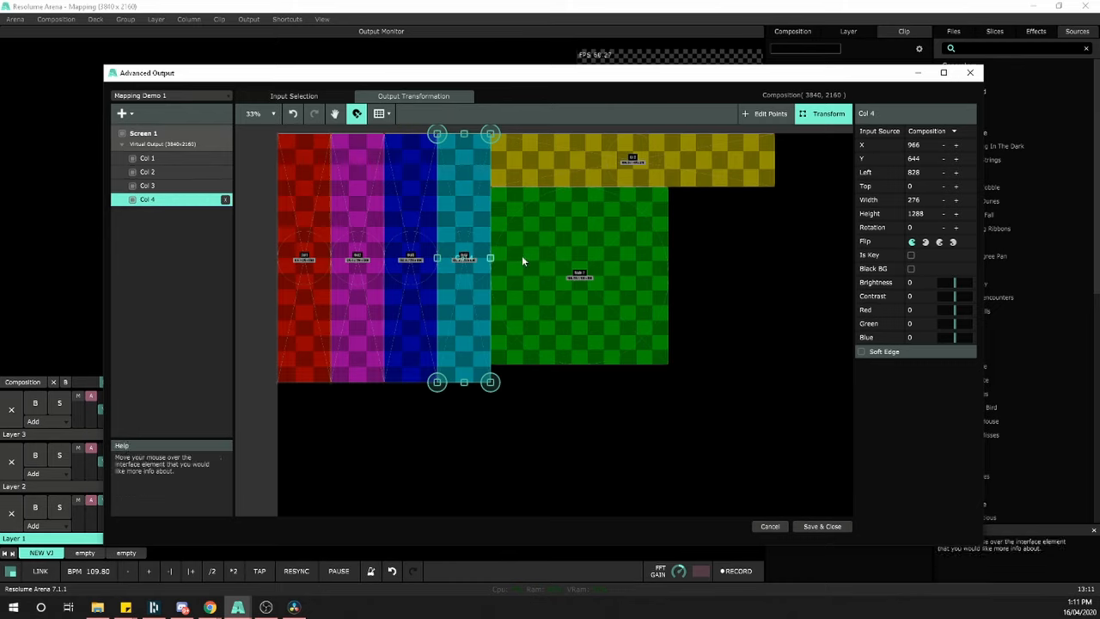
pyautogui.click(147, 186)
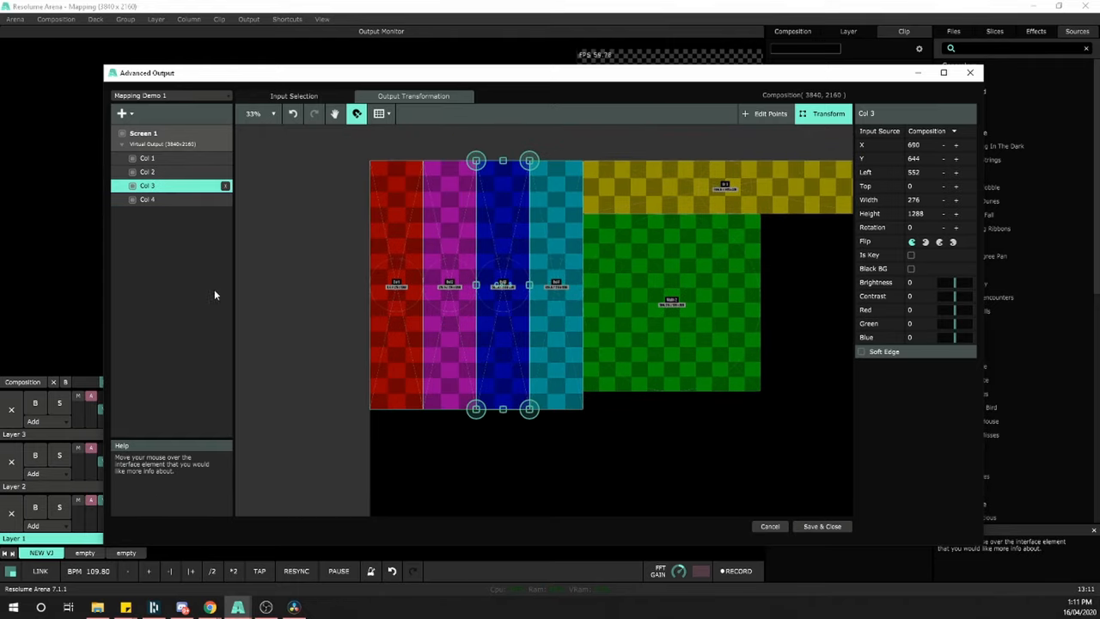
# Add DJ (1472×276 at 1104,0) and Main (920×920 at 1104,276) slices.
pyautogui.click(122, 112)
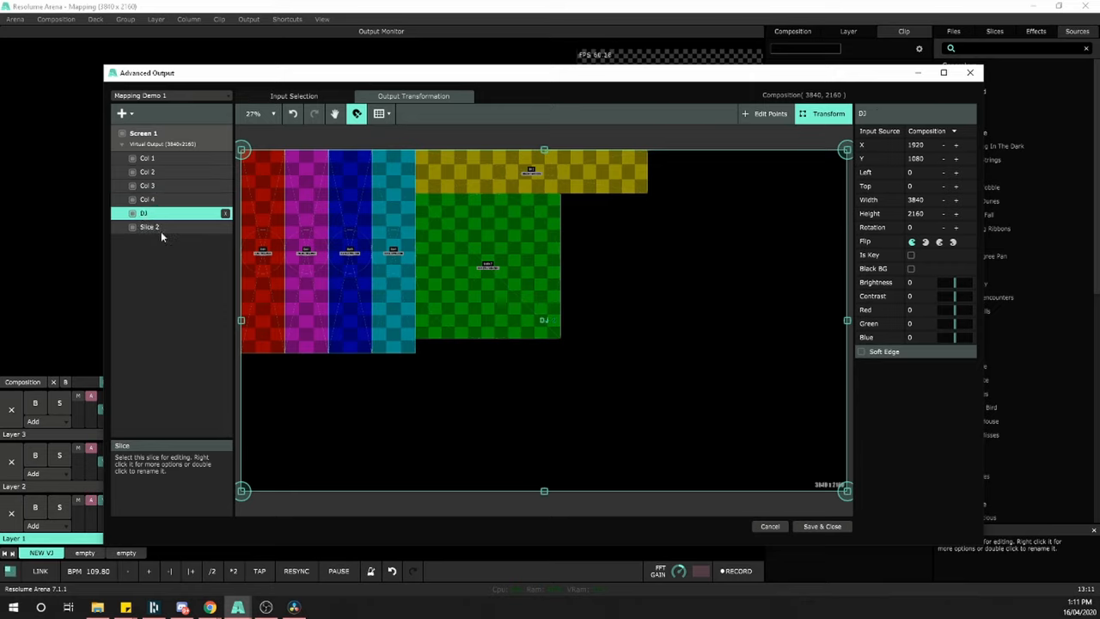
pyautogui.doubleClick(149, 227)
pyautogui.write('Main')
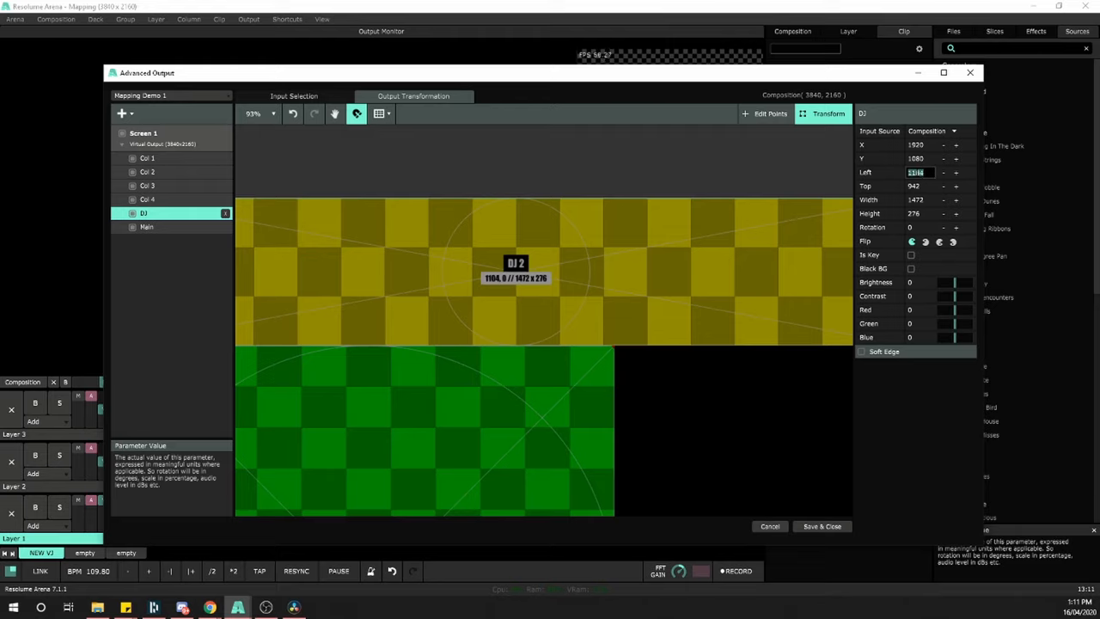
pyautogui.click(915, 186)
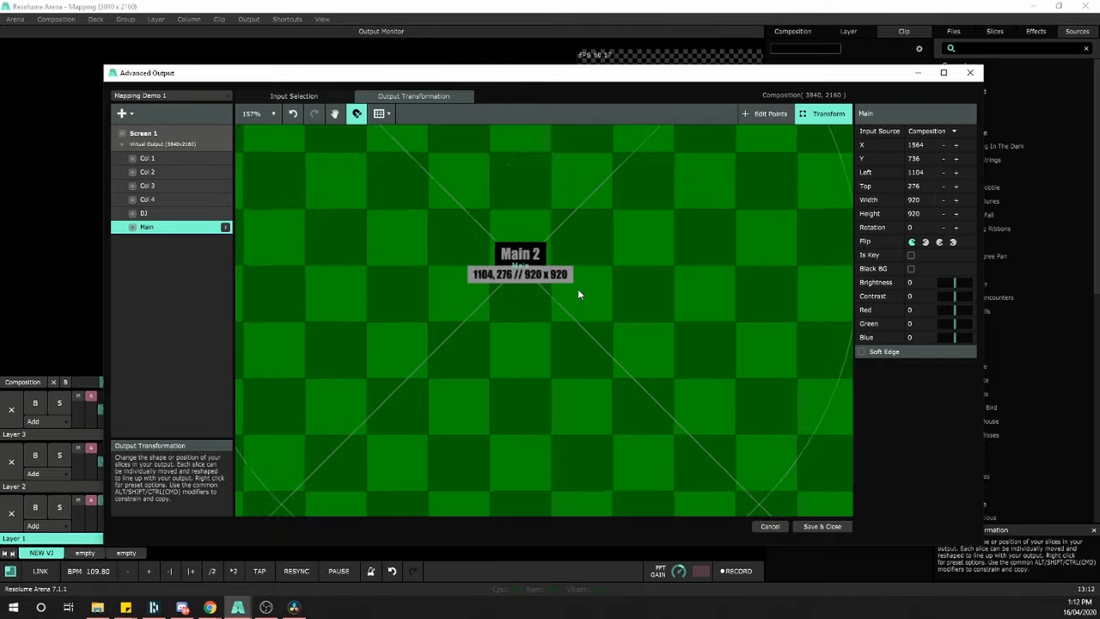
pyautogui.click(253, 112)
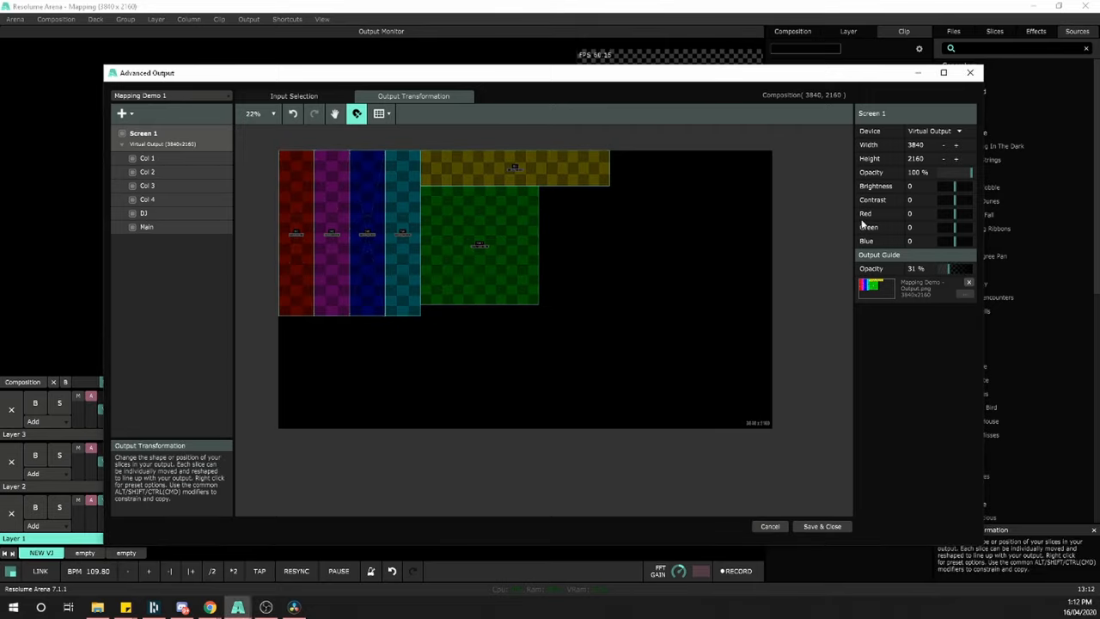
# Fade the Output Guide opacity to 0% and turn Show Test Card back on.
pyautogui.moveTo(958, 268); pyautogui.dragTo(937, 268)
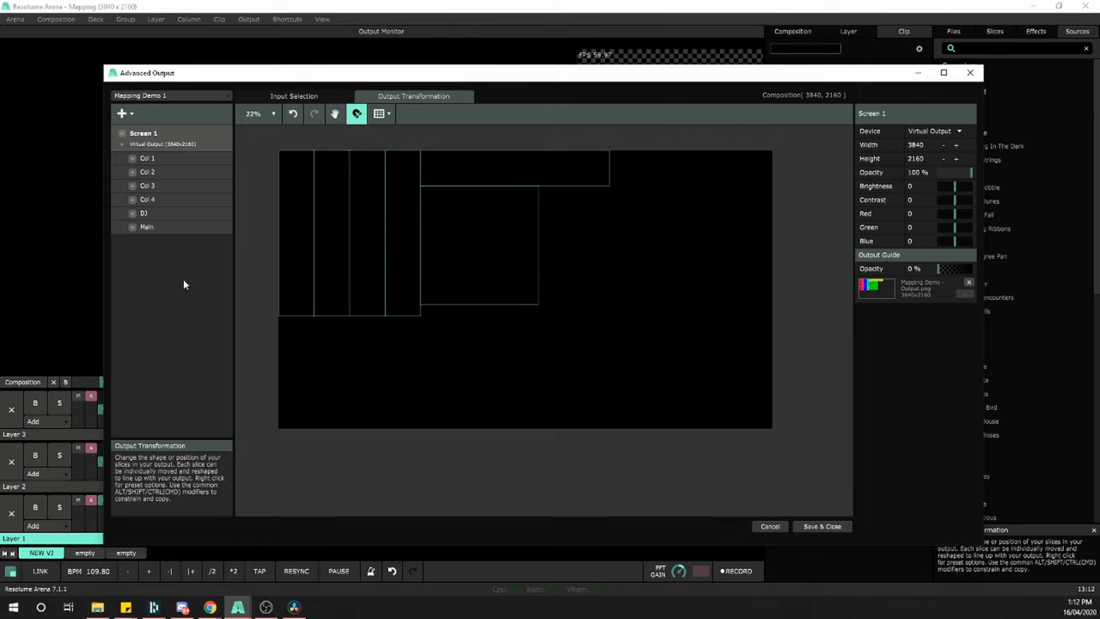
pyautogui.moveTo(219, 120)
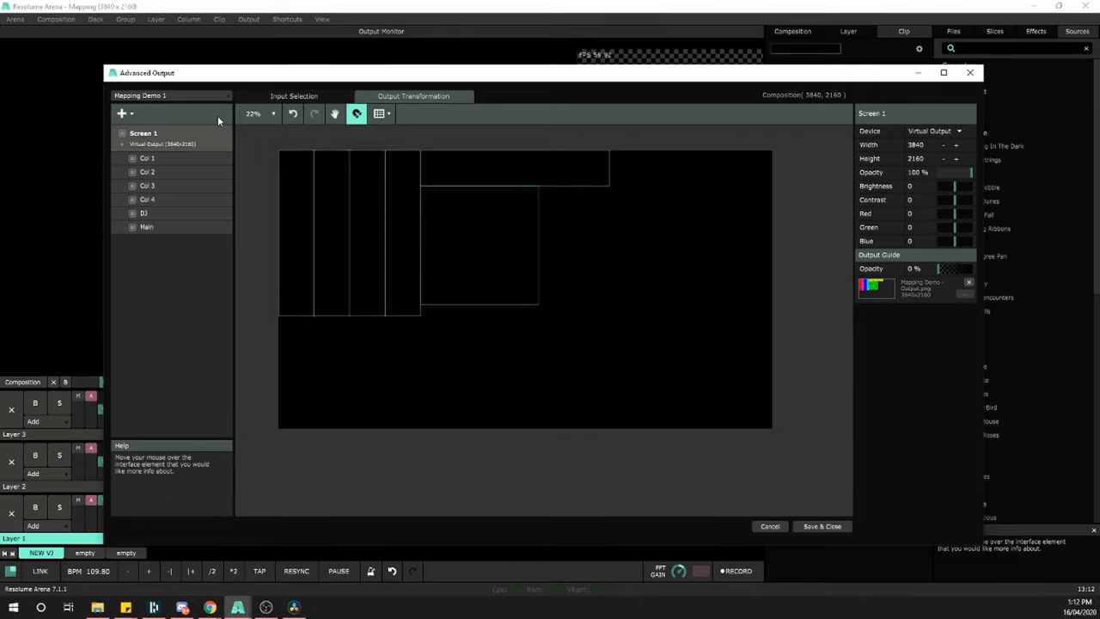
pyautogui.click(248, 19)
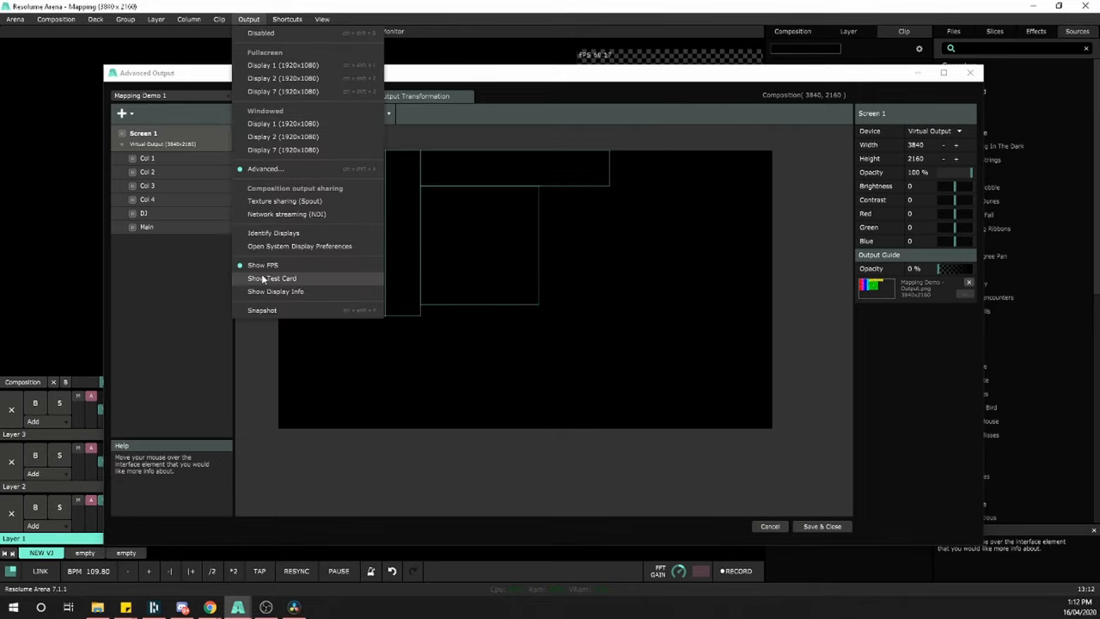
pyautogui.click(271, 278)
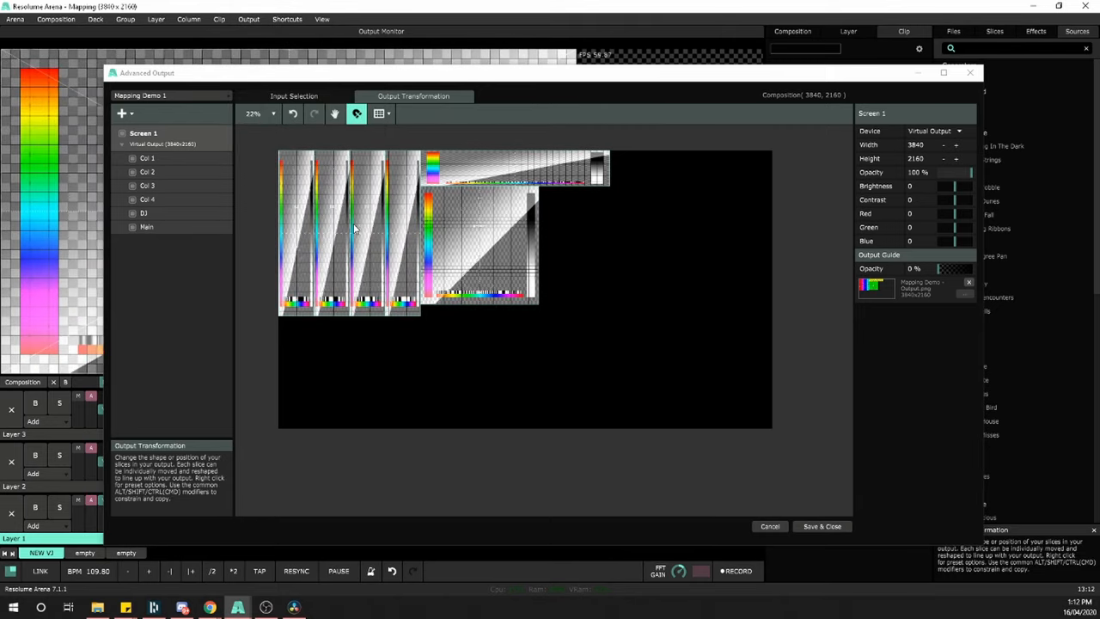
pyautogui.click(294, 96)
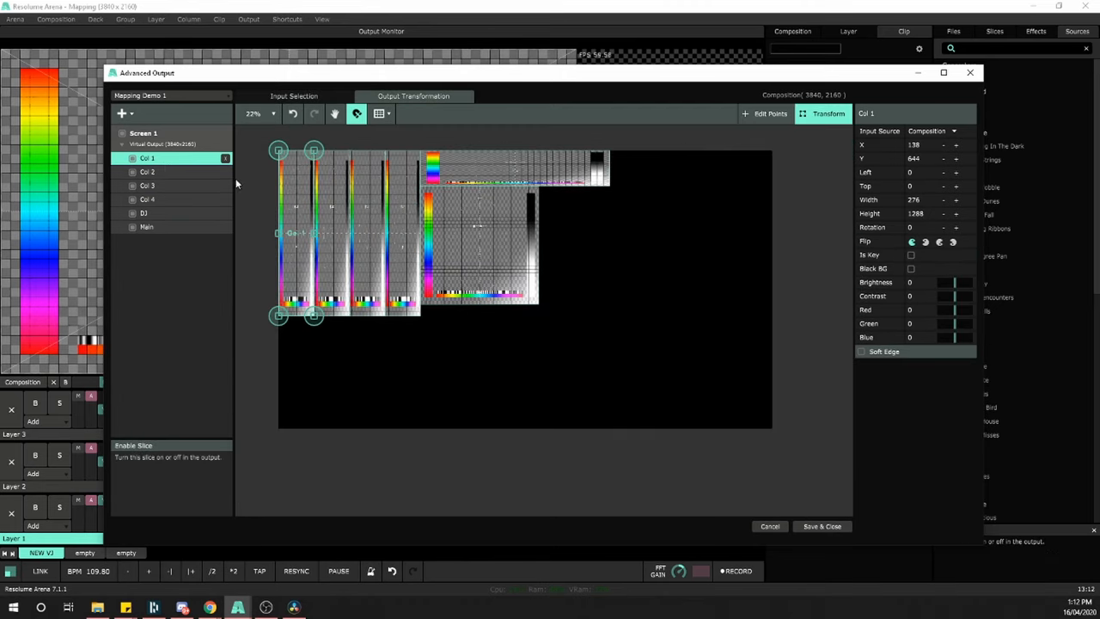
pyautogui.click(147, 186)
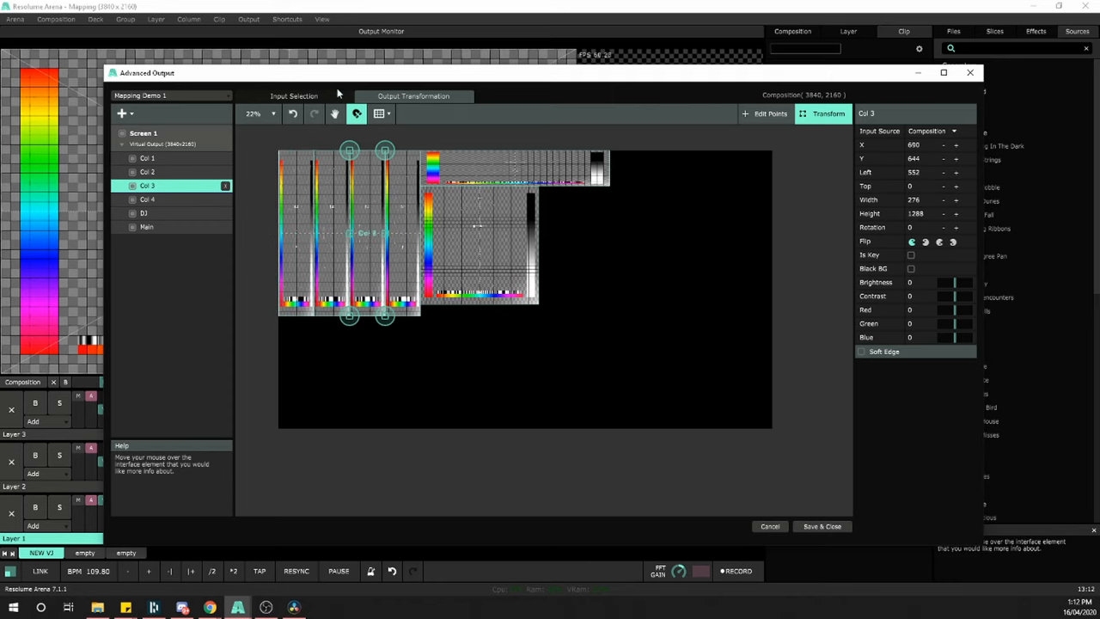
# In Input Selection, give Col 1 and Col 2 276×1288 input areas matching their outputs.
pyautogui.click(414, 96)
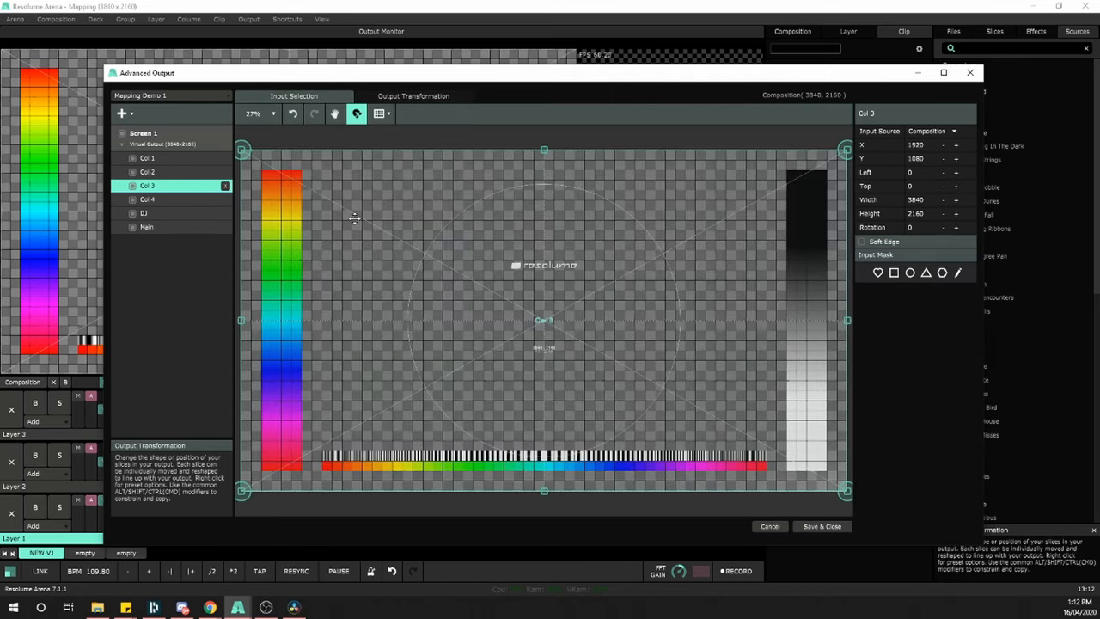
pyautogui.click(412, 96)
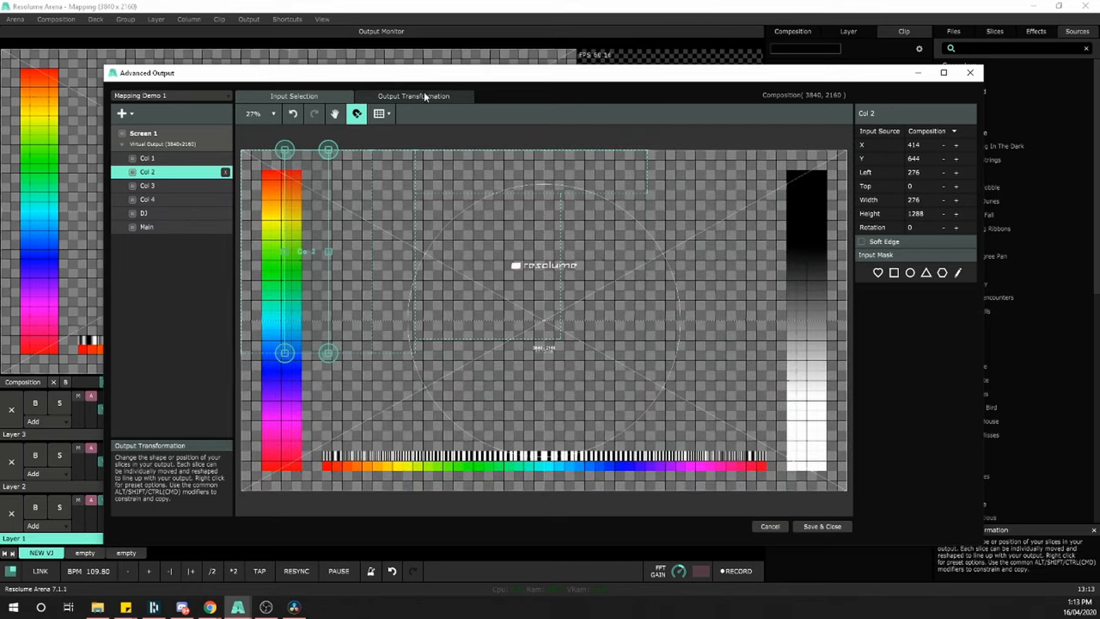
pyautogui.click(295, 96)
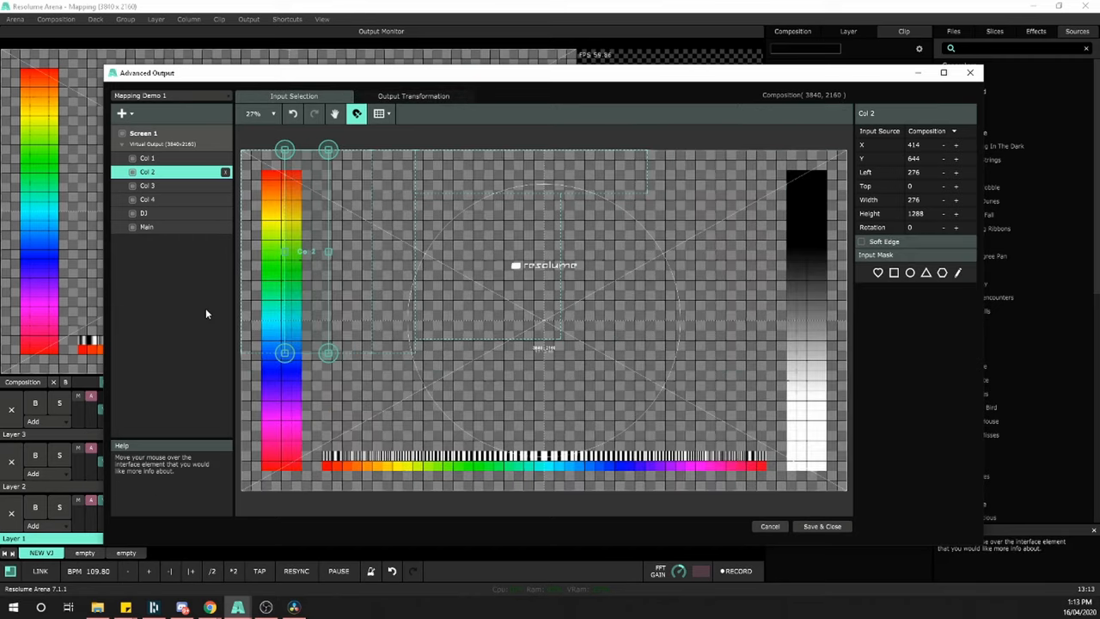
pyautogui.click(146, 158)
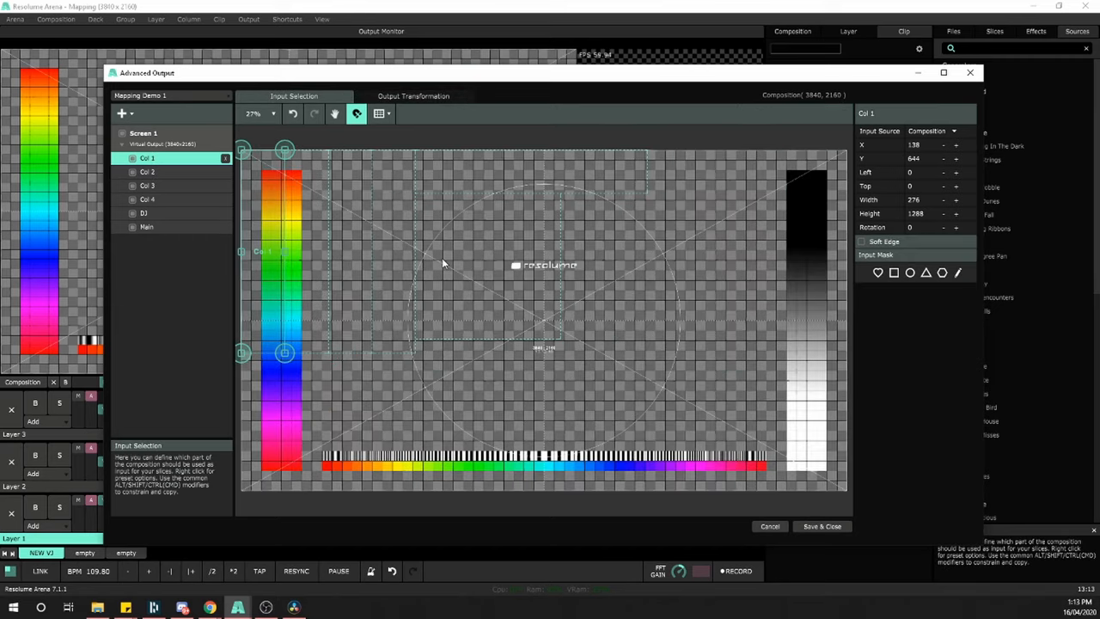
pyautogui.click(143, 133)
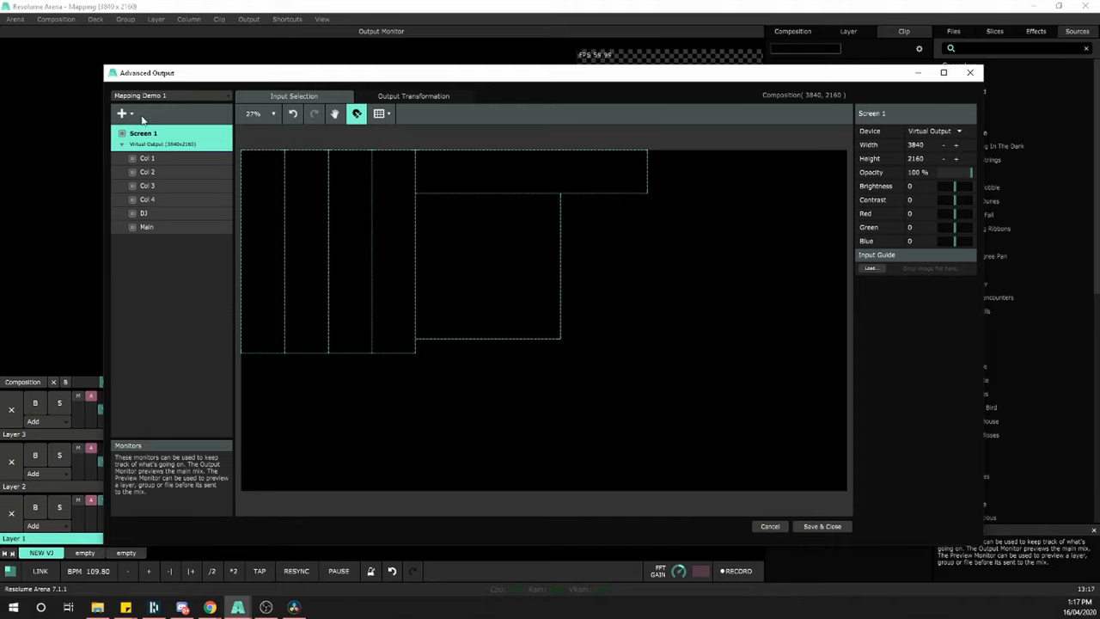
# Add a 3840×1288 CANVAS slice and drag it down to Y 1080, top 436.
pyautogui.click(122, 113)
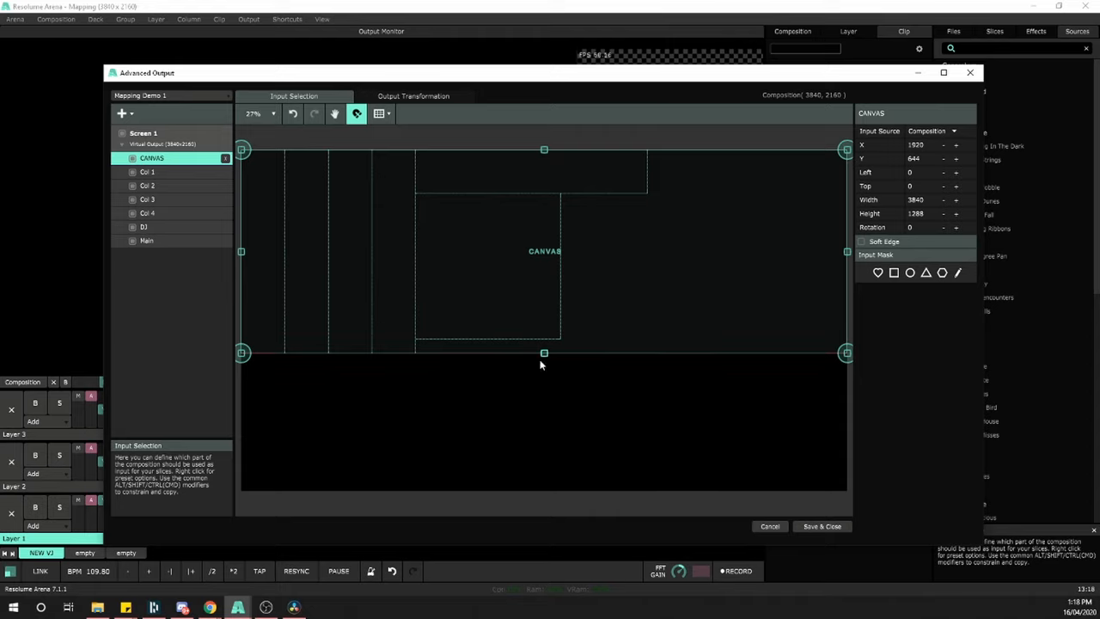
pyautogui.moveTo(543, 251); pyautogui.dragTo(544, 273)
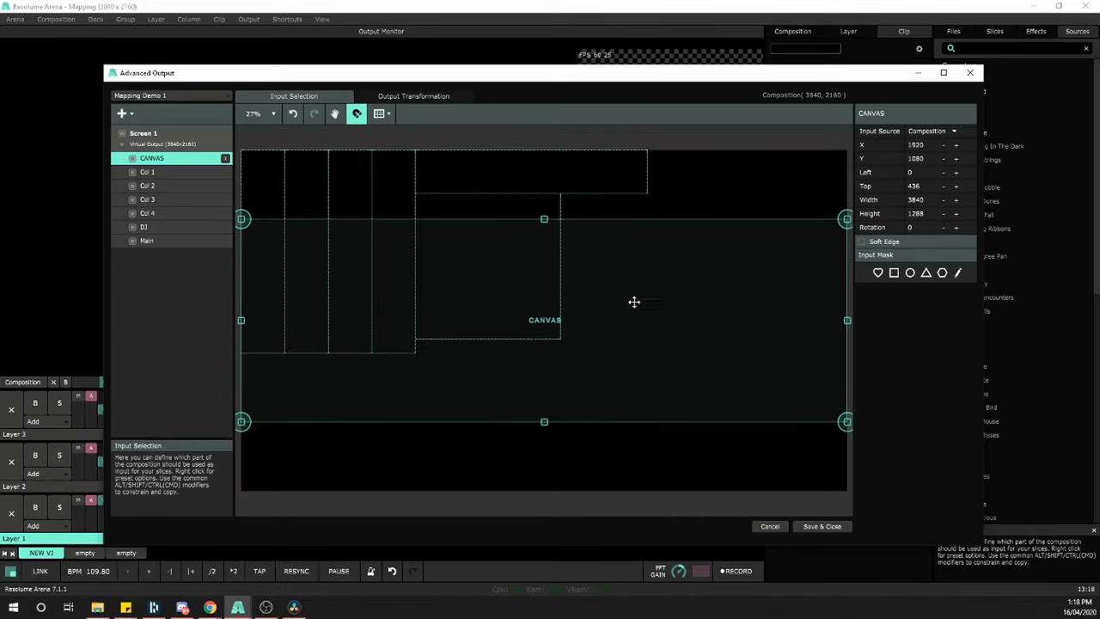
# Move the Col 1-4 input areas into the CANVAS band.
pyautogui.click(147, 172)
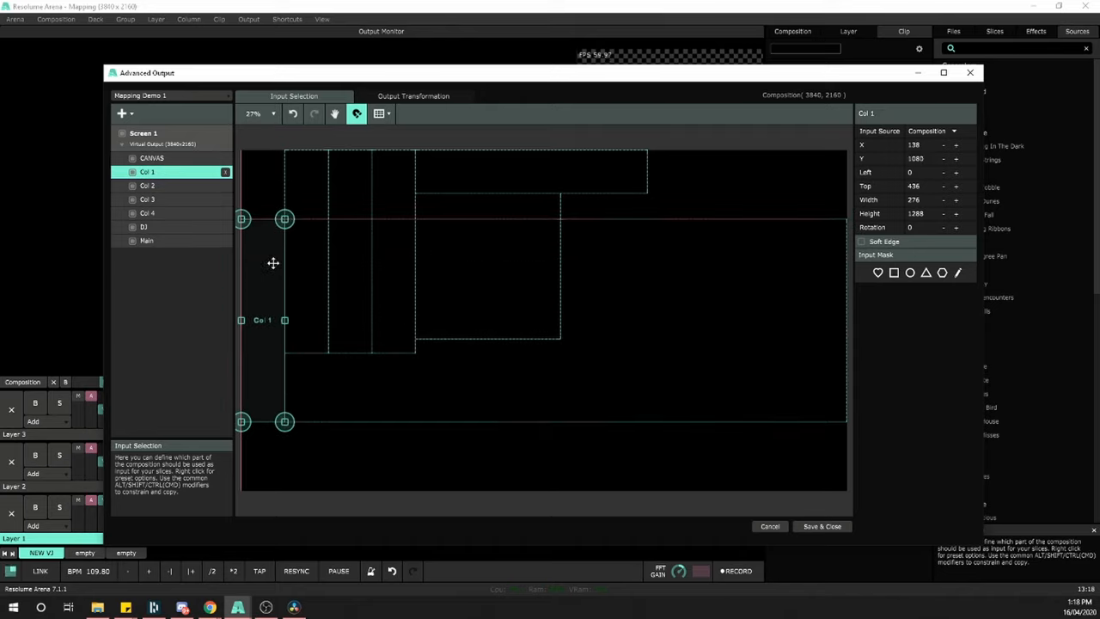
pyautogui.click(147, 212)
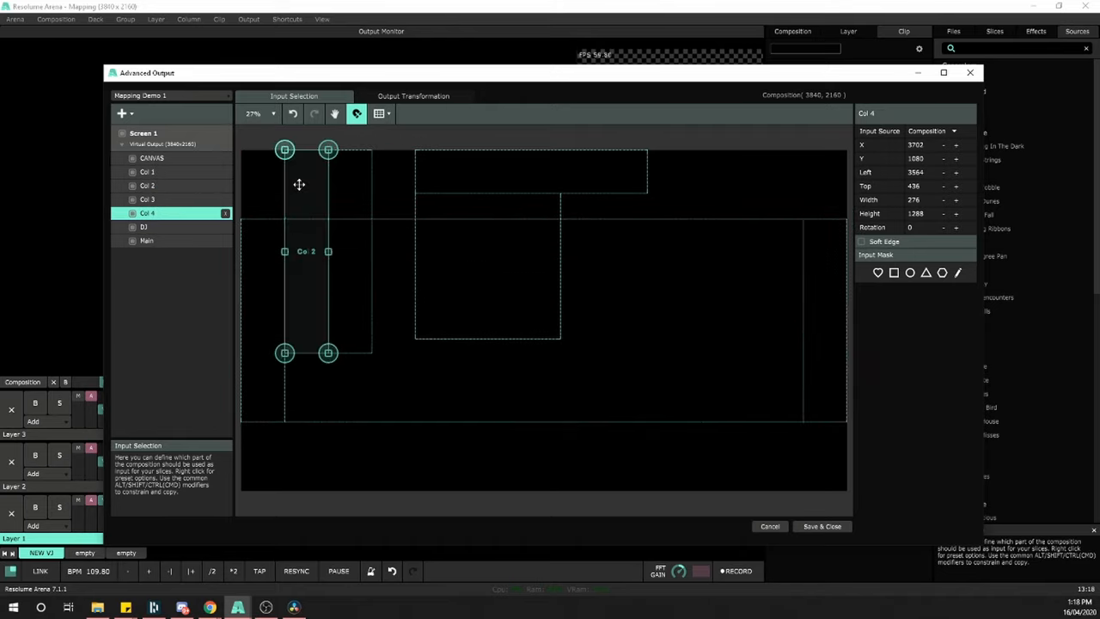
pyautogui.click(146, 186)
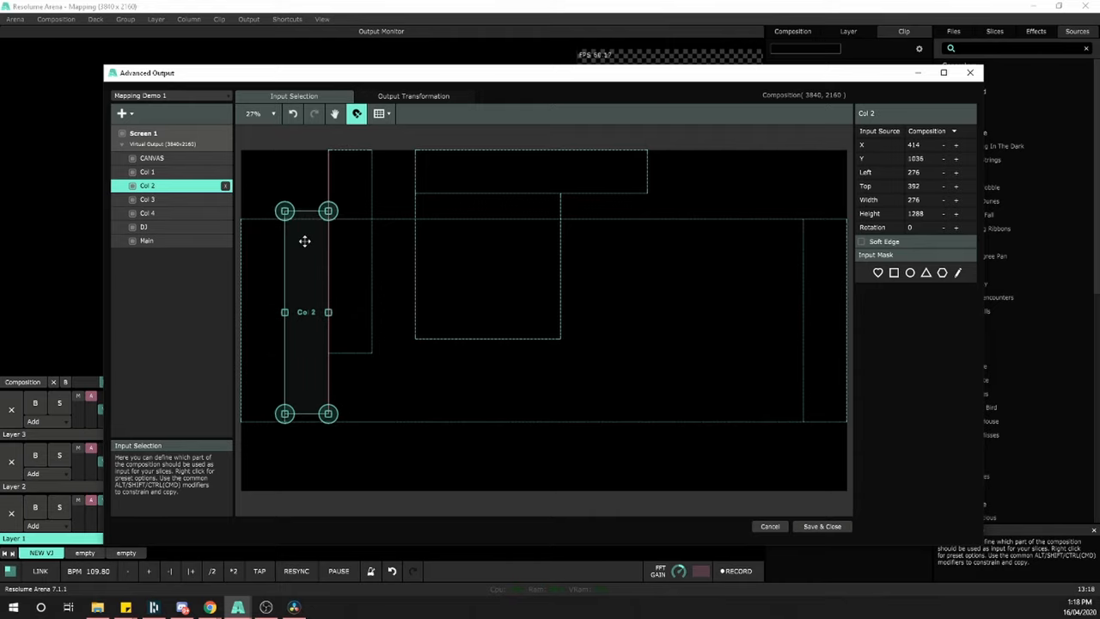
pyautogui.click(147, 200)
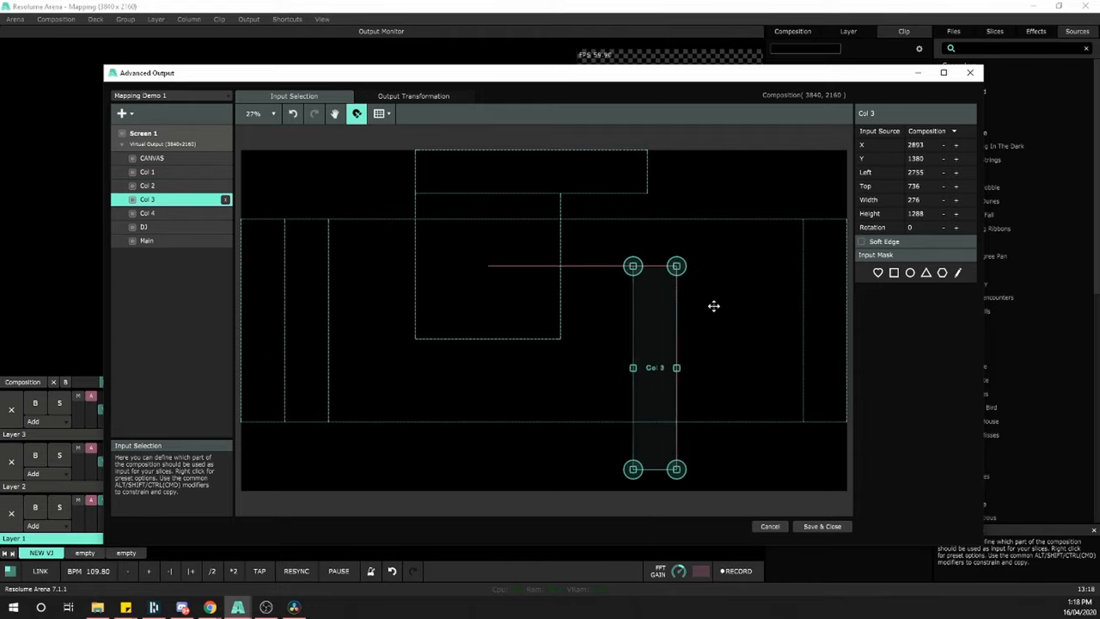
# Move the DJ and Main input areas into the CANVAS band, Main above DJ.
pyautogui.click(144, 226)
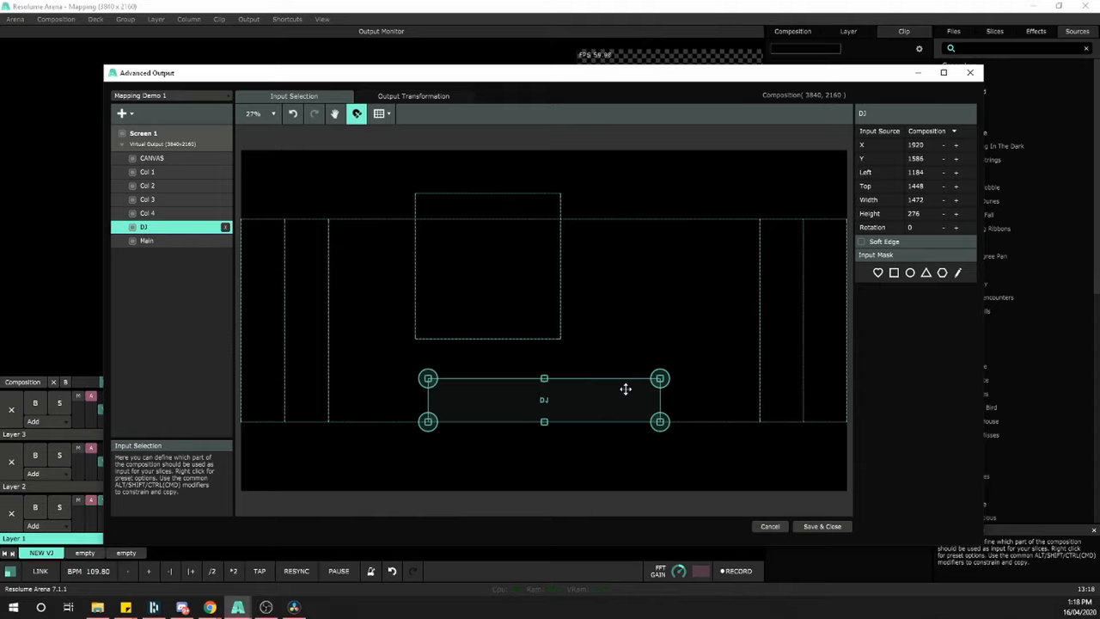
pyautogui.moveTo(583, 396)
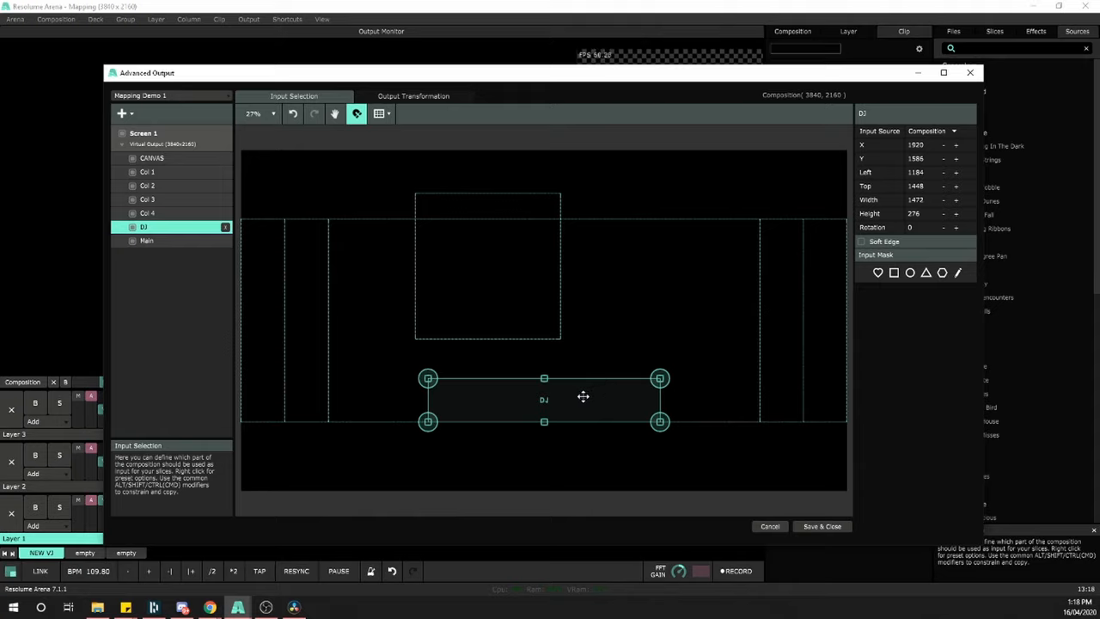
pyautogui.click(146, 240)
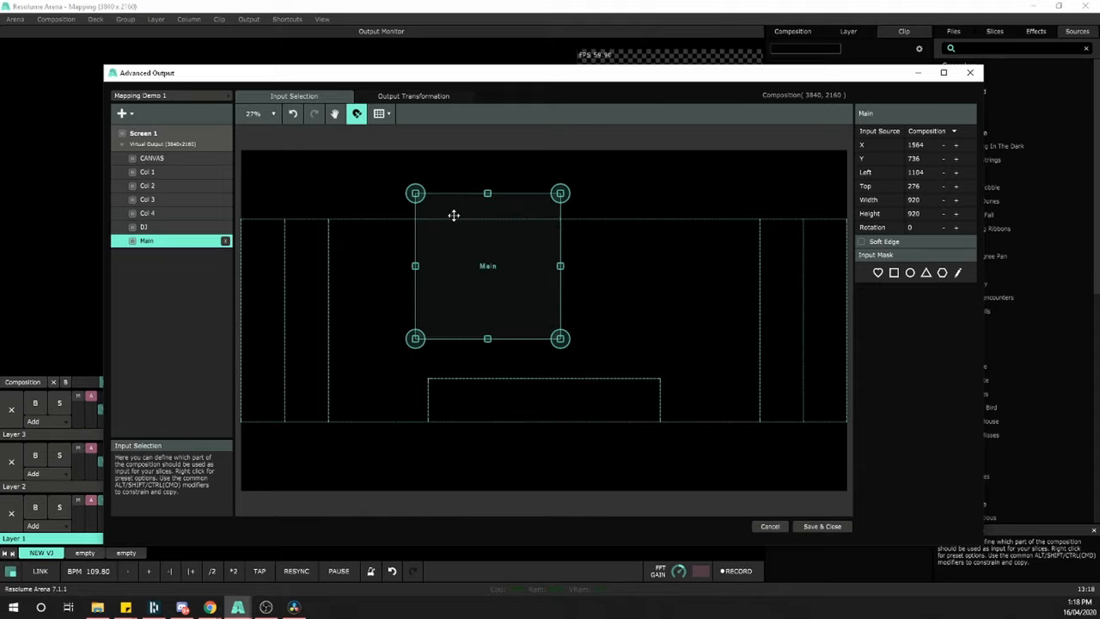
pyautogui.moveTo(487, 265); pyautogui.dragTo(543, 291)
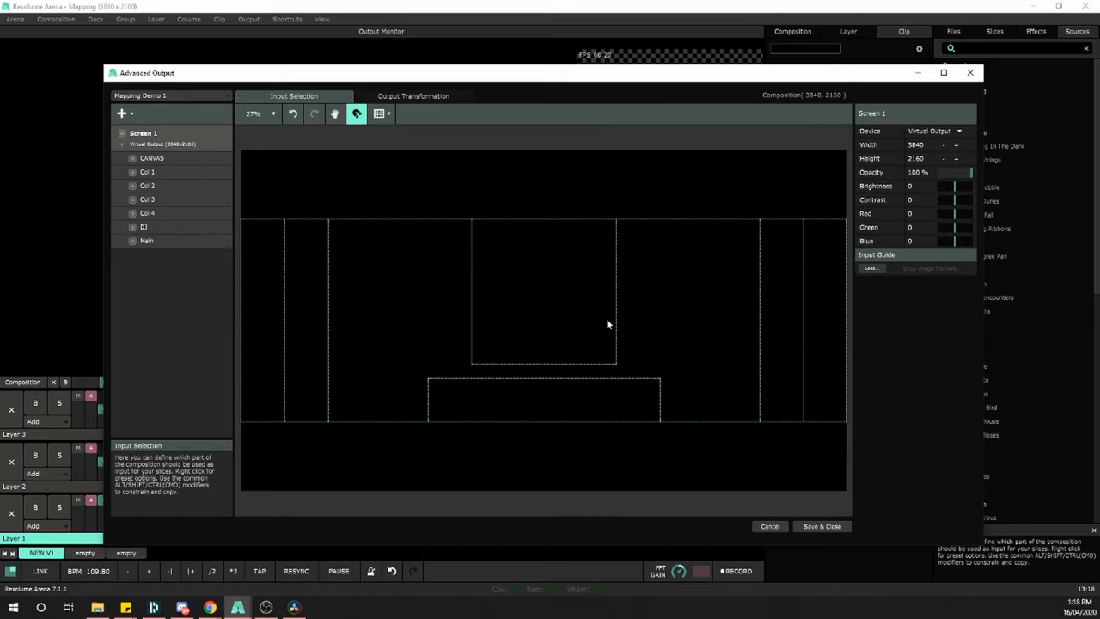
pyautogui.moveTo(615, 293)
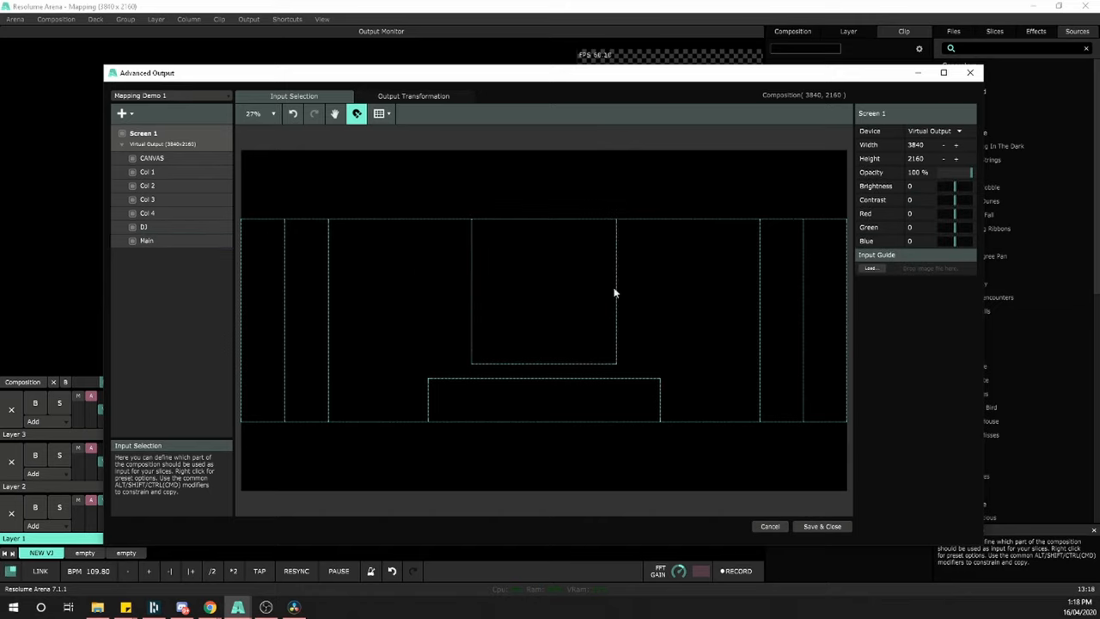
pyautogui.moveTo(406, 294)
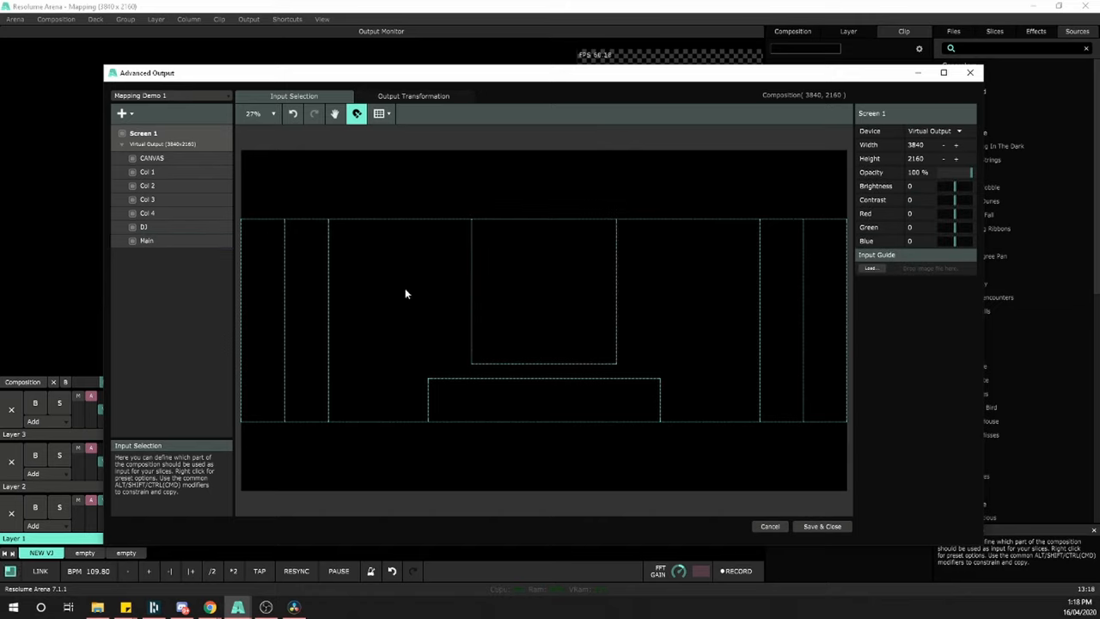
# Move Col 2 beside DJ's left edge and Col 4 leftward toward the DJ area.
pyautogui.click(147, 185)
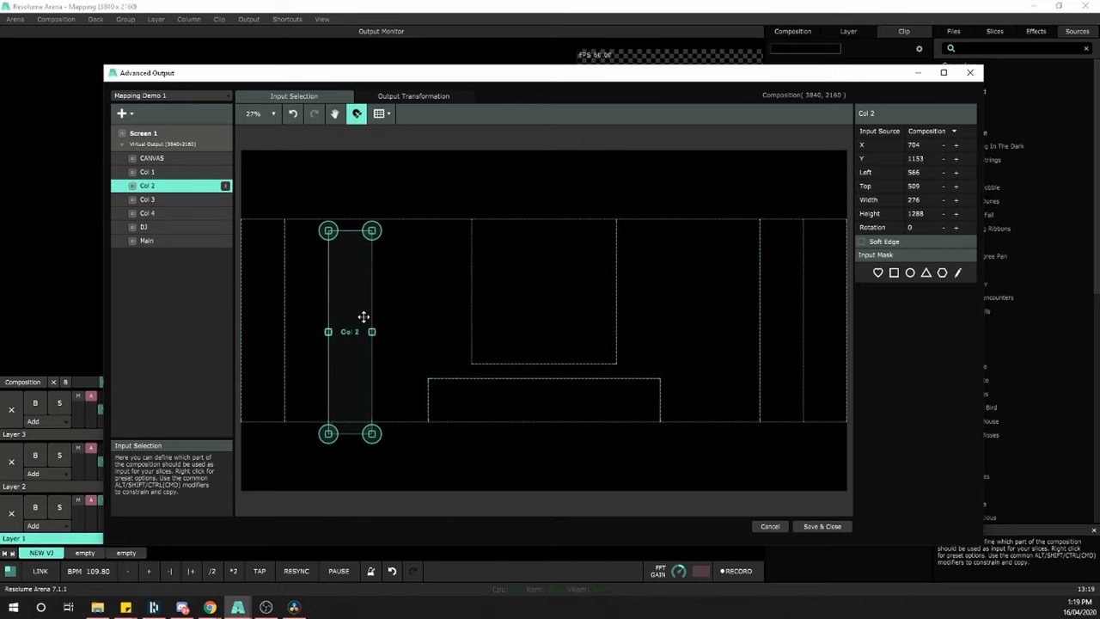
pyautogui.moveTo(348, 331); pyautogui.dragTo(404, 319)
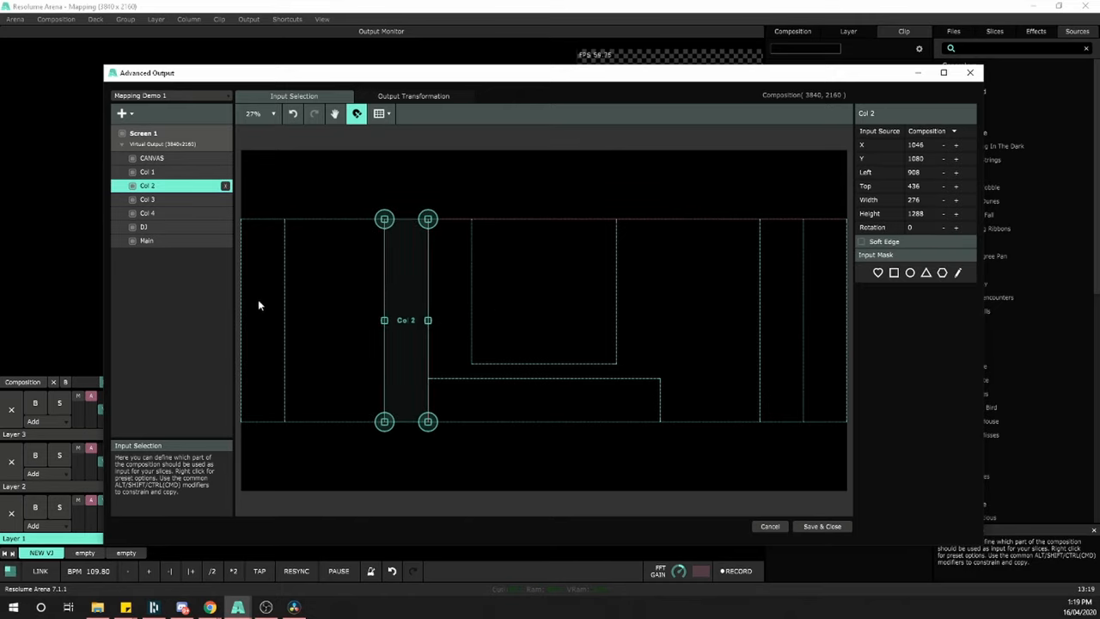
pyautogui.click(147, 172)
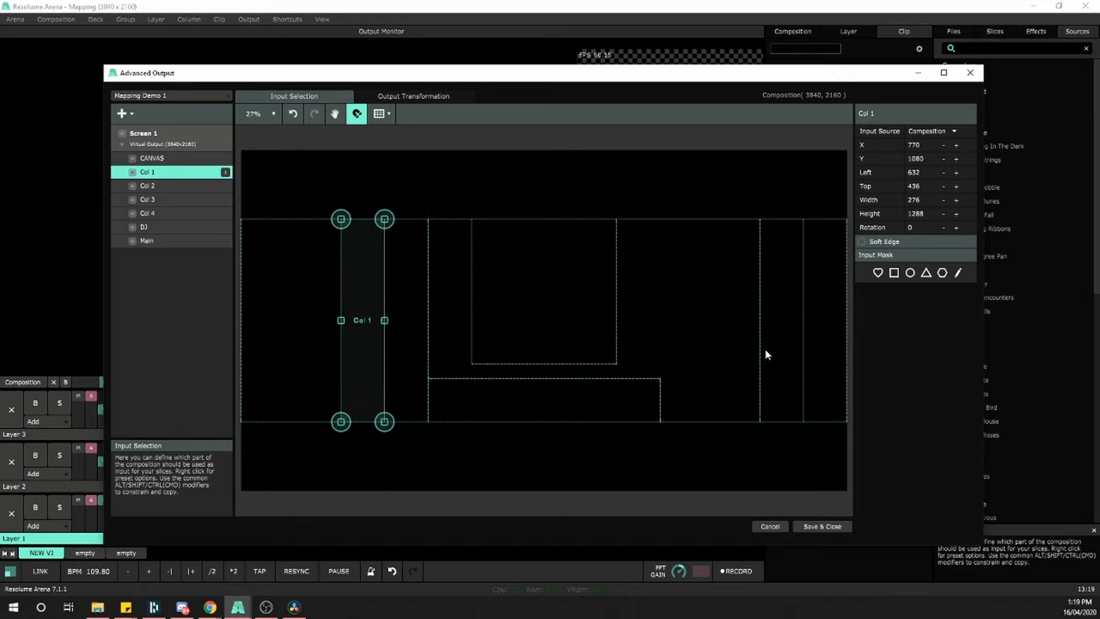
pyautogui.click(147, 199)
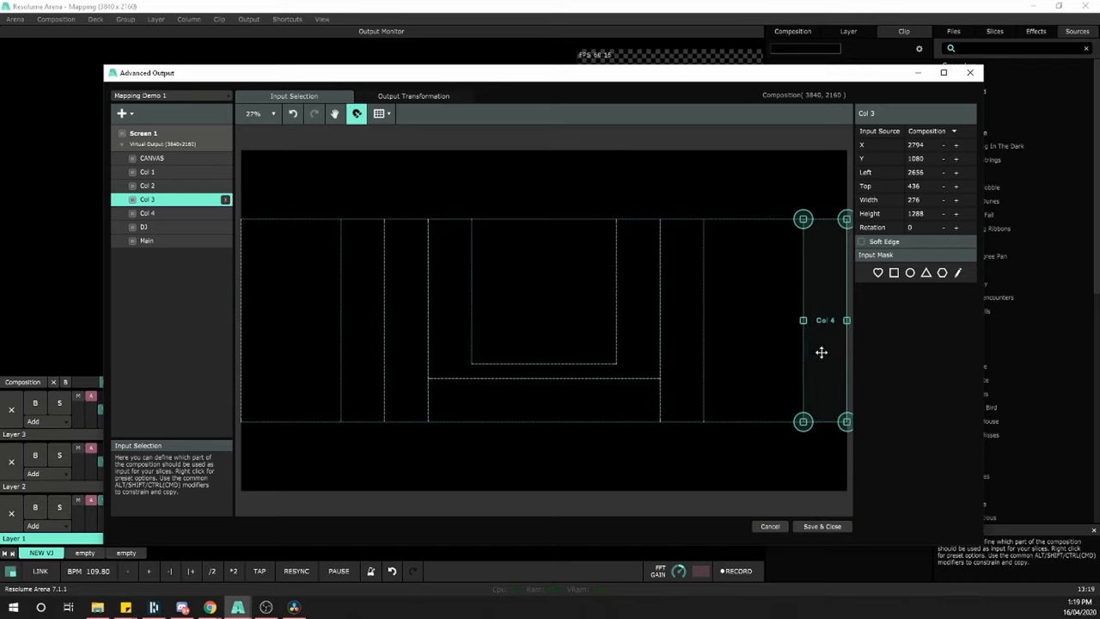
pyautogui.click(147, 213)
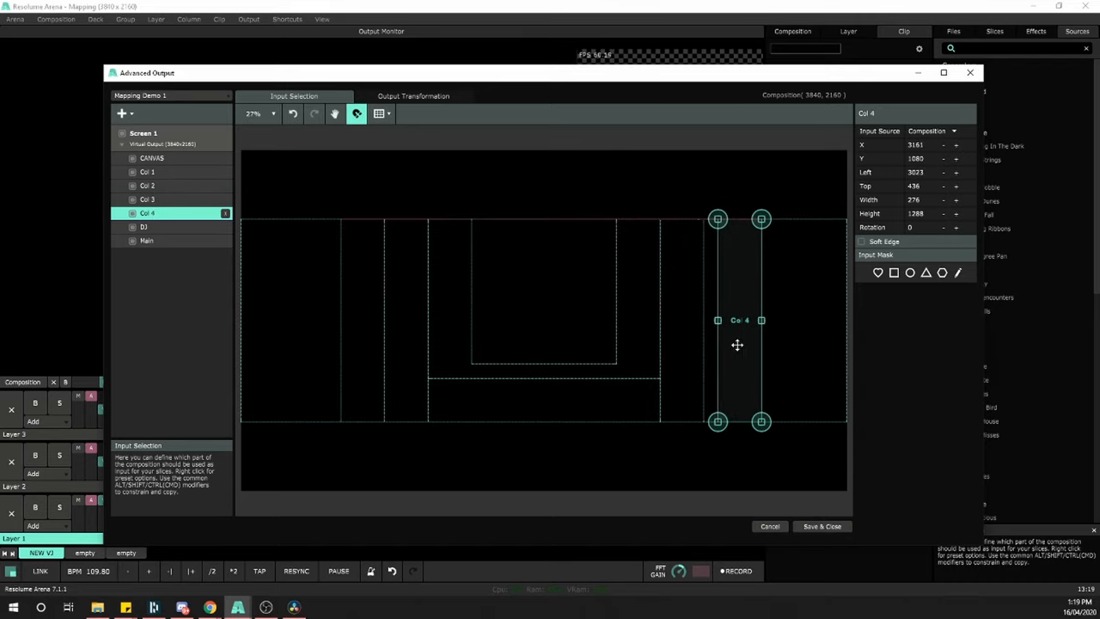
pyautogui.moveTo(737, 344); pyautogui.dragTo(731, 342)
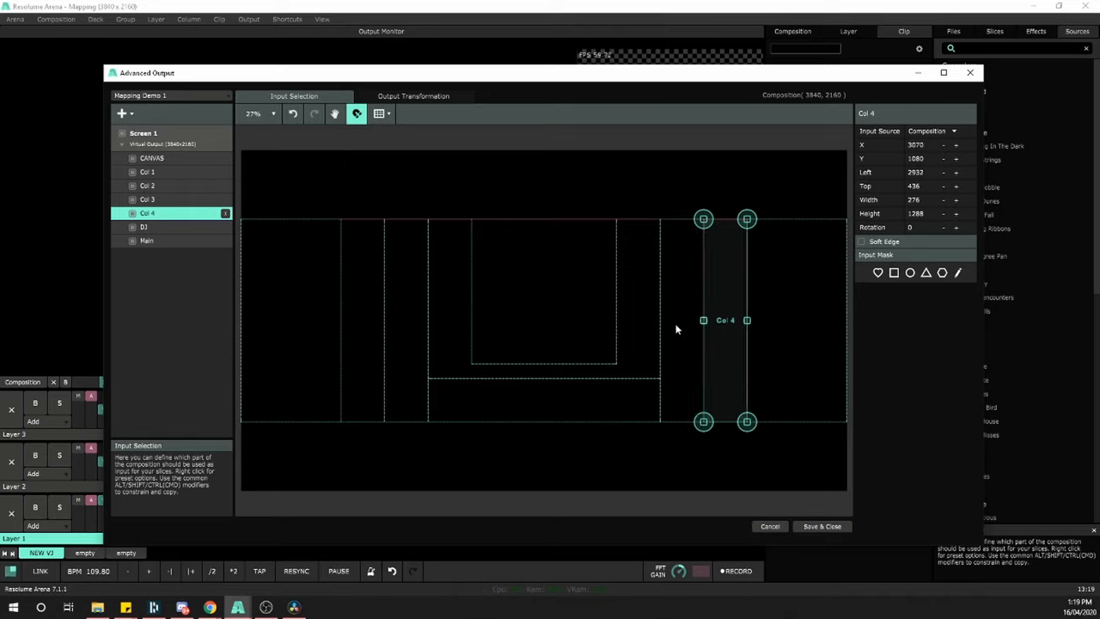
pyautogui.click(147, 172)
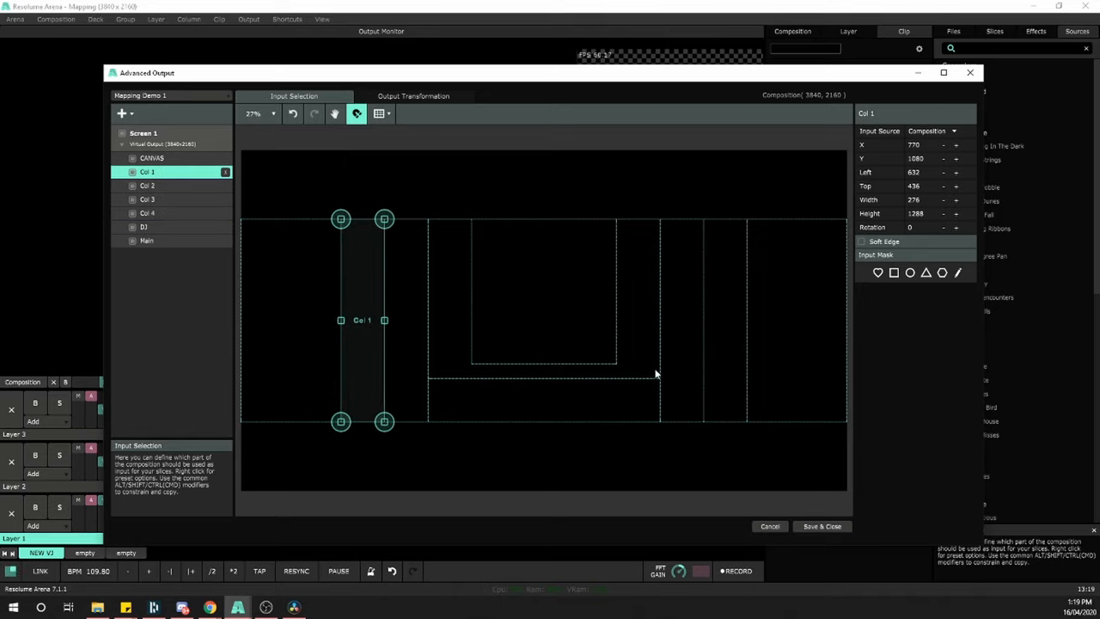
pyautogui.moveTo(658, 388)
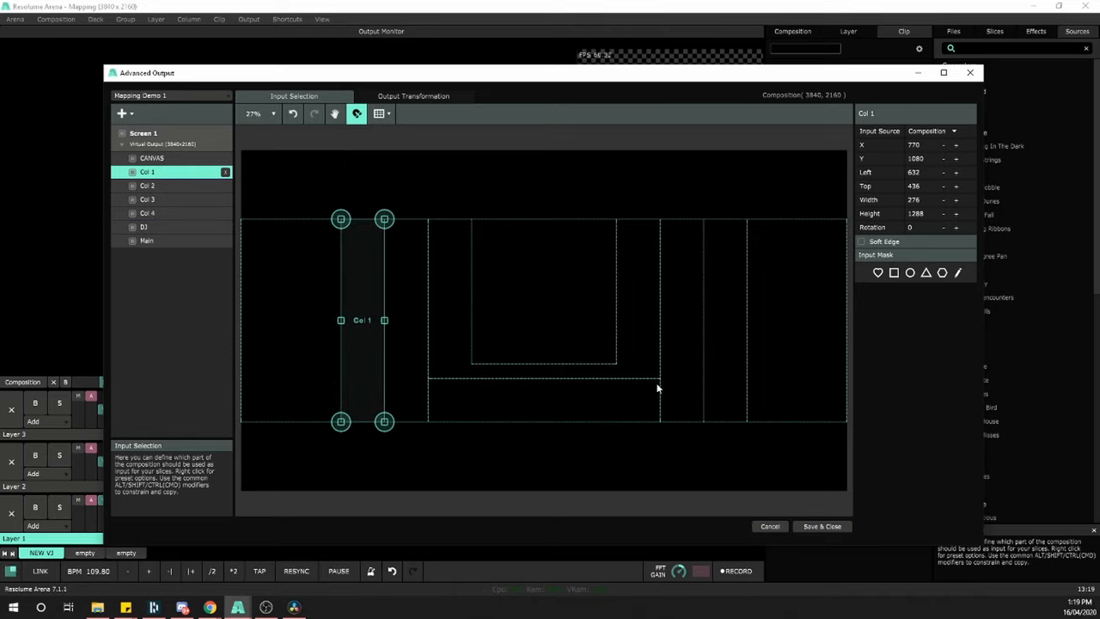
pyautogui.moveTo(644, 370)
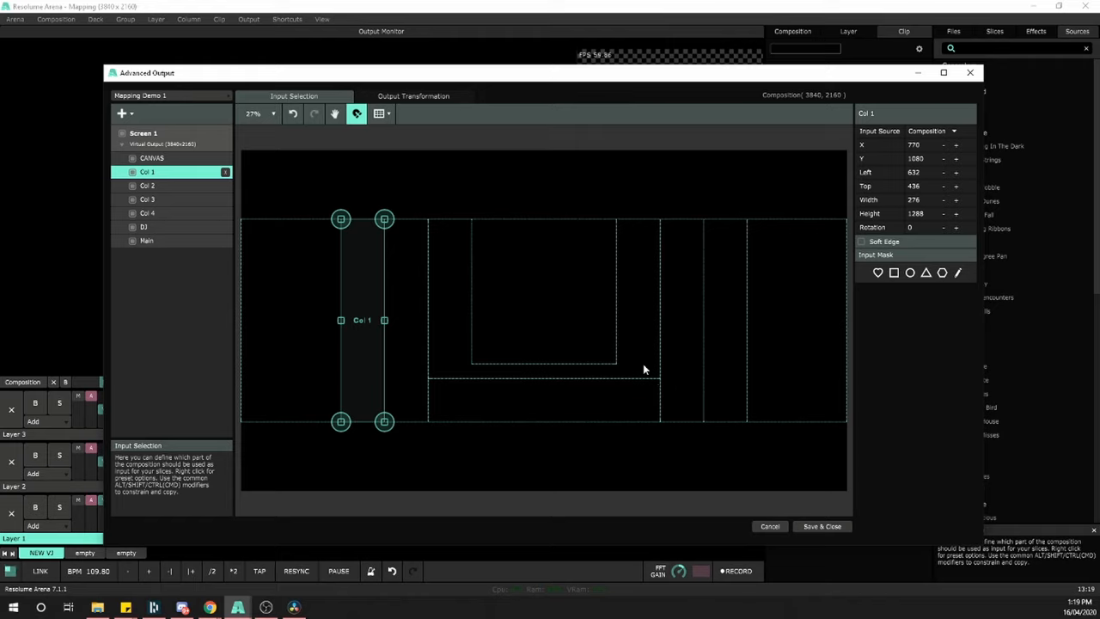
pyautogui.click(147, 199)
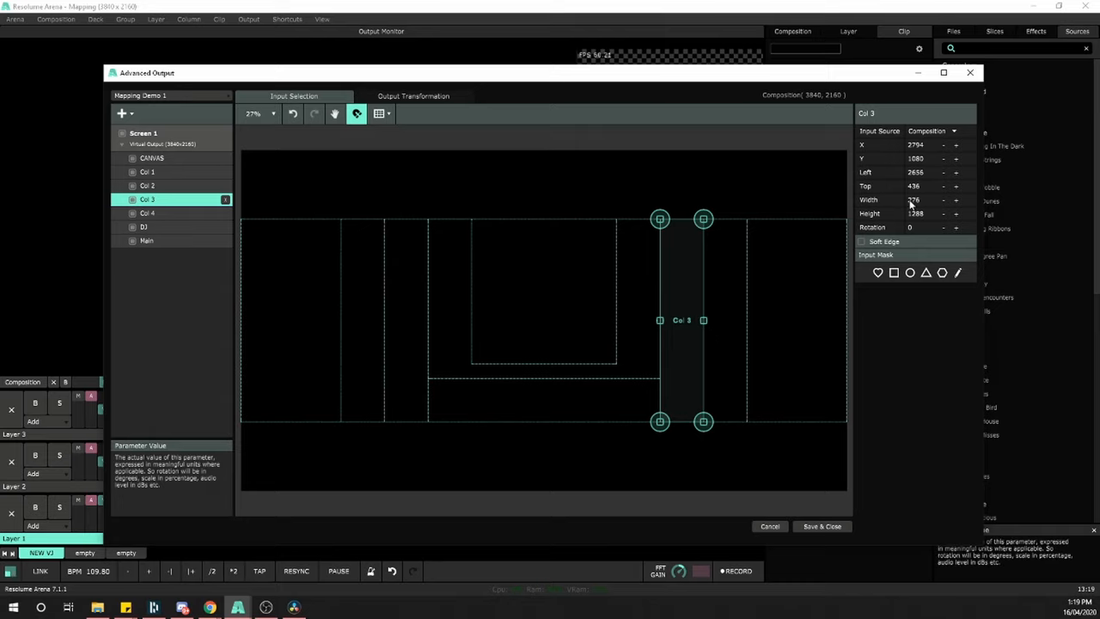
# Nudge Col 4's Left by +9, shift Col 2 left, and mirror Col 1's Left position to Col 4.
pyautogui.click(151, 158)
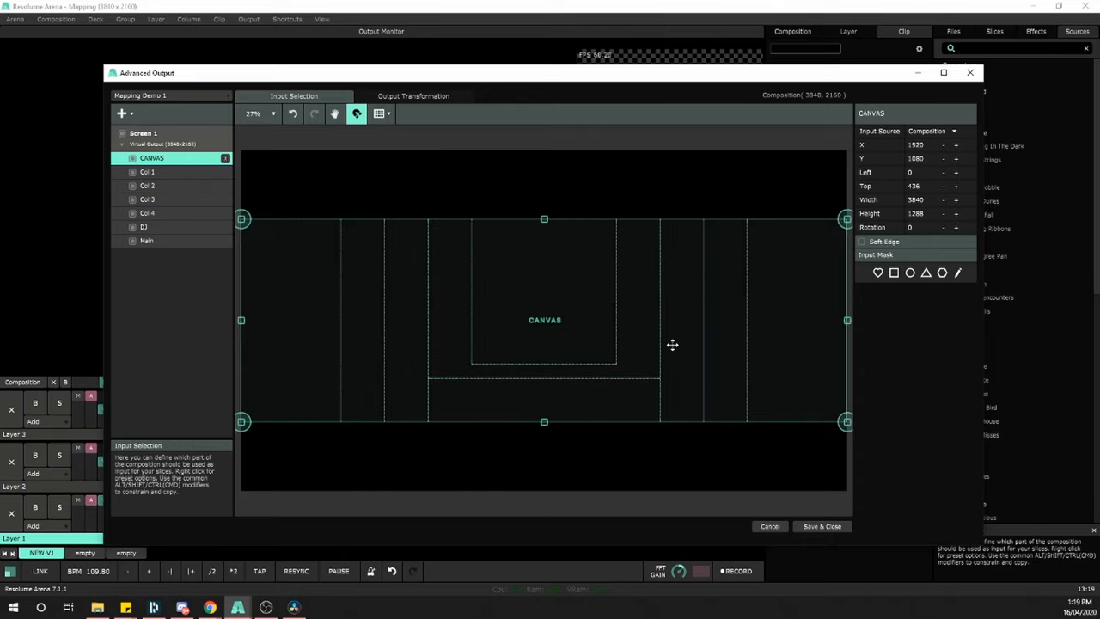
pyautogui.click(147, 198)
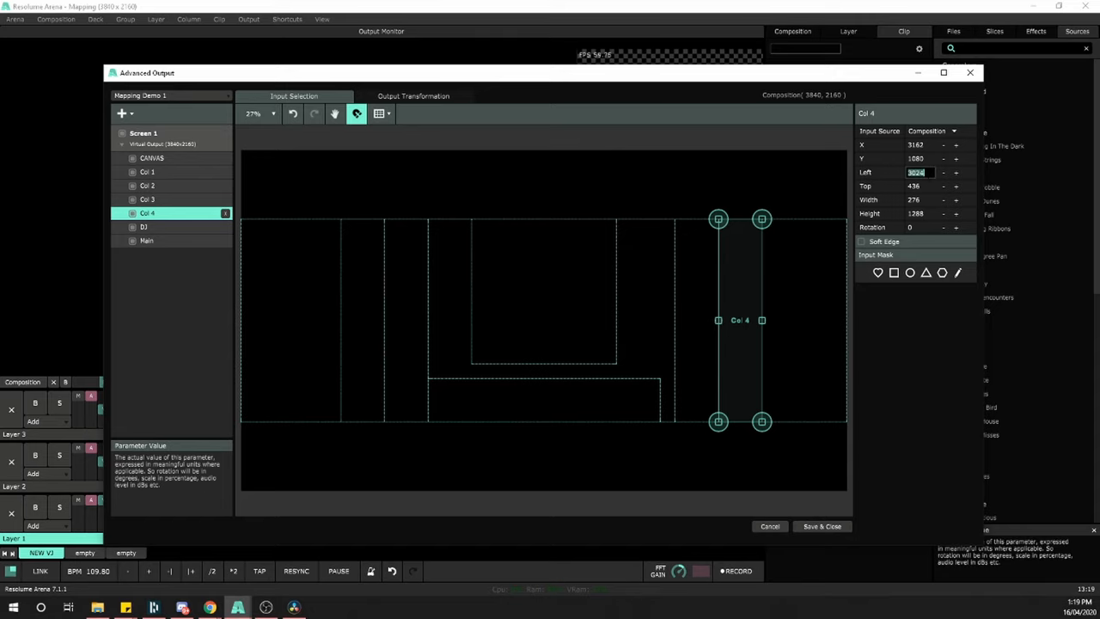
pyautogui.write('+9')
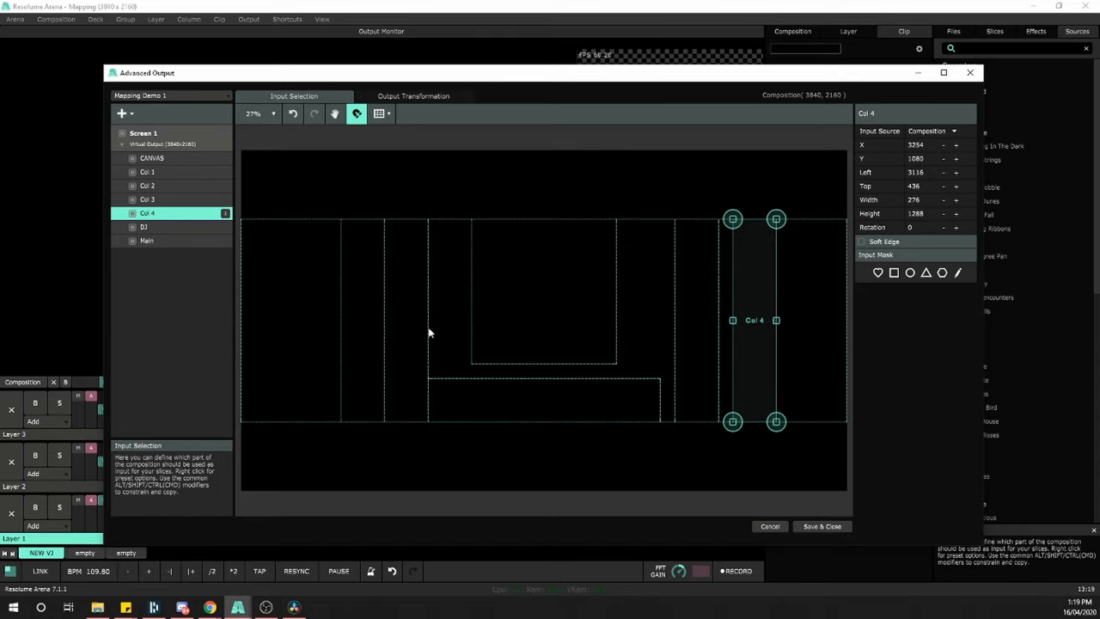
pyautogui.click(147, 186)
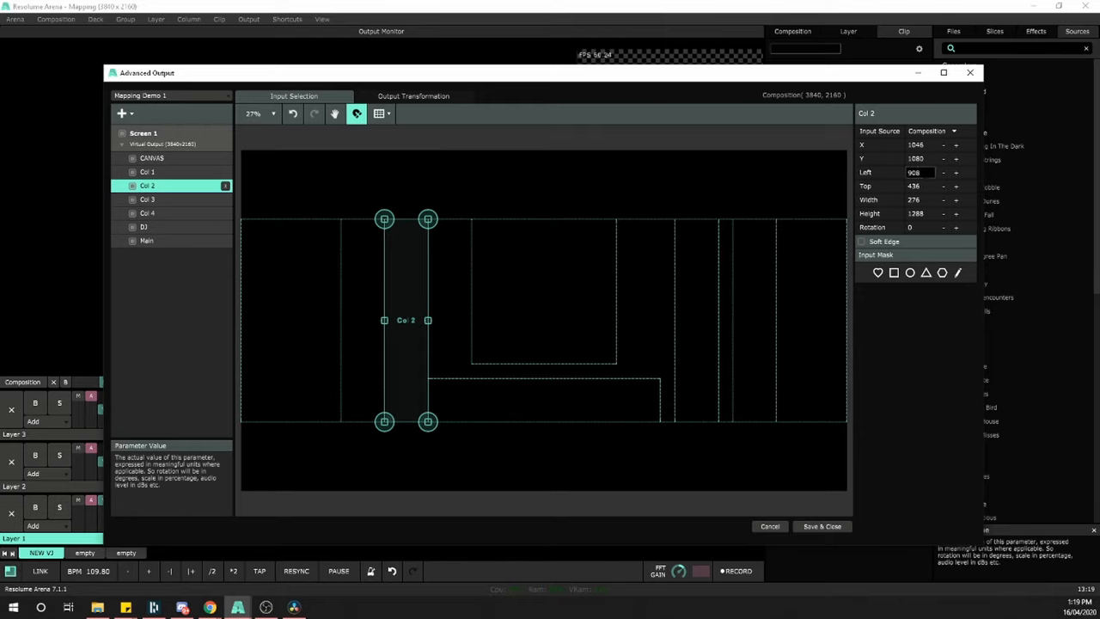
pyautogui.moveTo(406, 320); pyautogui.dragTo(391, 320)
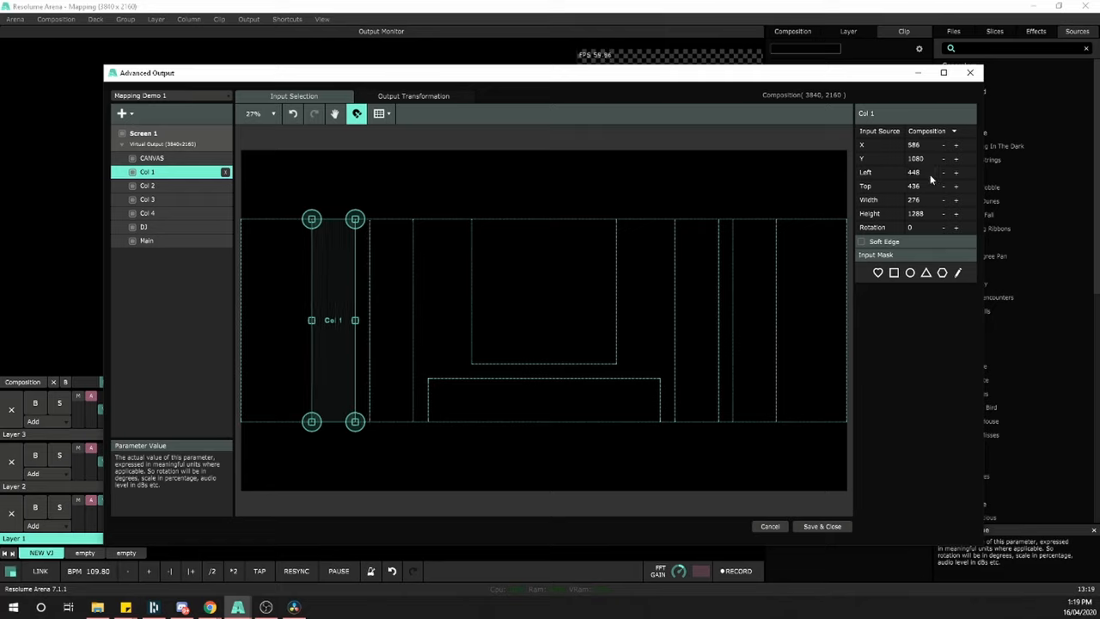
pyautogui.click(144, 132)
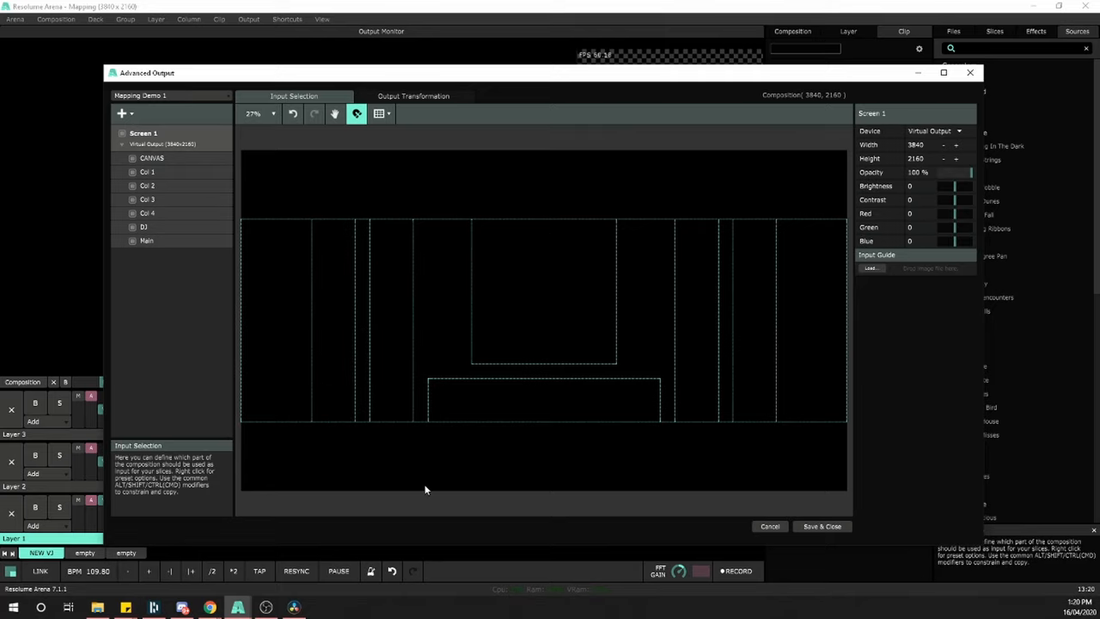
# Drag the CANVAS slice's left and right edges to the outer columns, making it 2944×1288 at left 448.
pyautogui.click(152, 158)
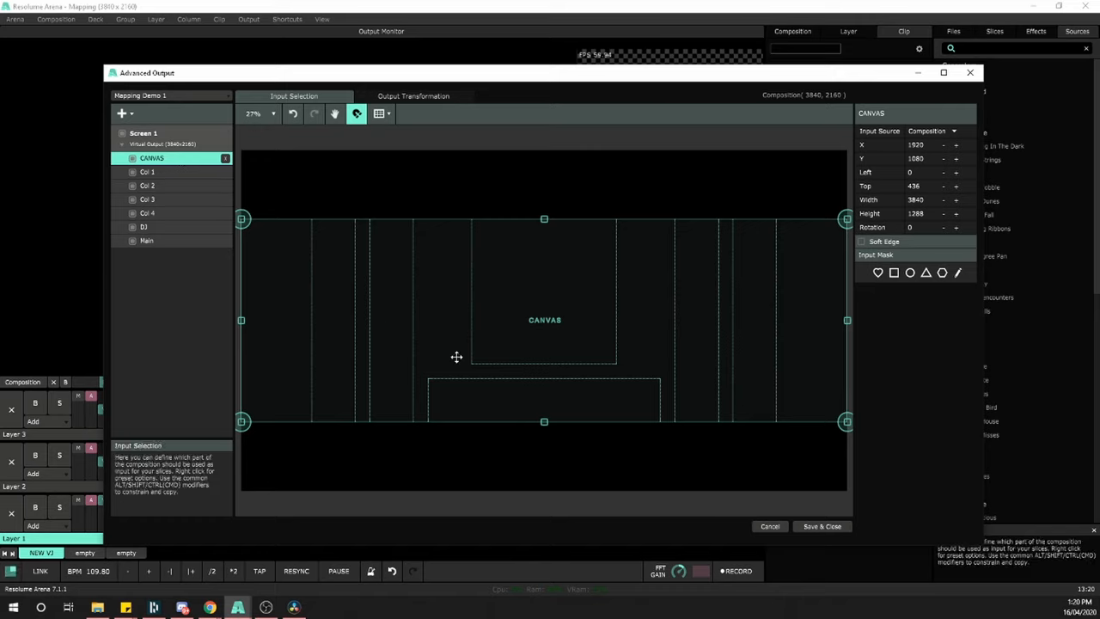
pyautogui.moveTo(243, 320); pyautogui.dragTo(265, 321)
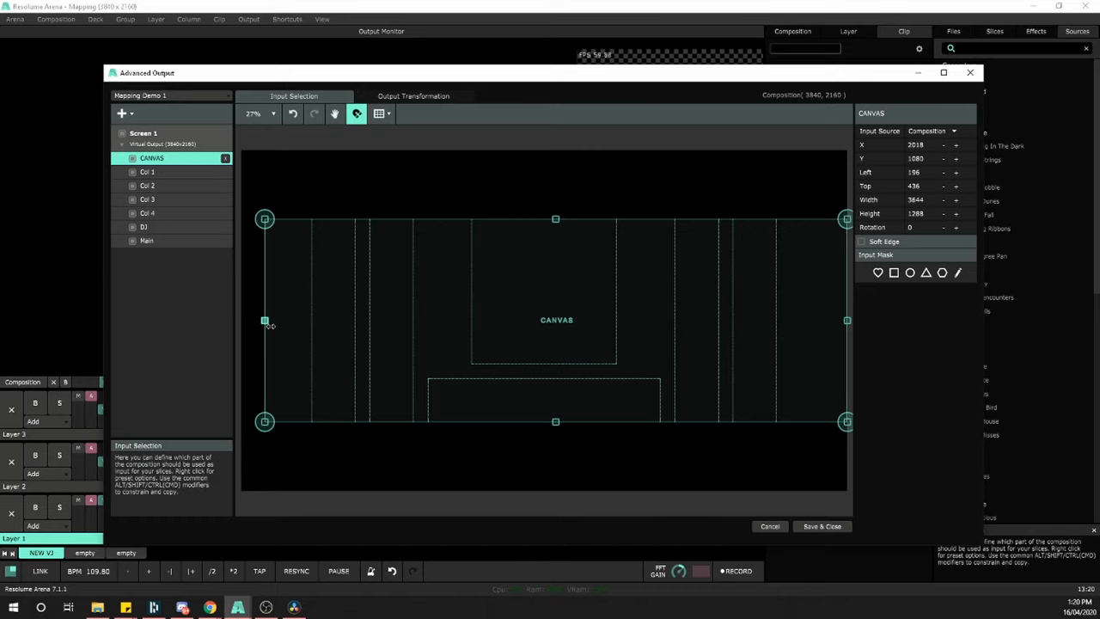
pyautogui.moveTo(265, 321); pyautogui.dragTo(311, 321)
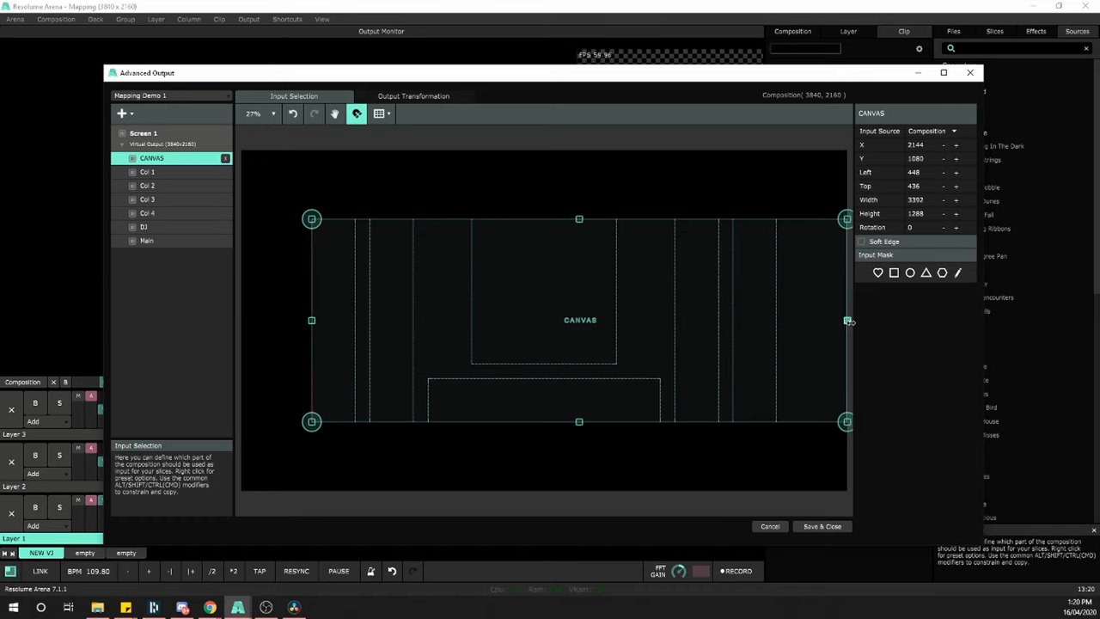
pyautogui.moveTo(846, 320); pyautogui.dragTo(782, 320)
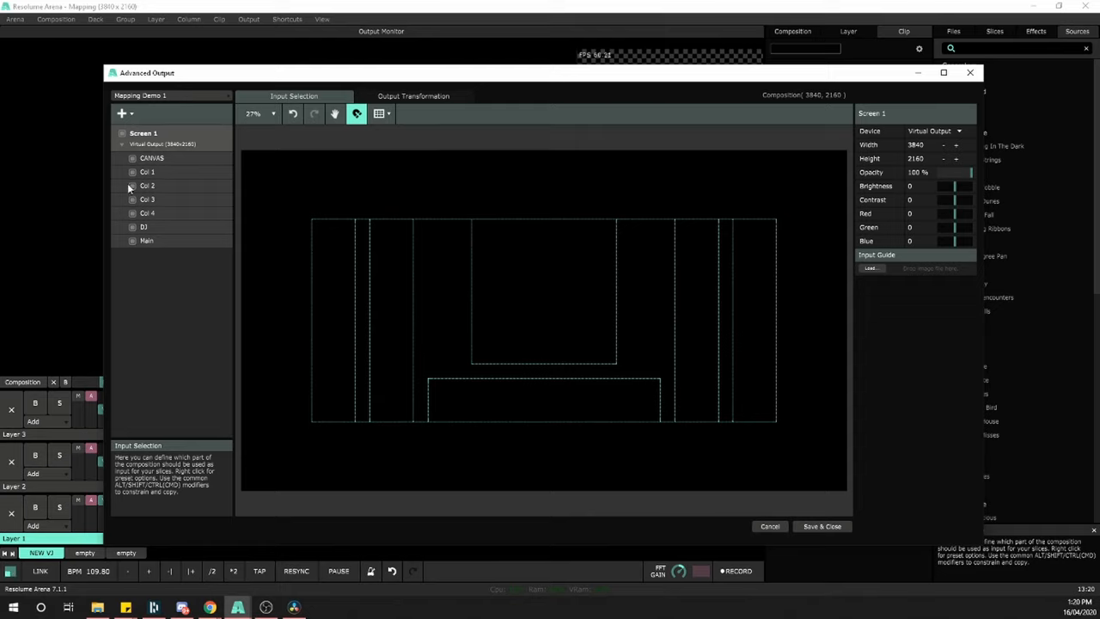
pyautogui.click(151, 158)
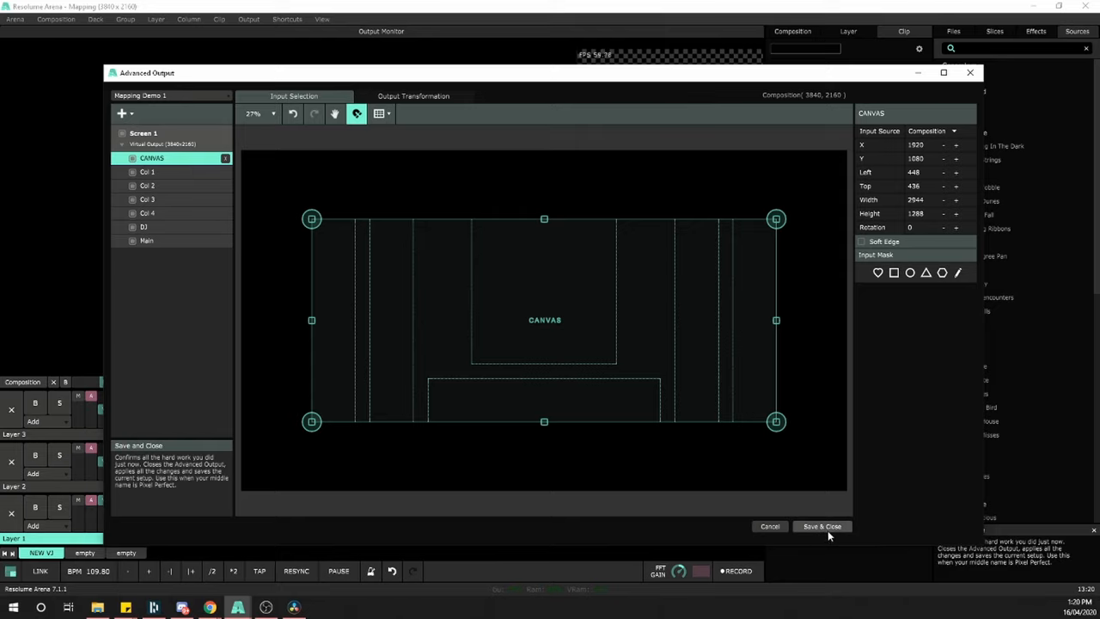
pyautogui.moveTo(919, 224)
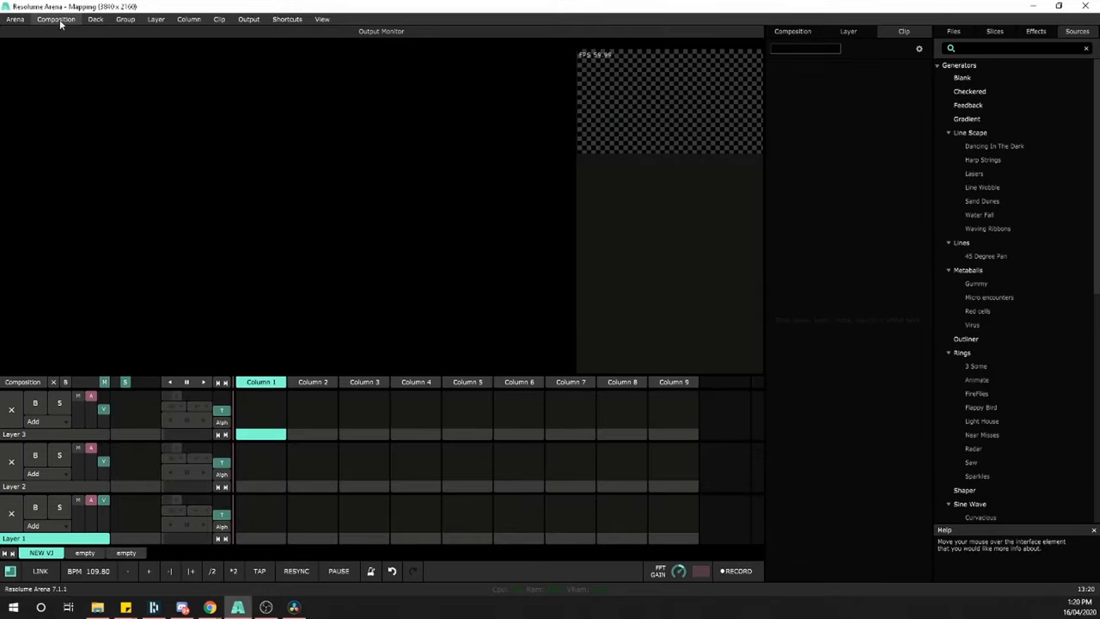
# Set the composition size to 2944 x 1288 in Composition Settings and apply it.
pyautogui.click(56, 19)
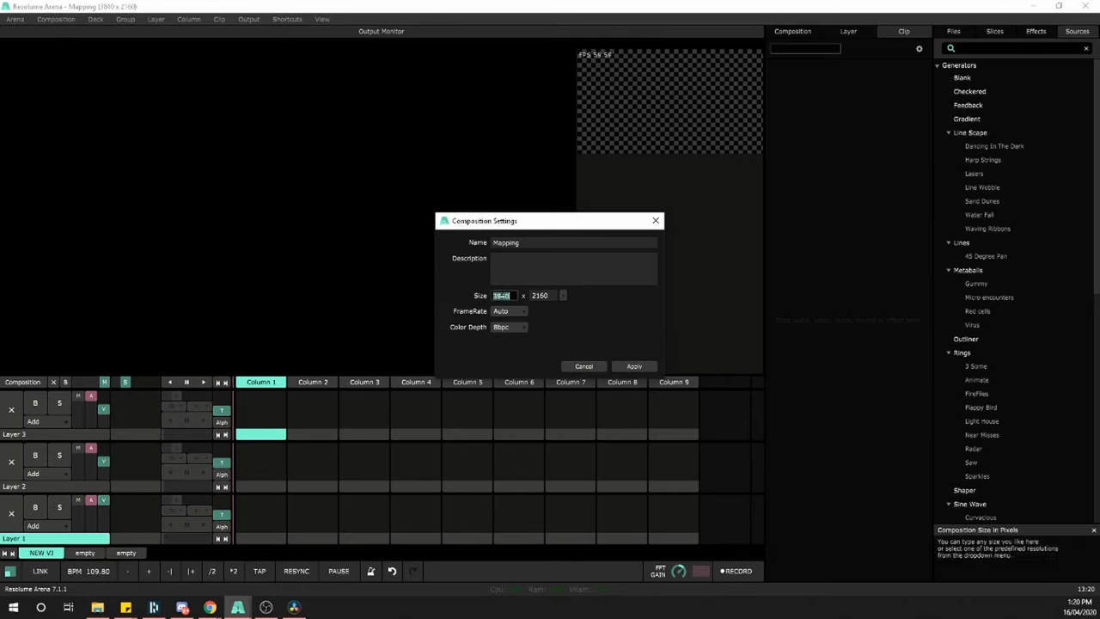
pyautogui.write('1288')
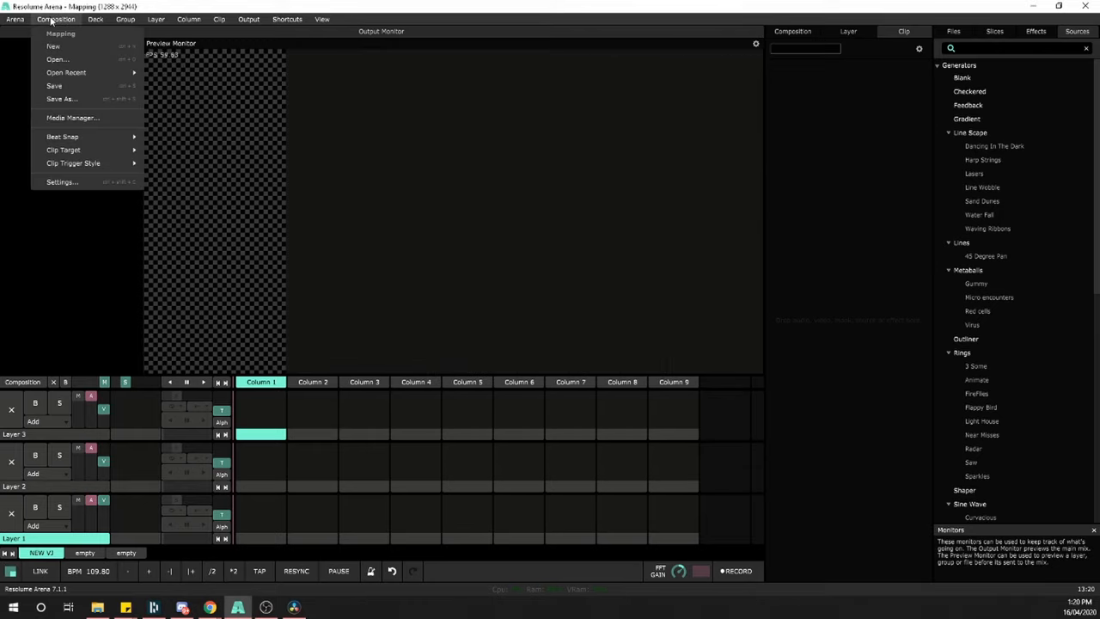
pyautogui.click(61, 181)
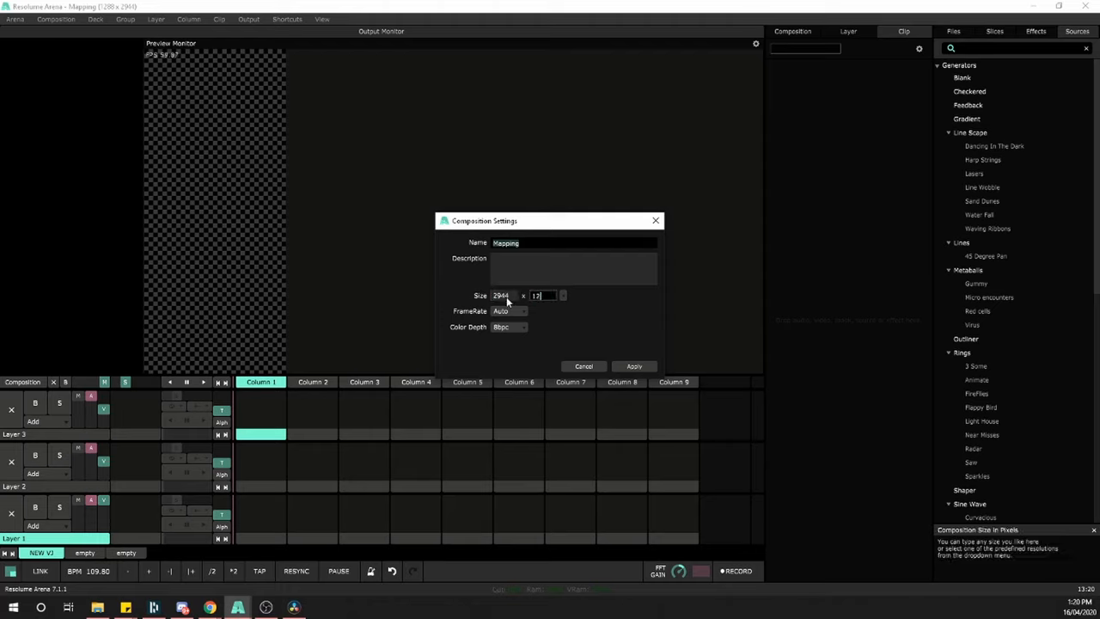
pyautogui.write('1288')
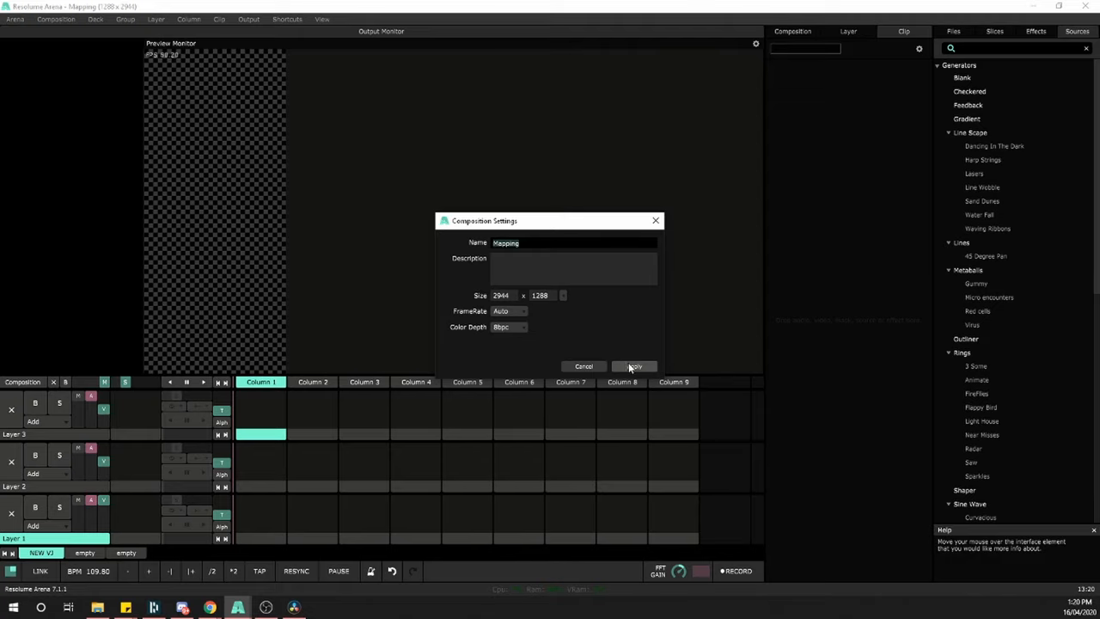
pyautogui.click(635, 367)
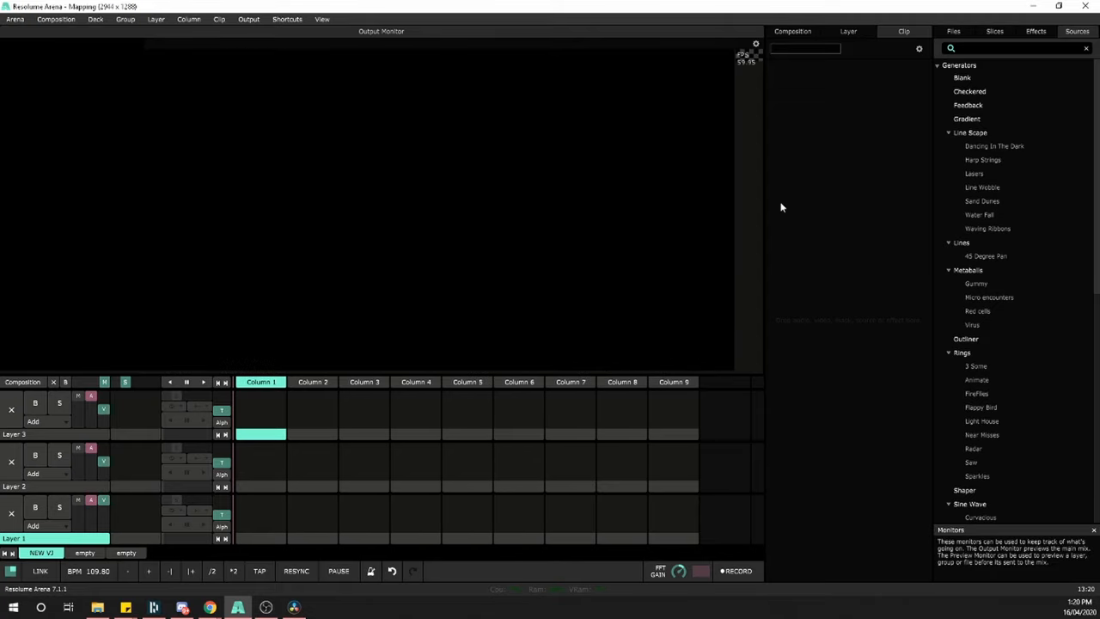
pyautogui.click(249, 19)
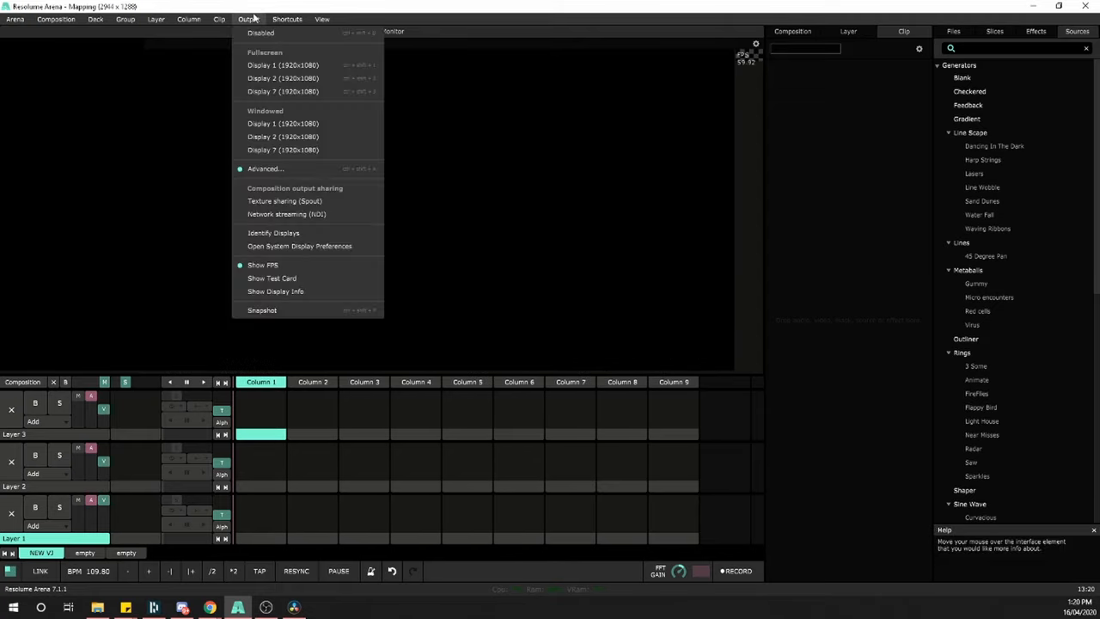
# In Advanced Output's Output Transformation, disable the CANVAS slice, then Save & Close the mapping.
pyautogui.click(265, 169)
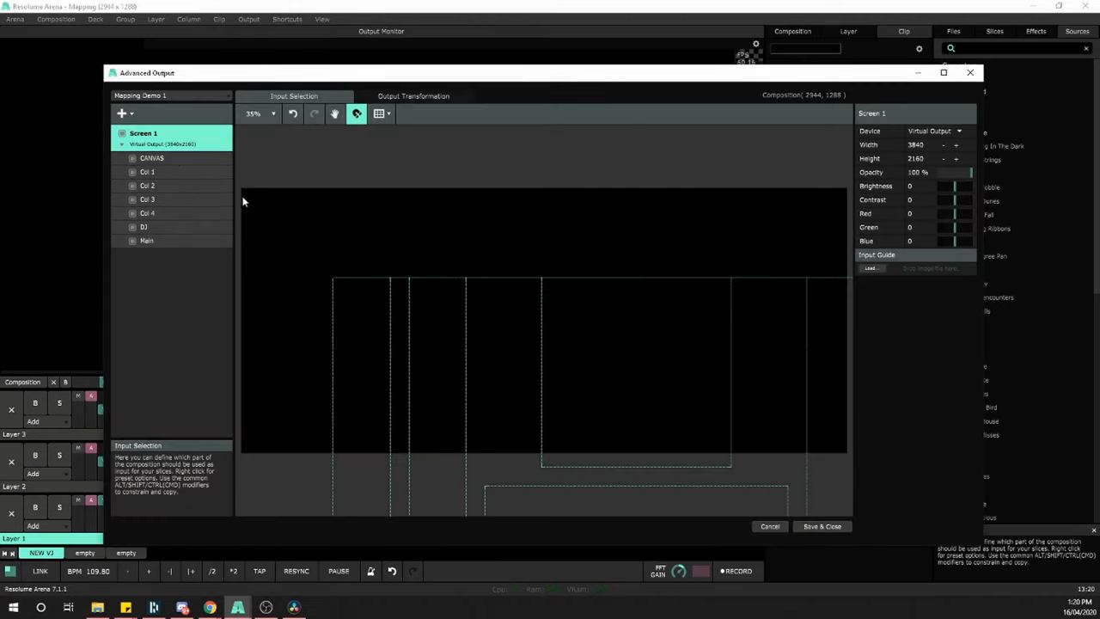
pyautogui.click(151, 158)
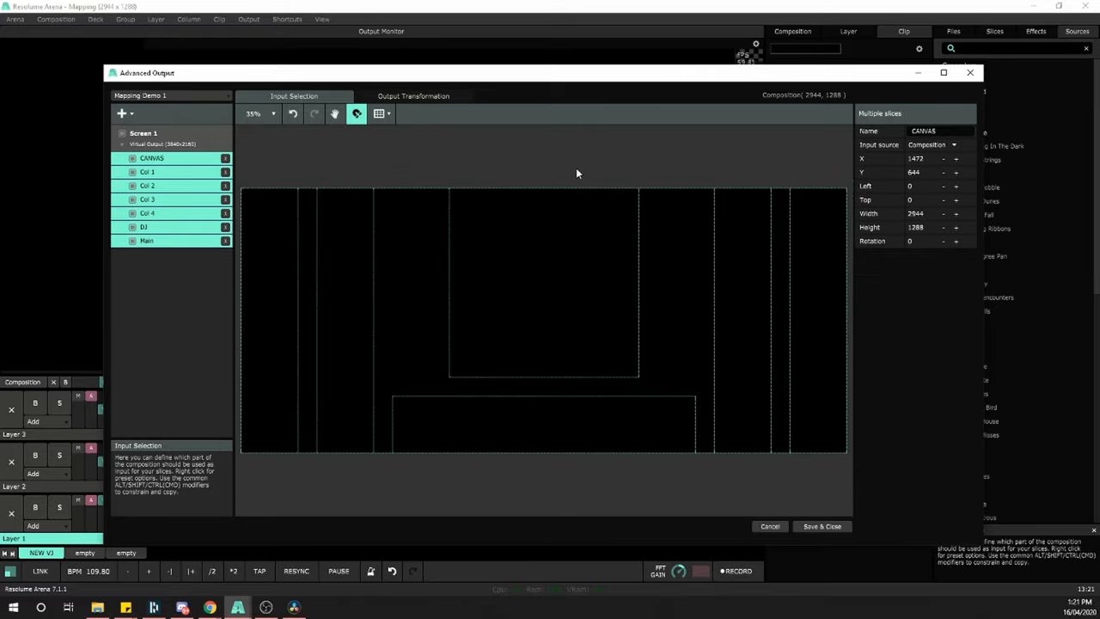
pyautogui.click(162, 143)
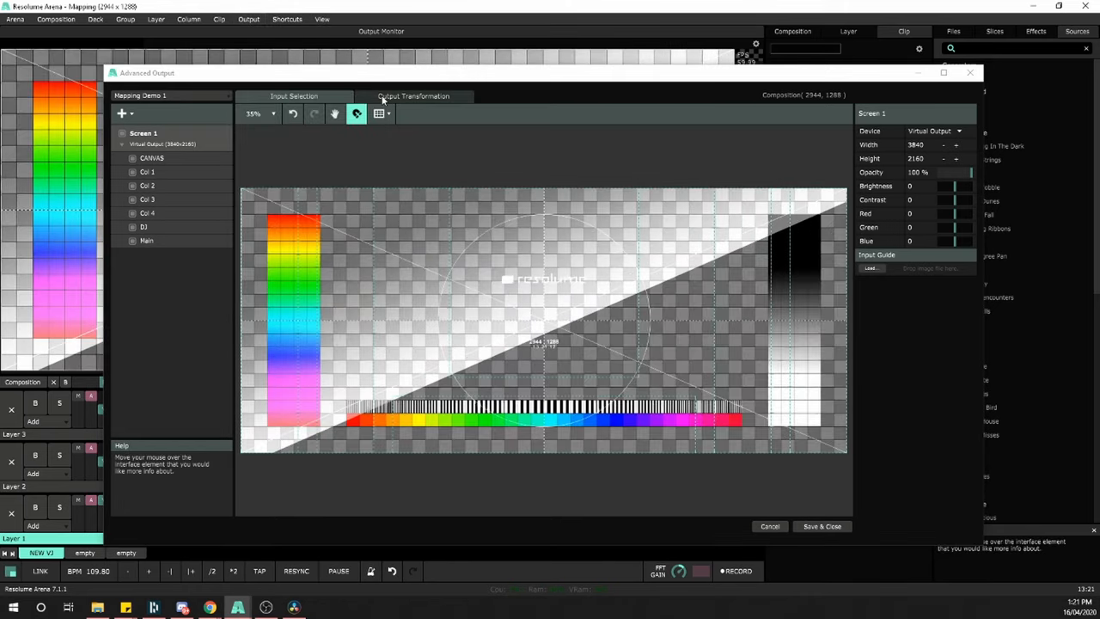
pyautogui.click(413, 95)
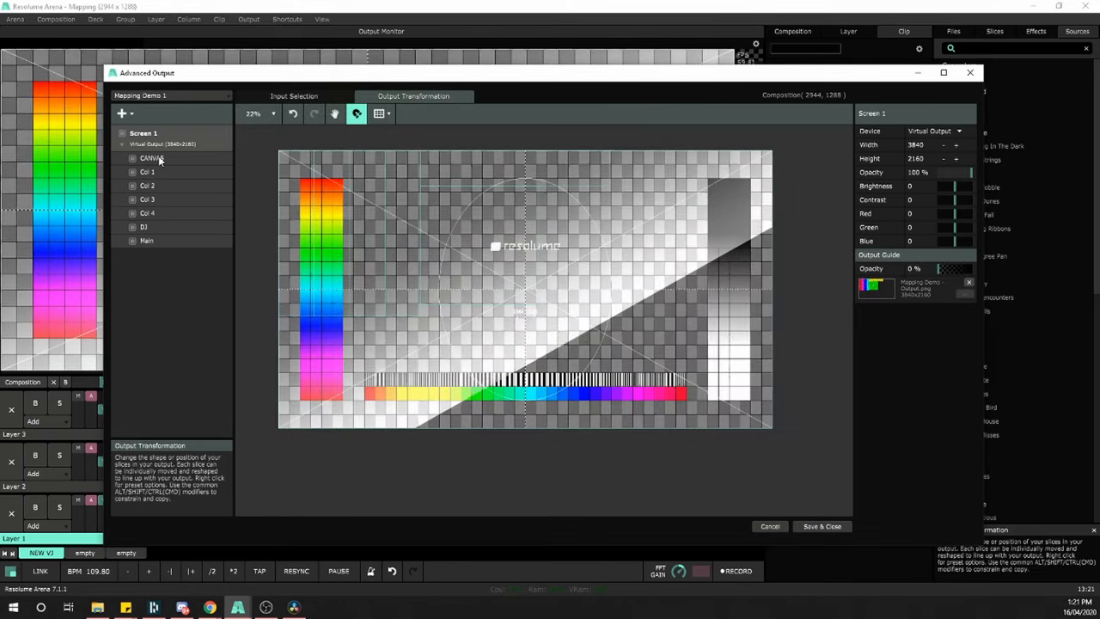
pyautogui.click(152, 157)
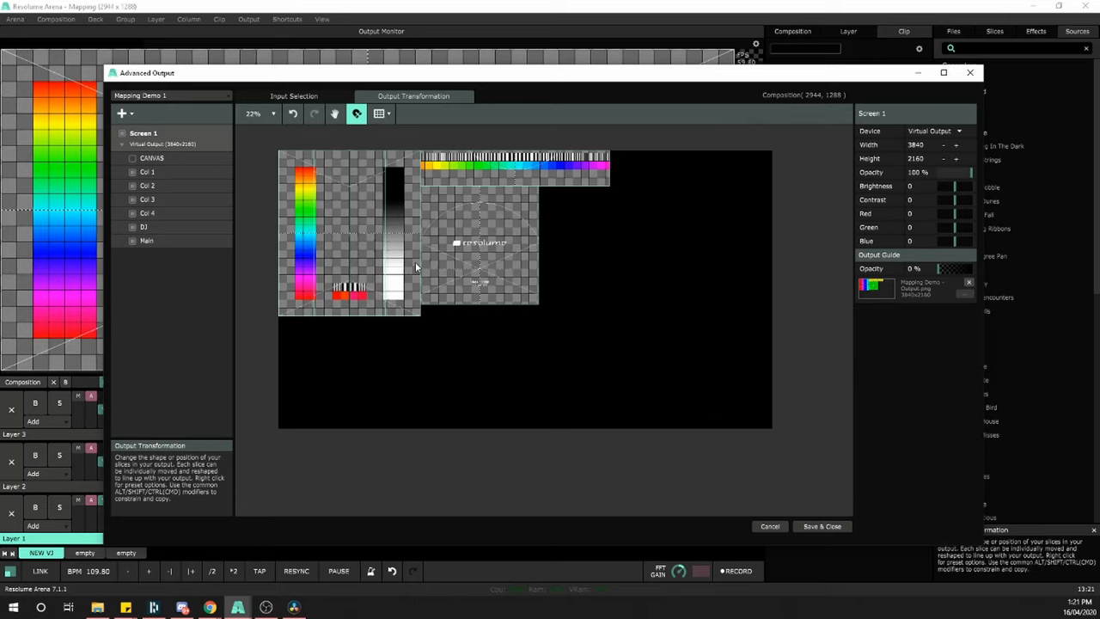
pyautogui.moveTo(343, 158)
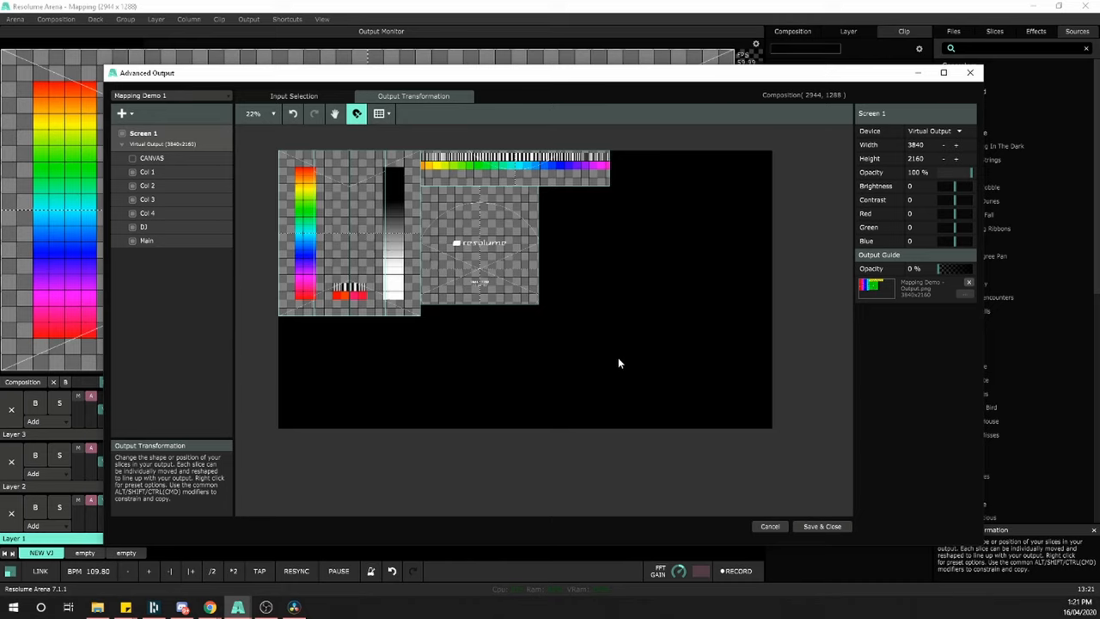
pyautogui.click(294, 96)
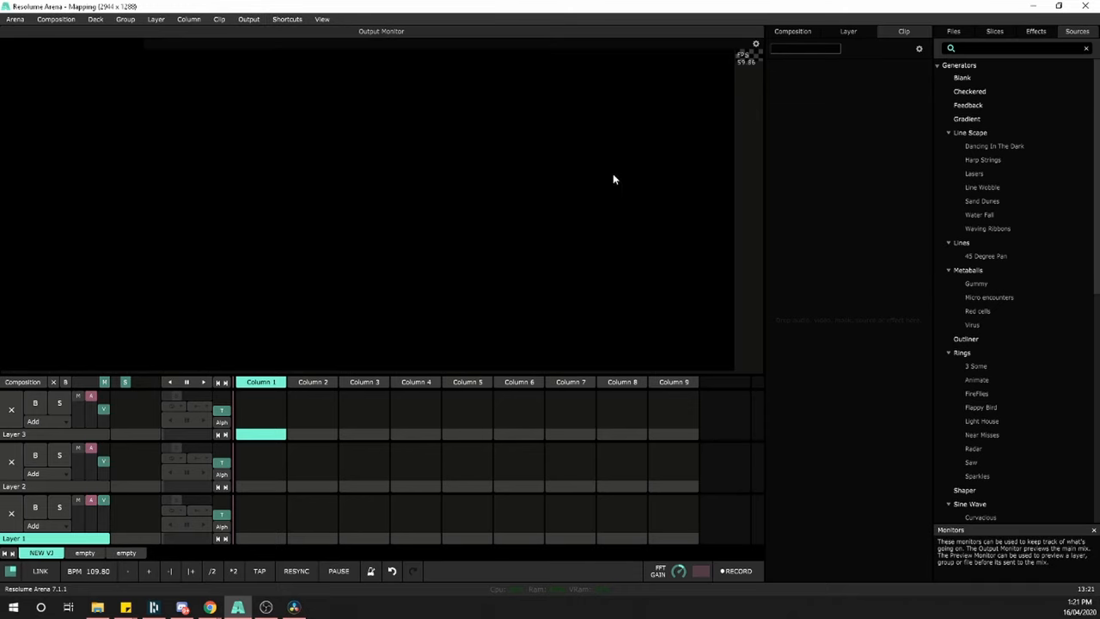
# Load the two circle clips onto Layer 3 and play the Circle Light clip in column 1.
pyautogui.click(953, 31)
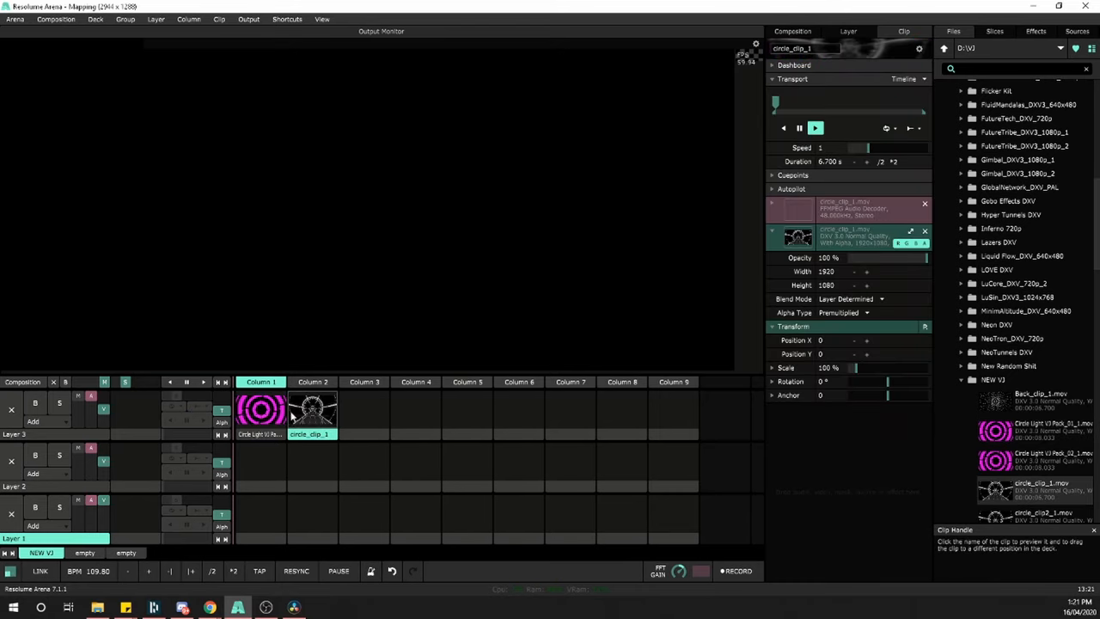
pyautogui.click(133, 409)
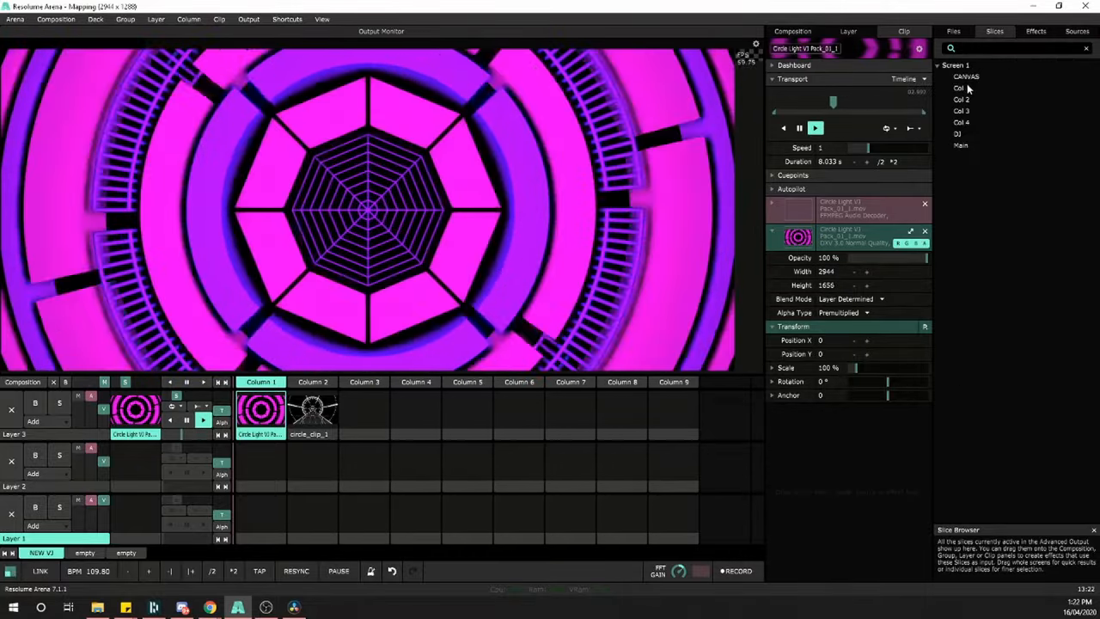
pyautogui.click(962, 88)
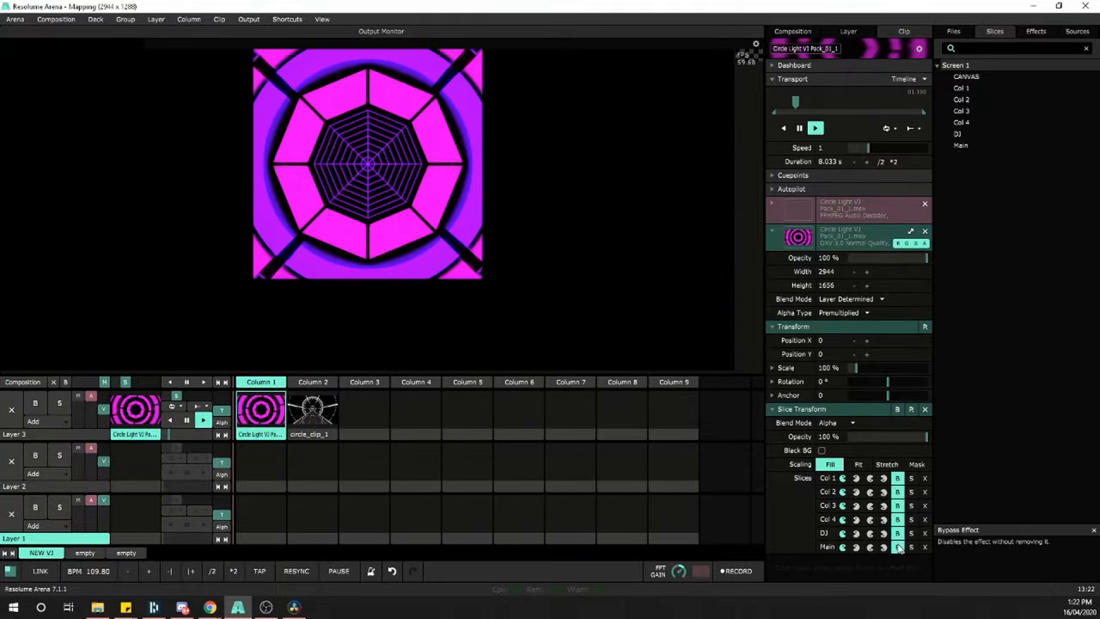
pyautogui.click(910, 519)
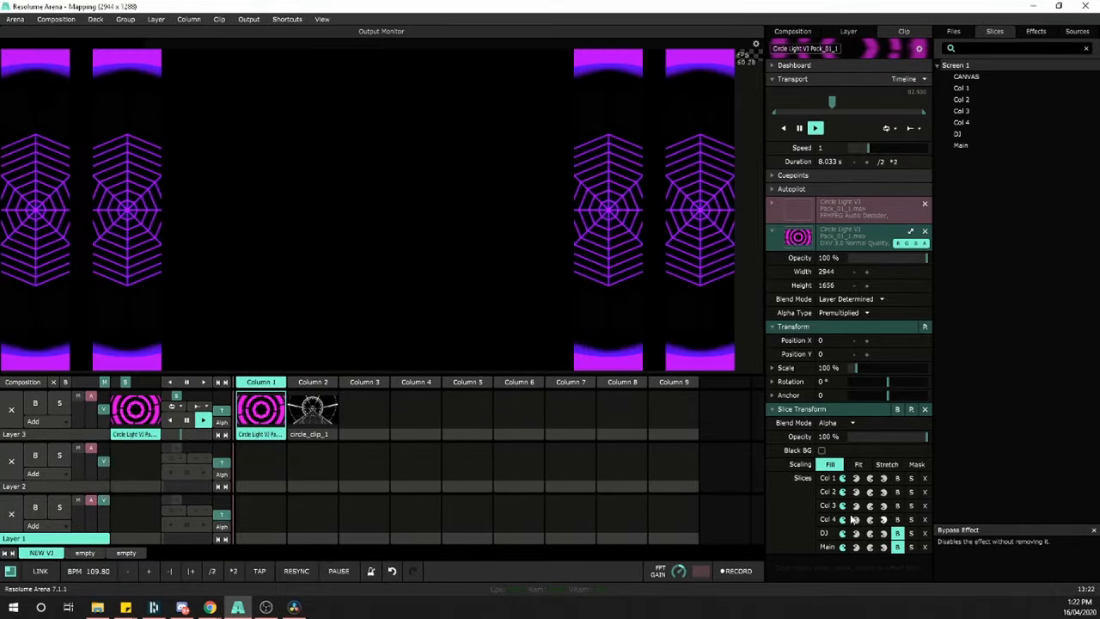
pyautogui.click(897, 477)
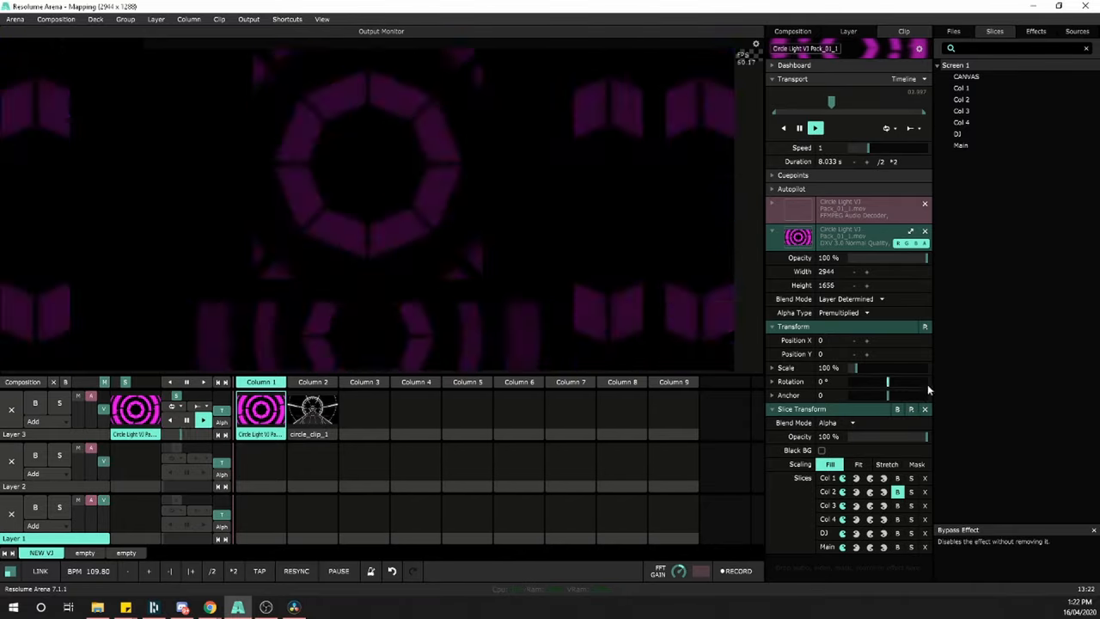
pyautogui.click(960, 88)
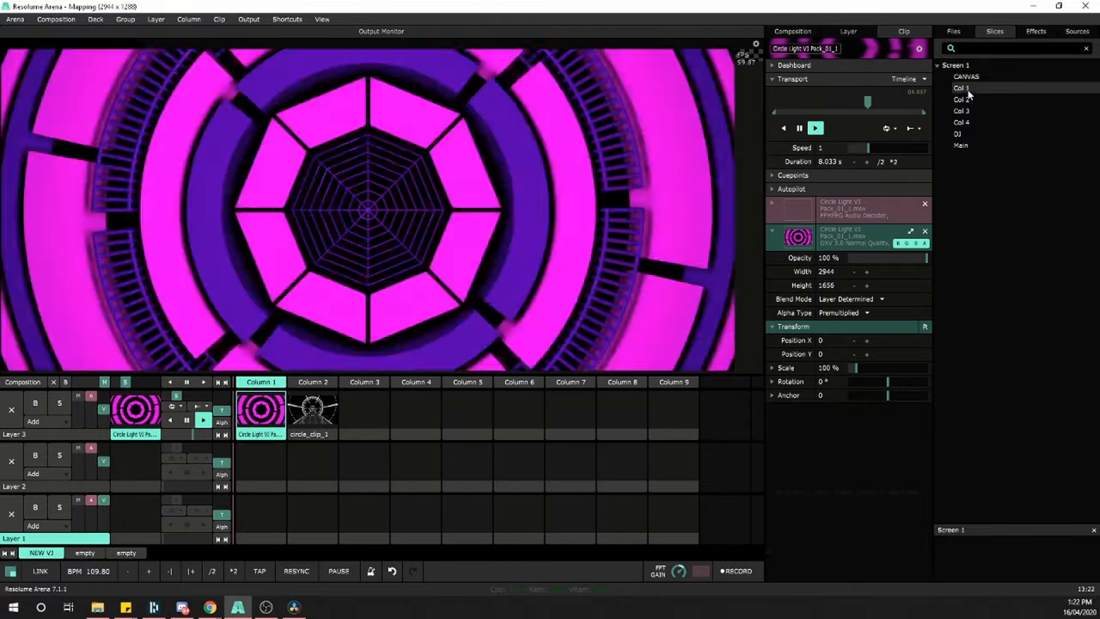